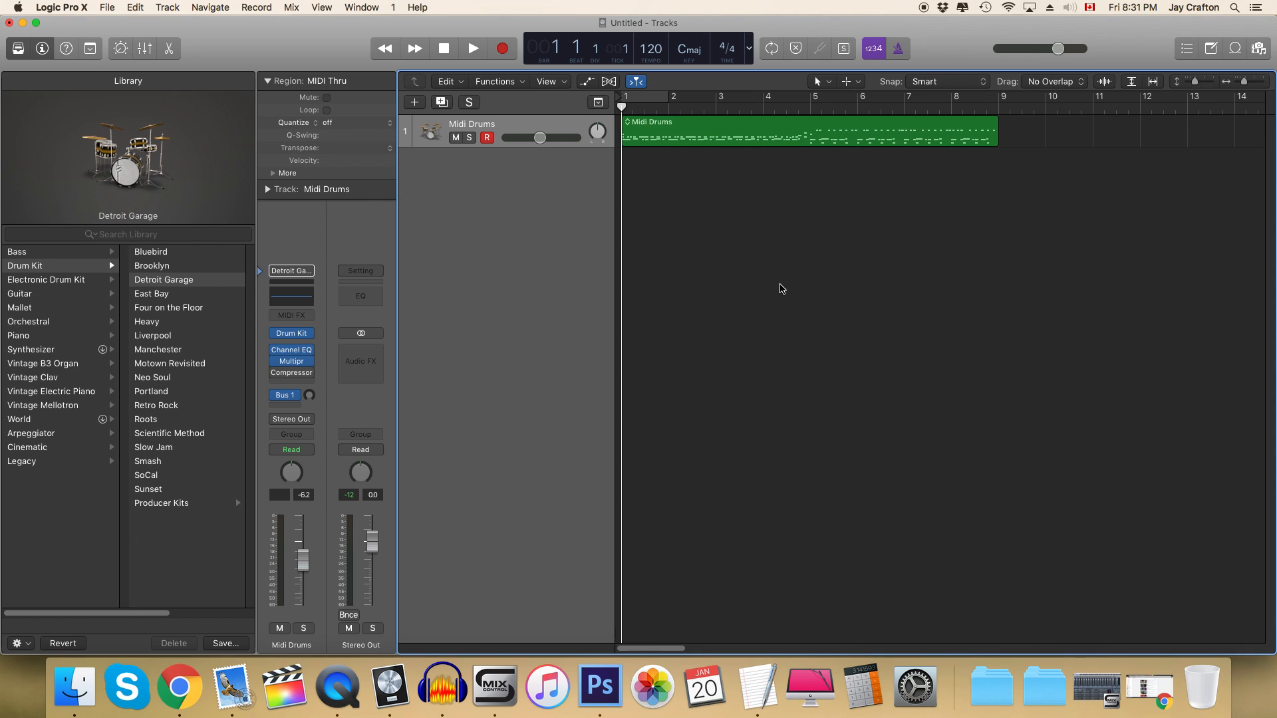
mouse_move(593, 328)
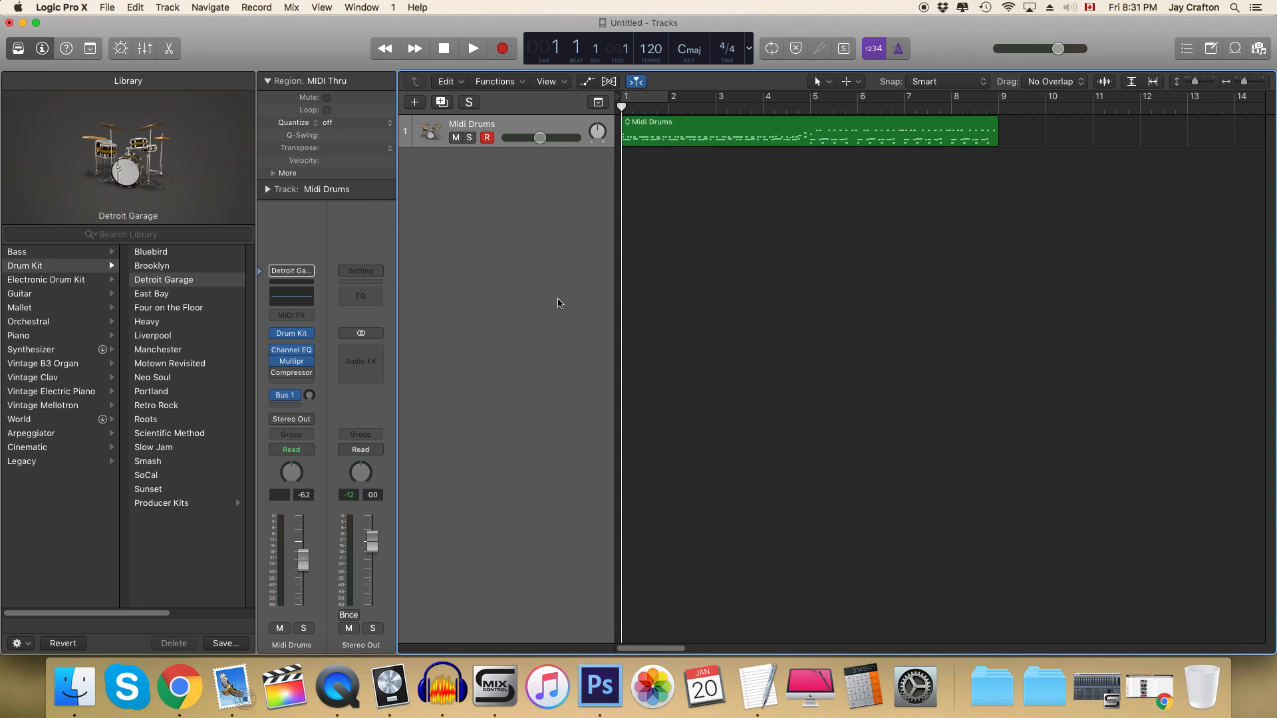
mouse_move(737, 287)
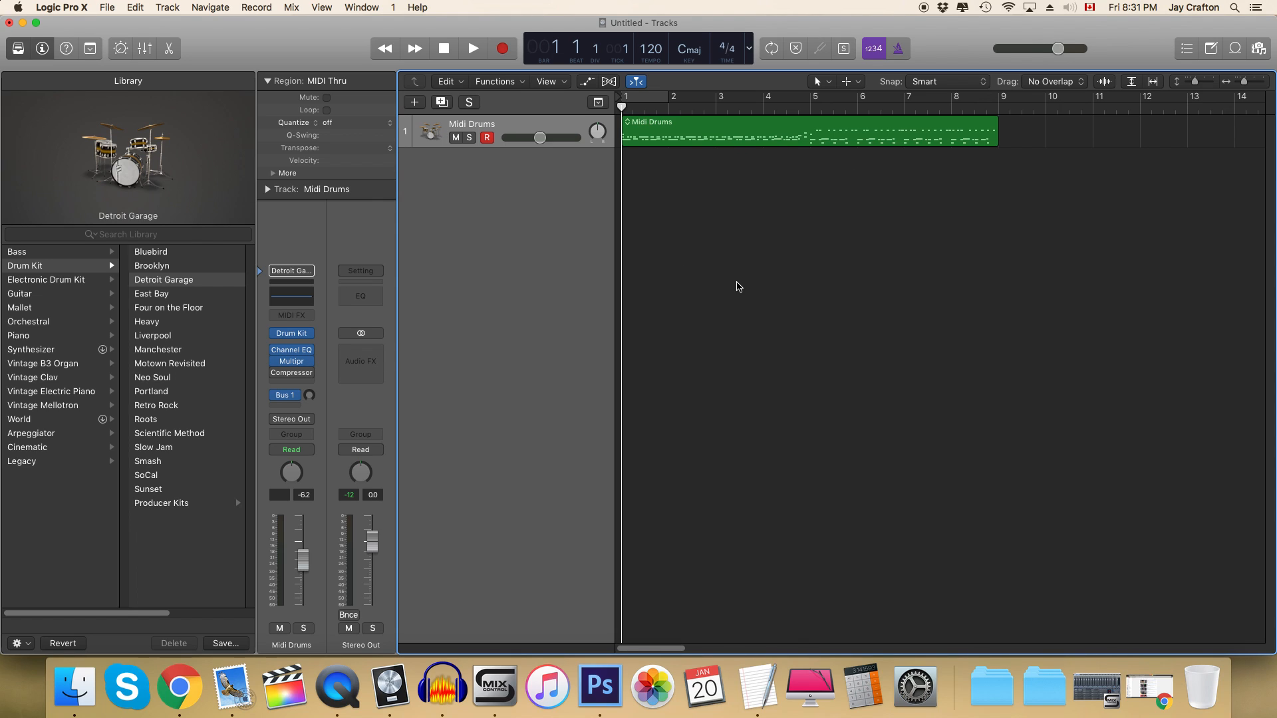
mouse_move(765, 192)
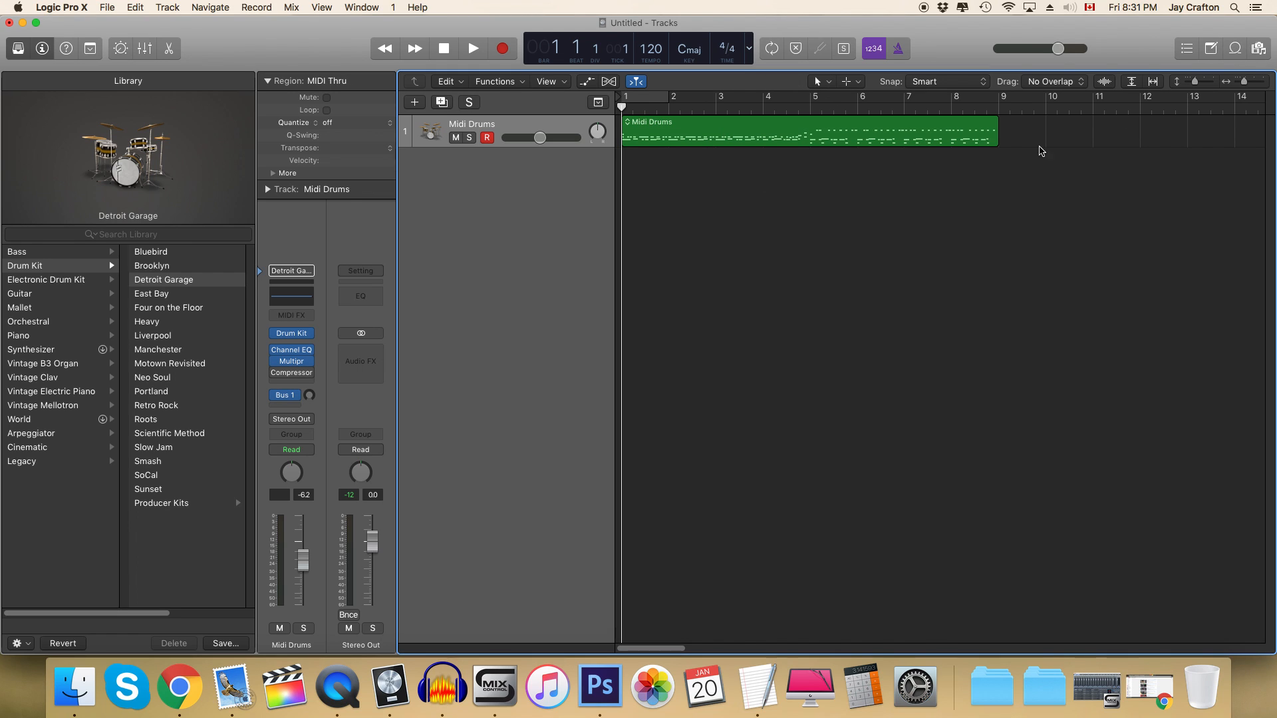
mouse_move(175, 277)
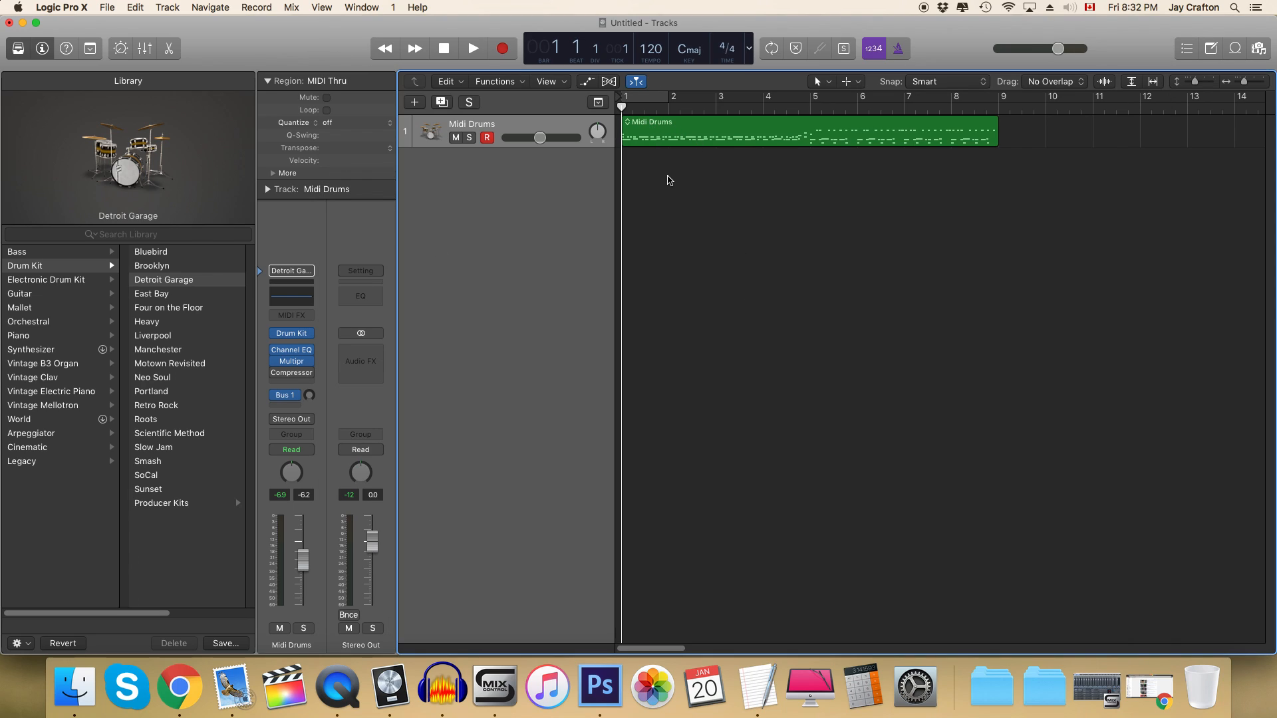
mouse_move(171, 286)
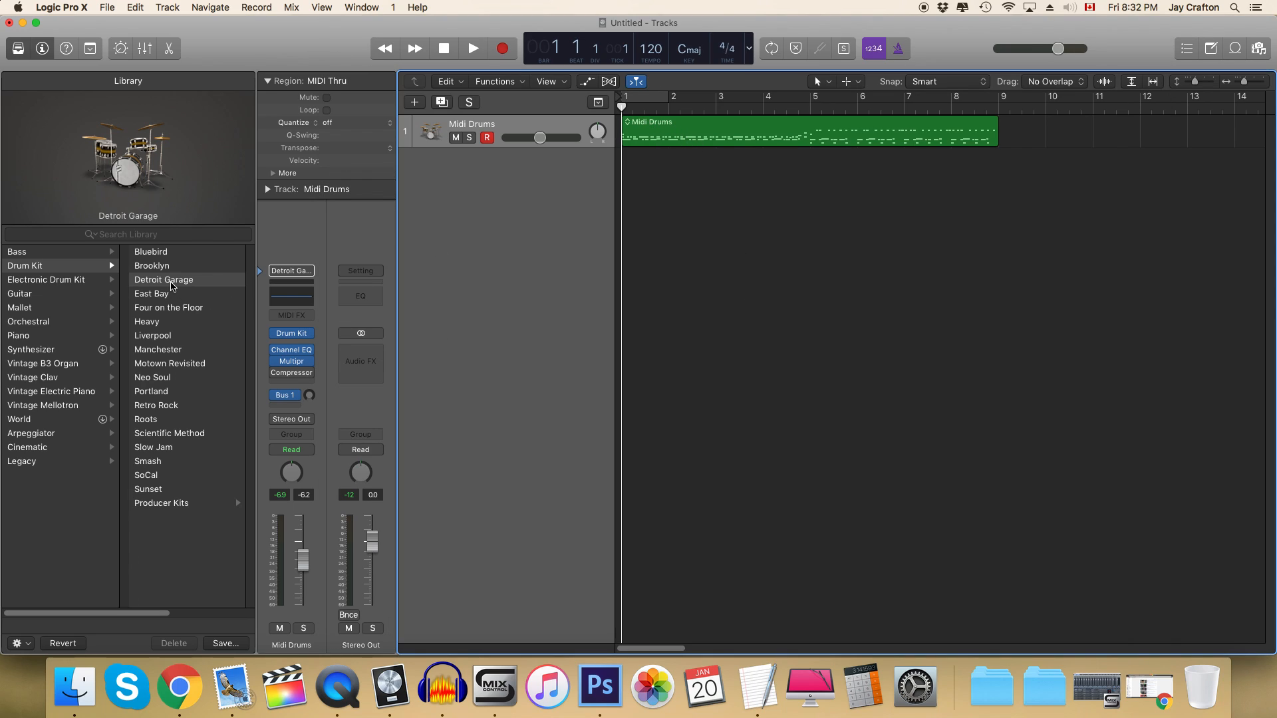
mouse_move(171, 284)
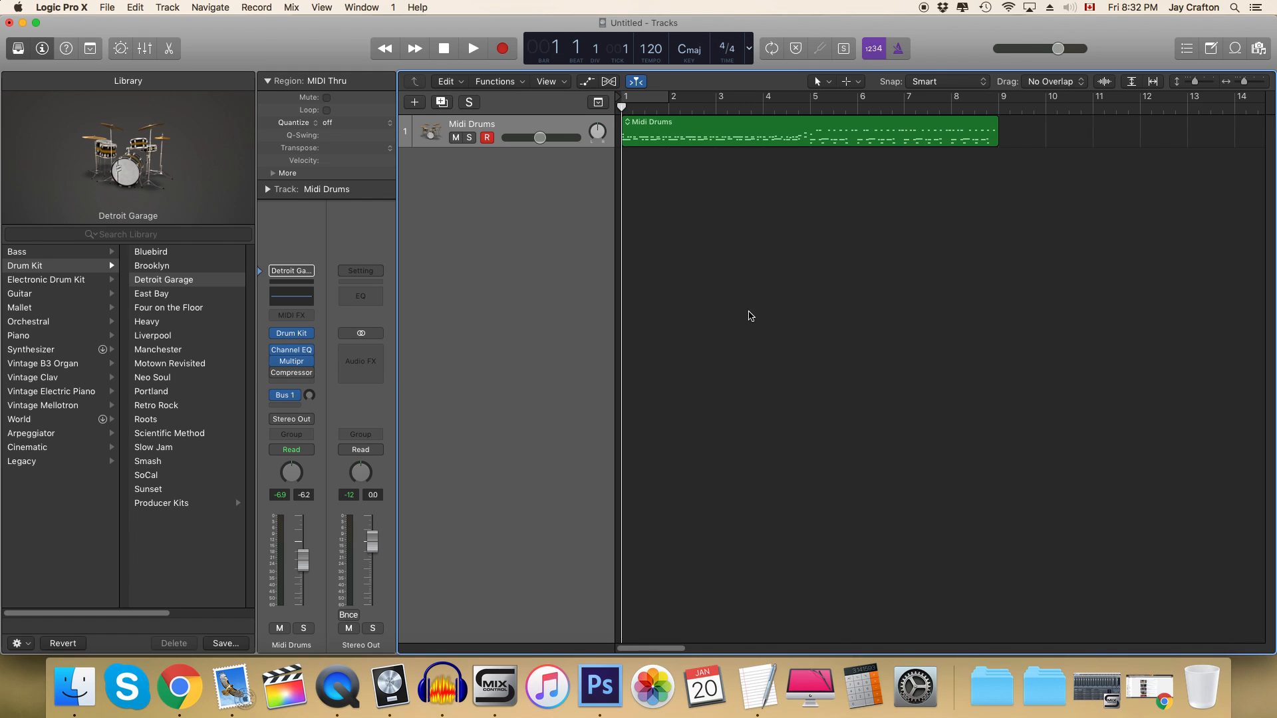
Step: Audition the Detroit Garage pattern, then load the Detroit Garage+ producer kit from the Library
click(472, 48)
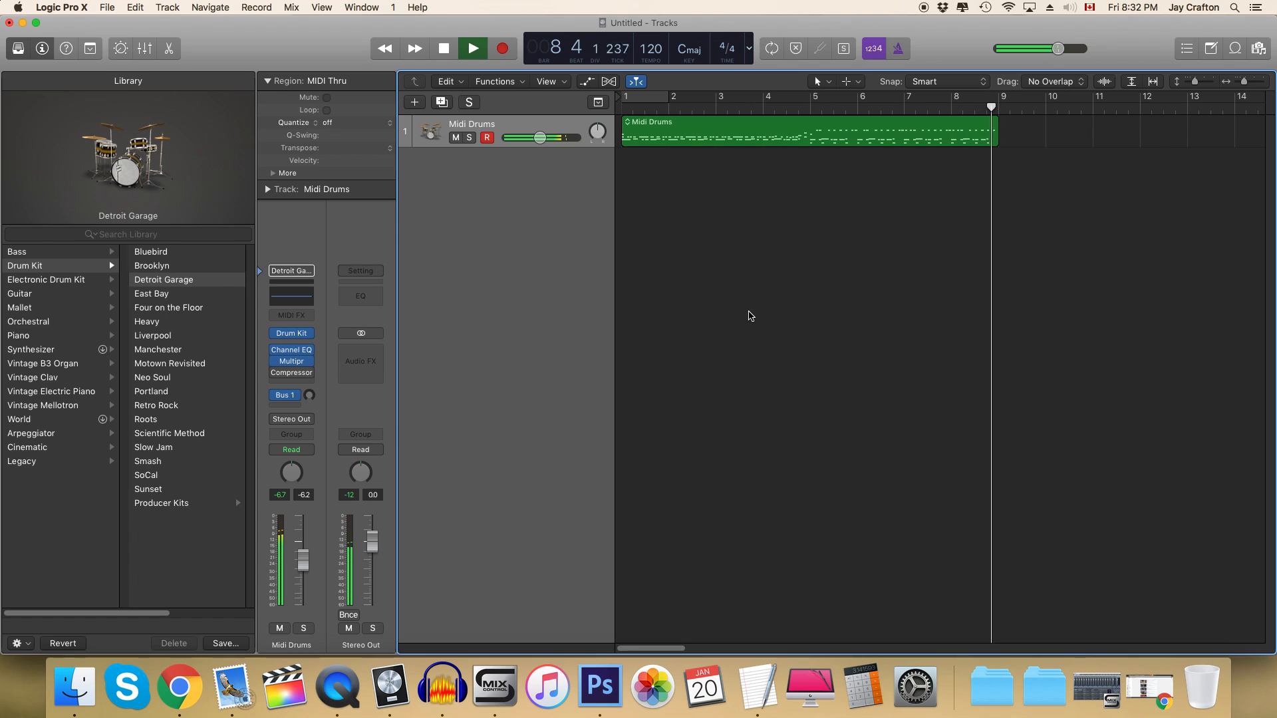
click(474, 48)
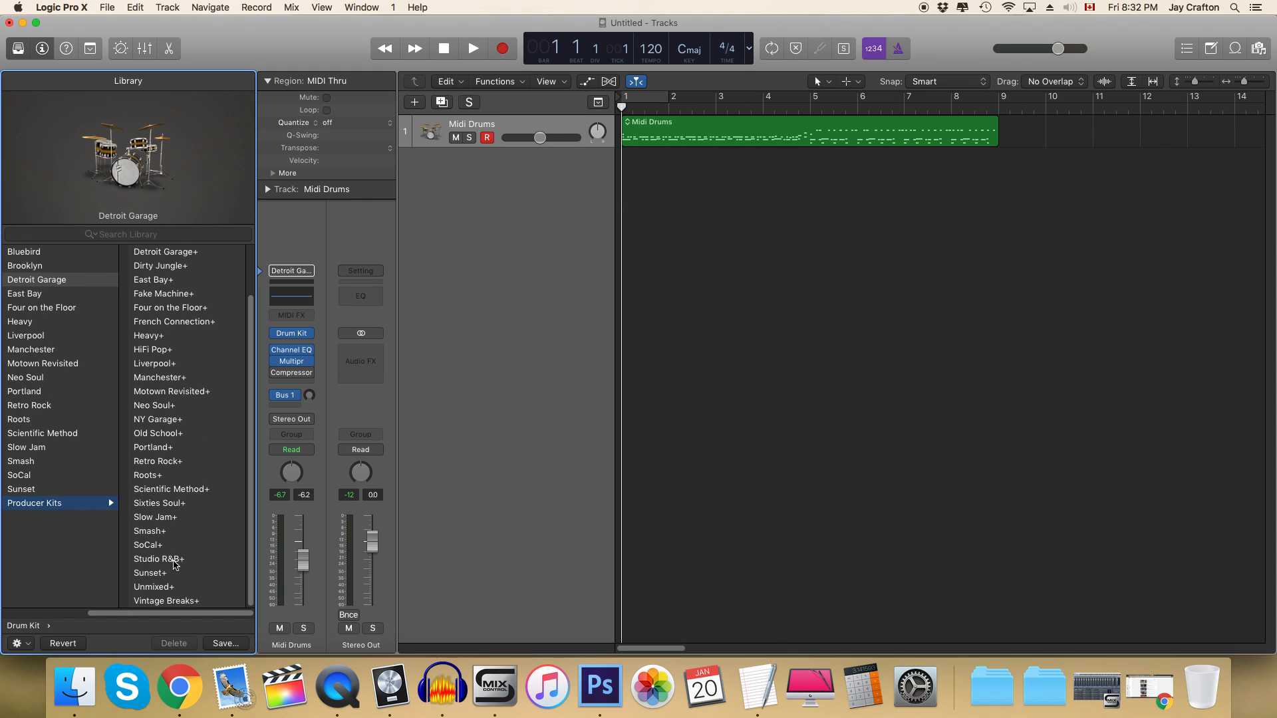
mouse_move(169, 256)
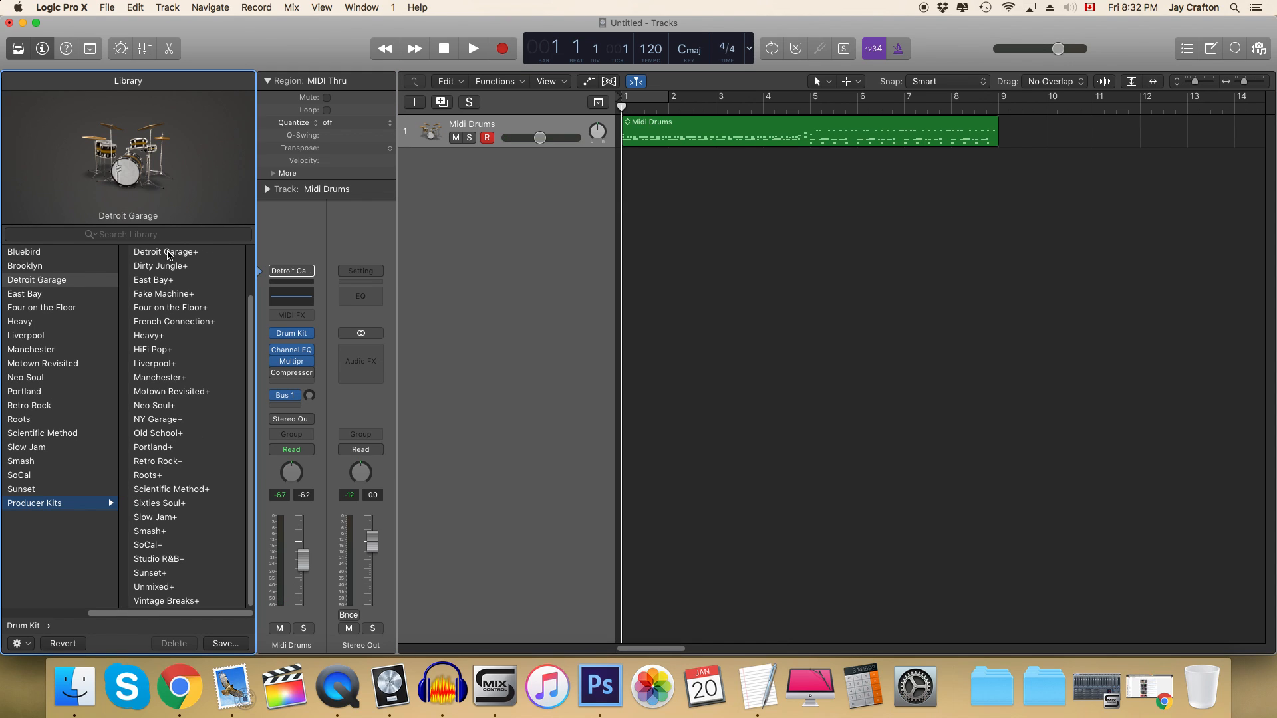
mouse_move(165, 251)
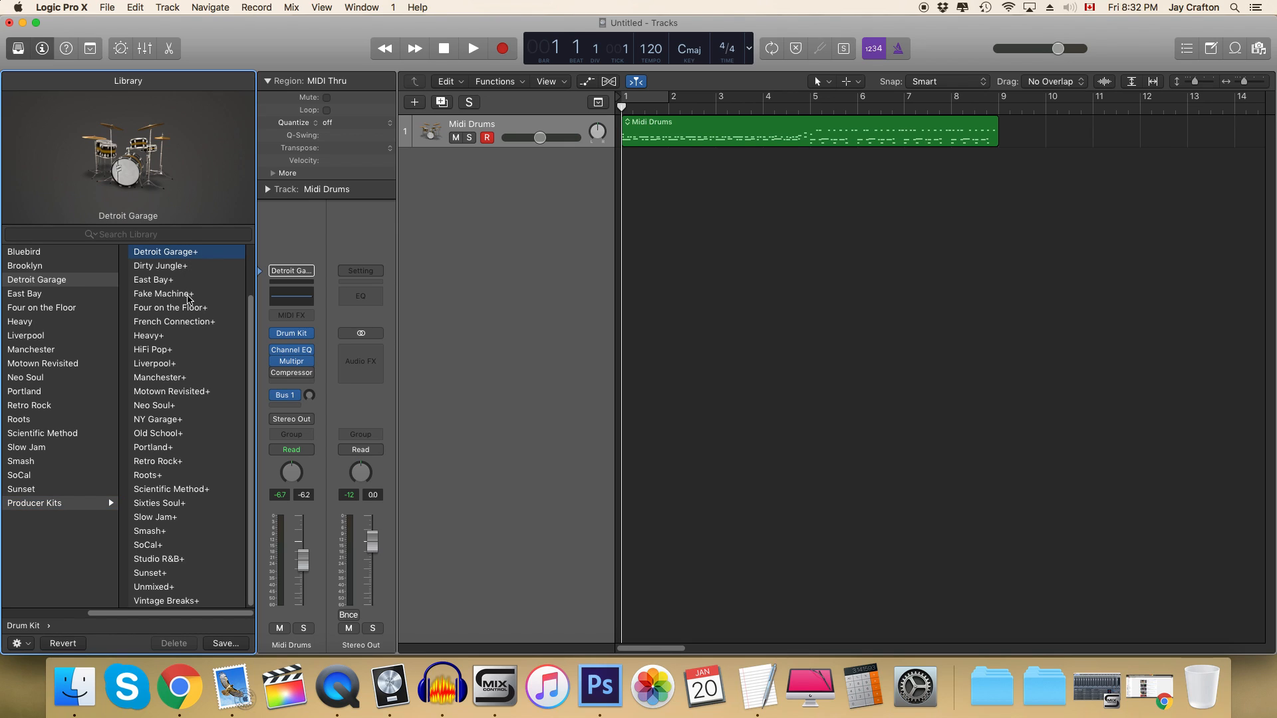
click(165, 251)
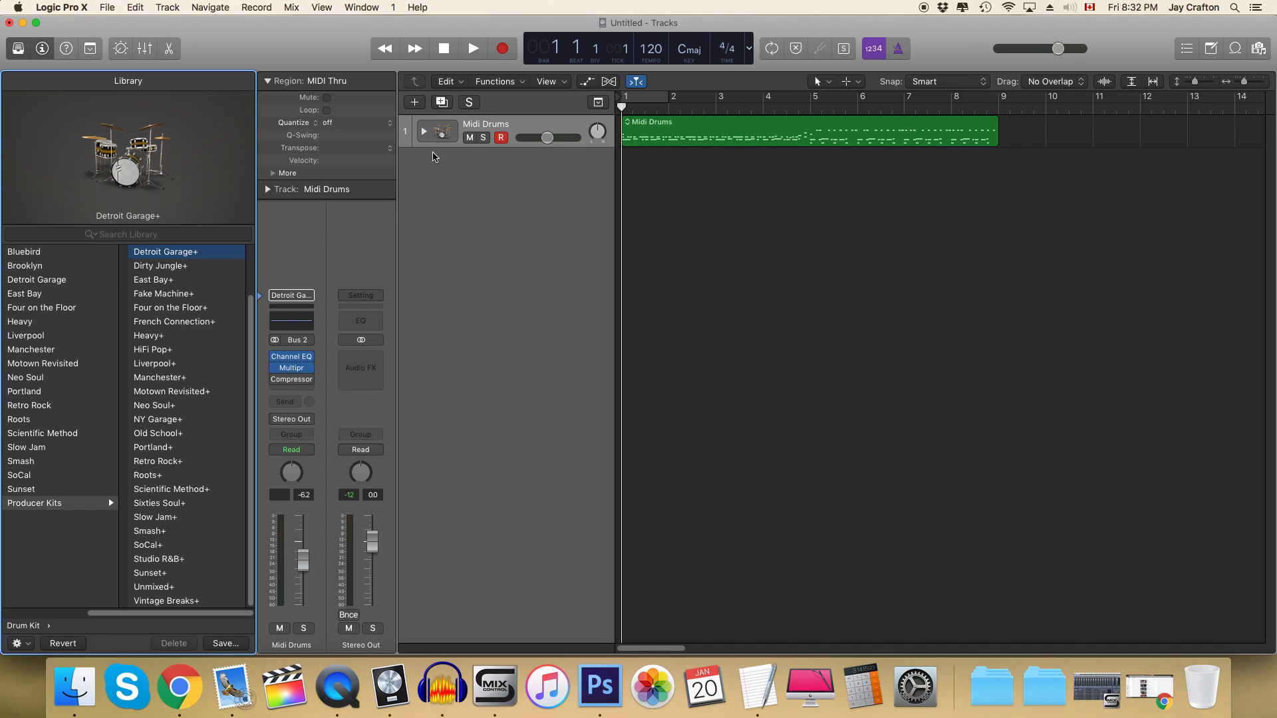
Step: Expand the drum stack and scroll through its mic tracks from Overheads to Hand Claps
click(423, 131)
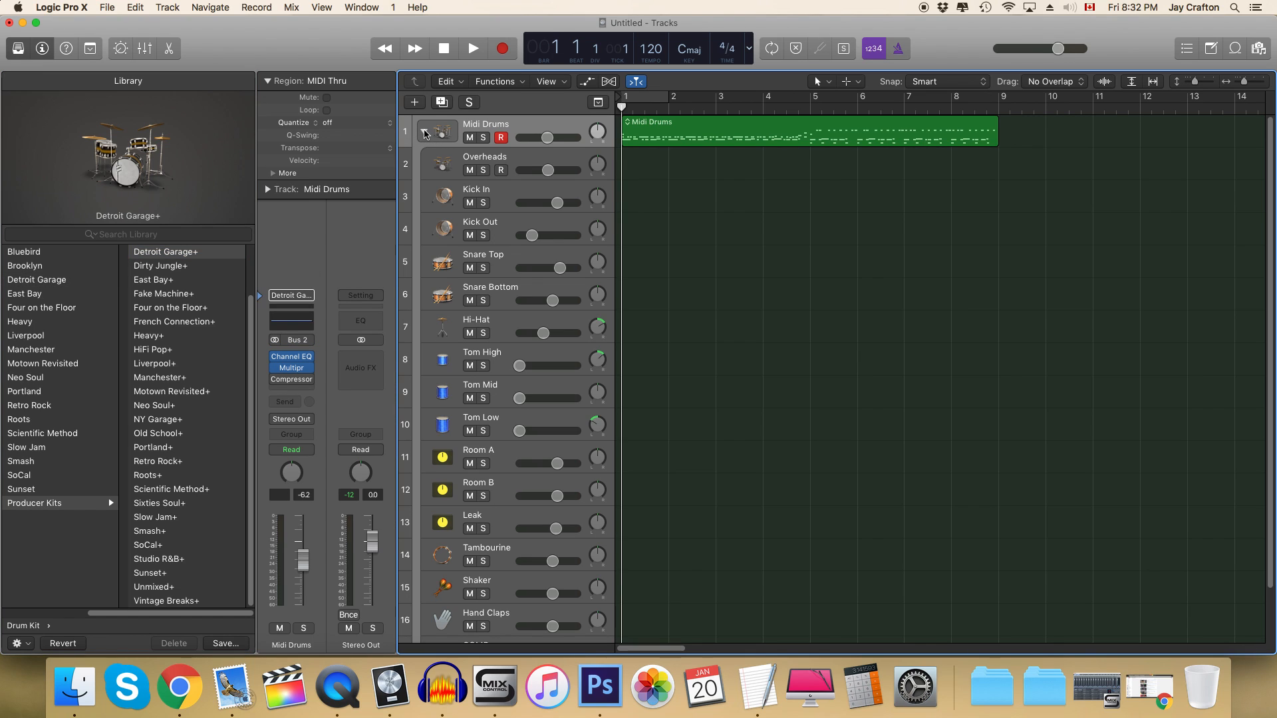
scroll(down, 3)
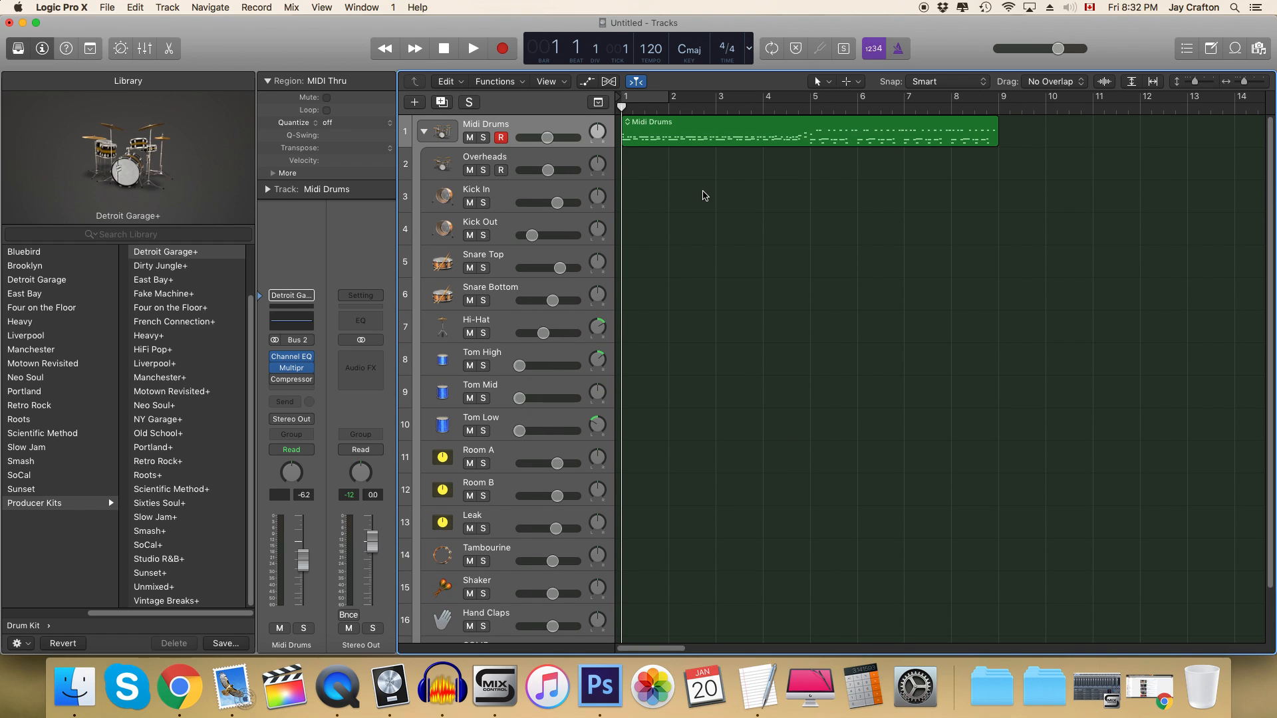
mouse_move(494, 266)
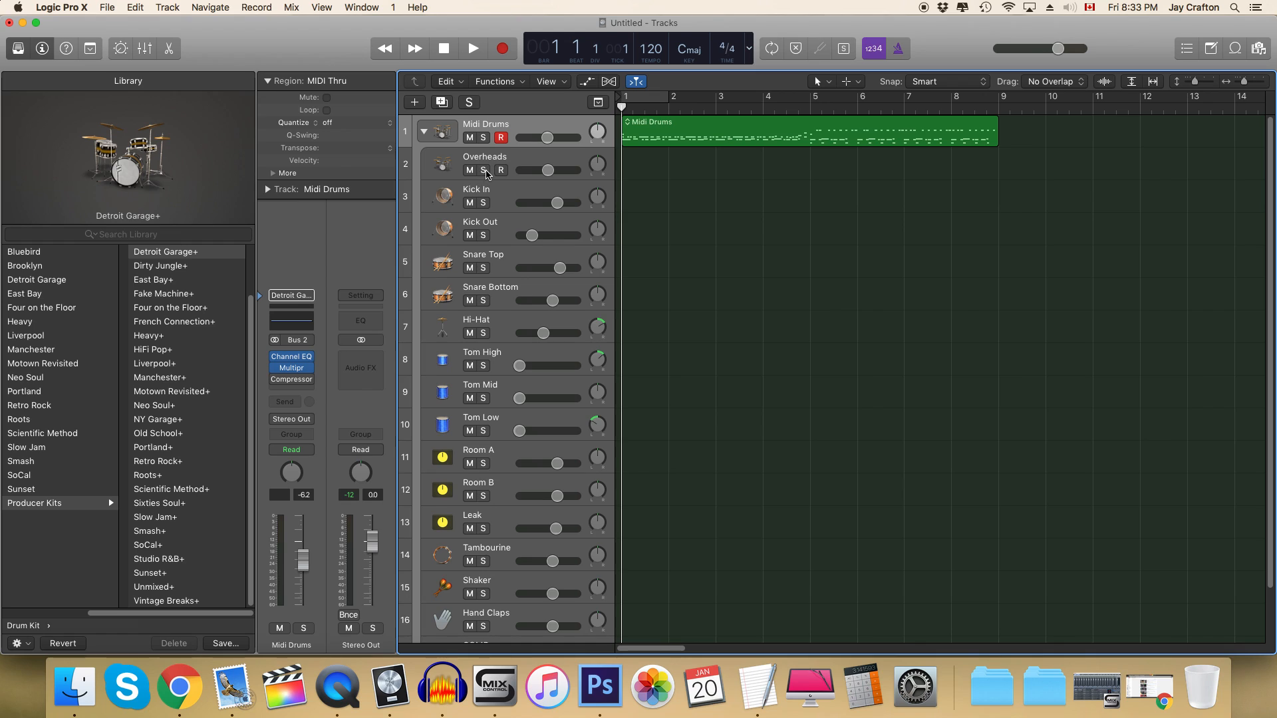
mouse_move(484, 202)
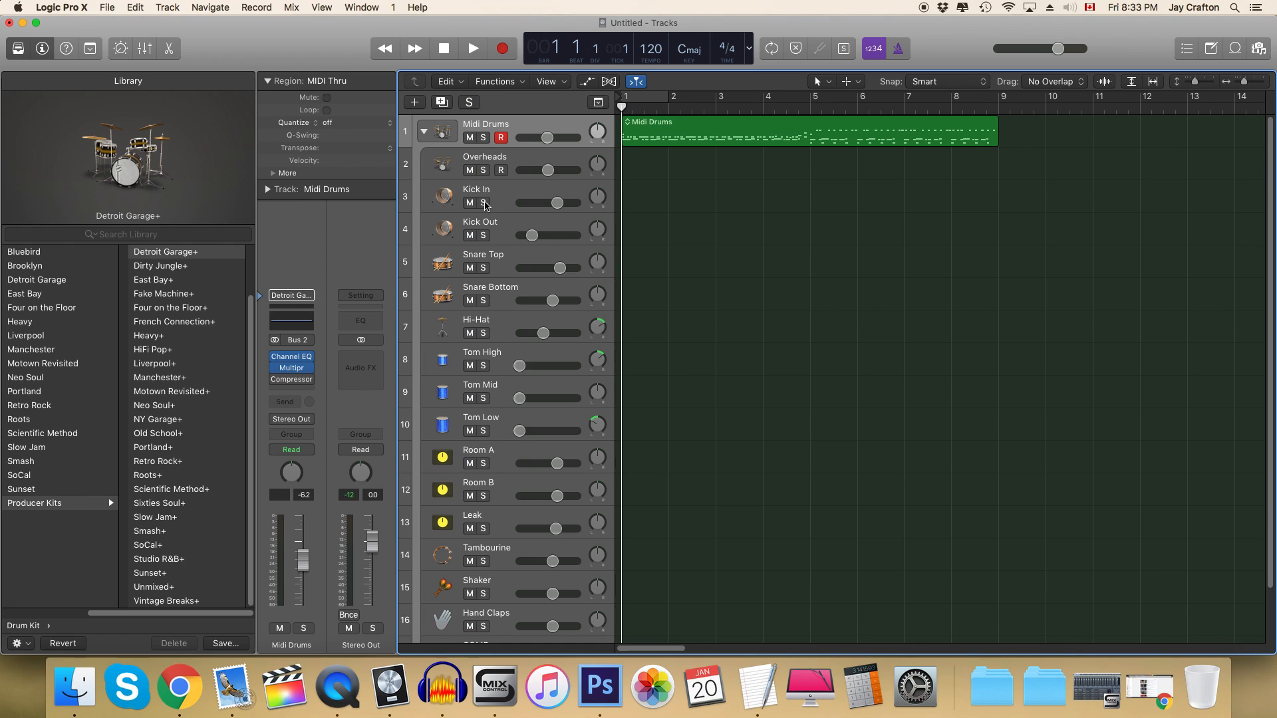
click(486, 235)
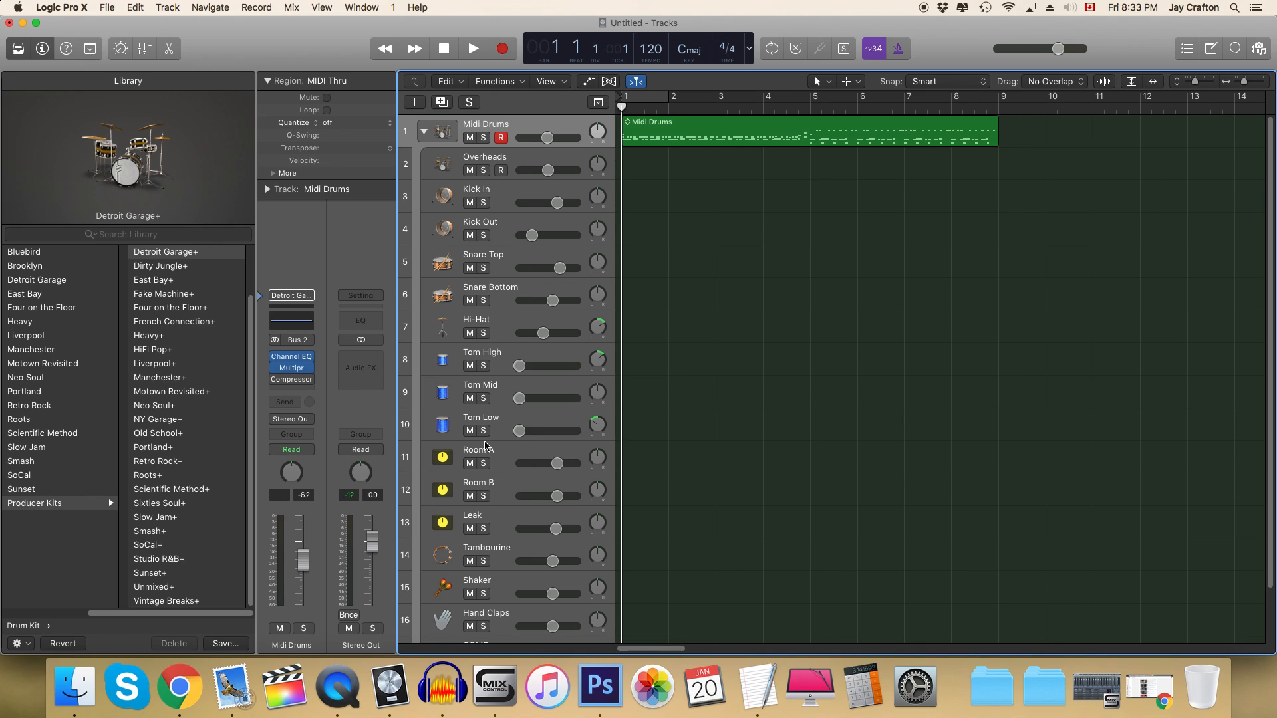
mouse_move(487, 474)
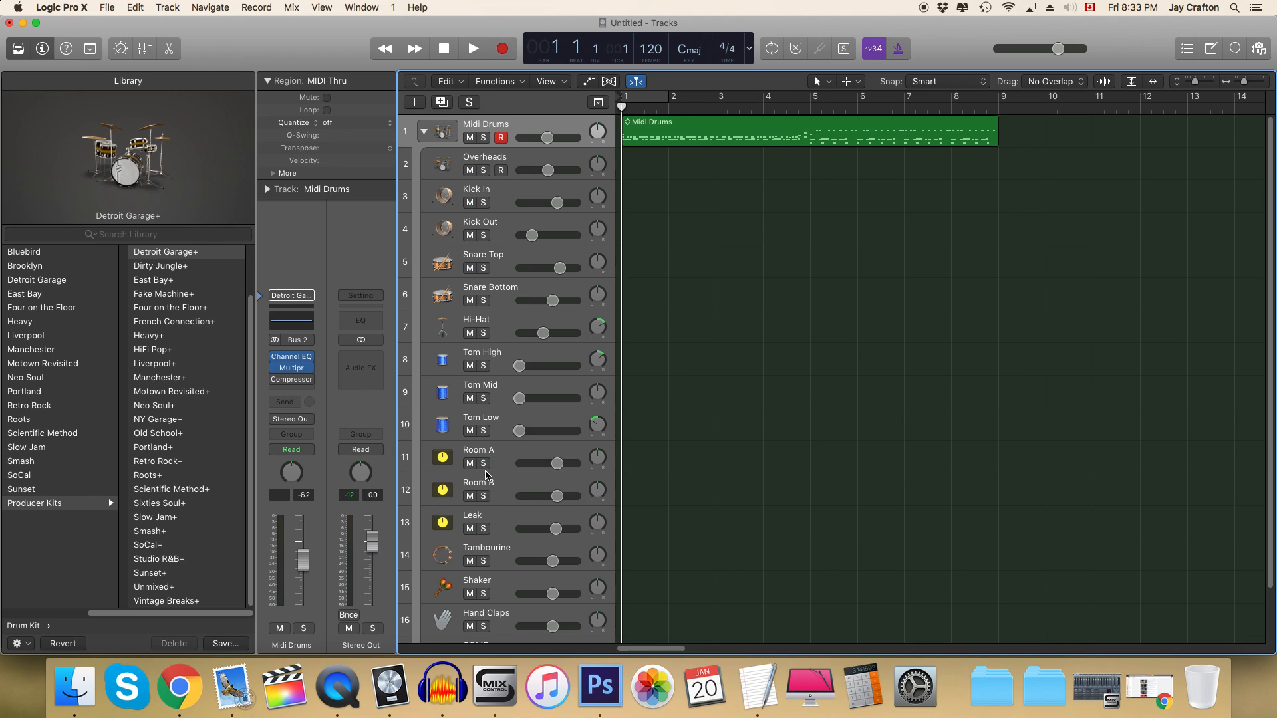
scroll(down, 3)
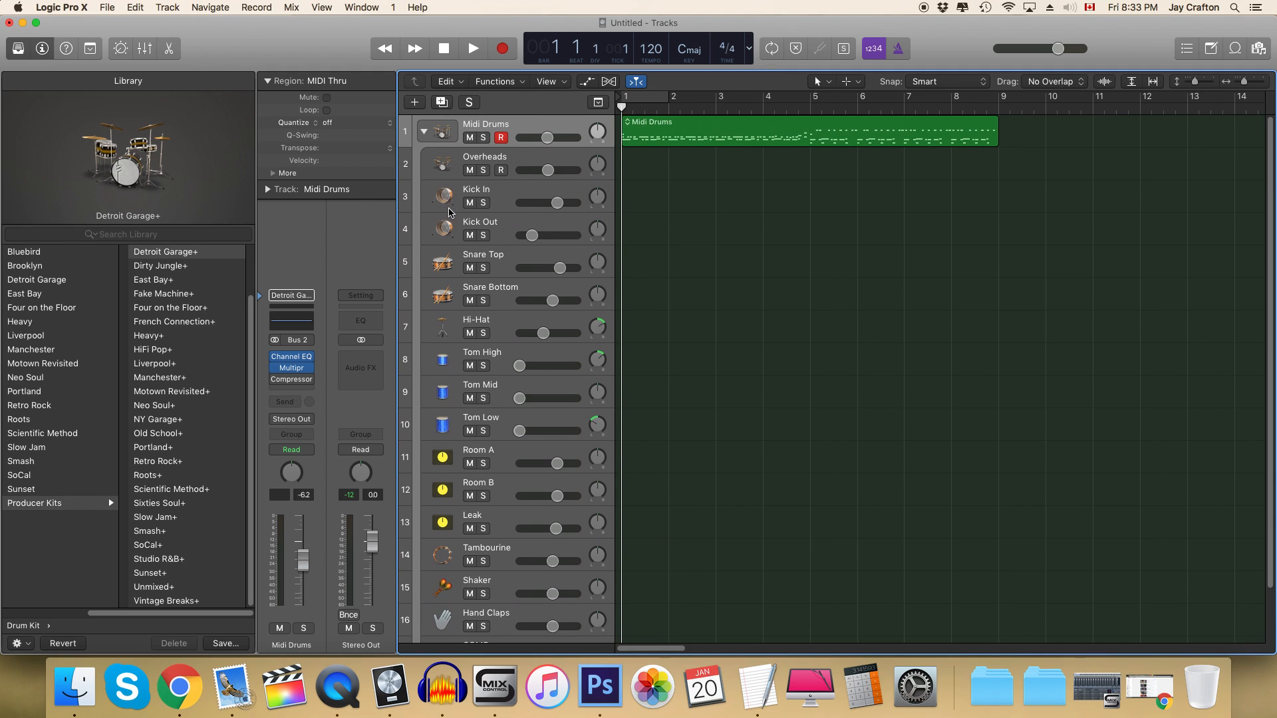
mouse_move(488, 170)
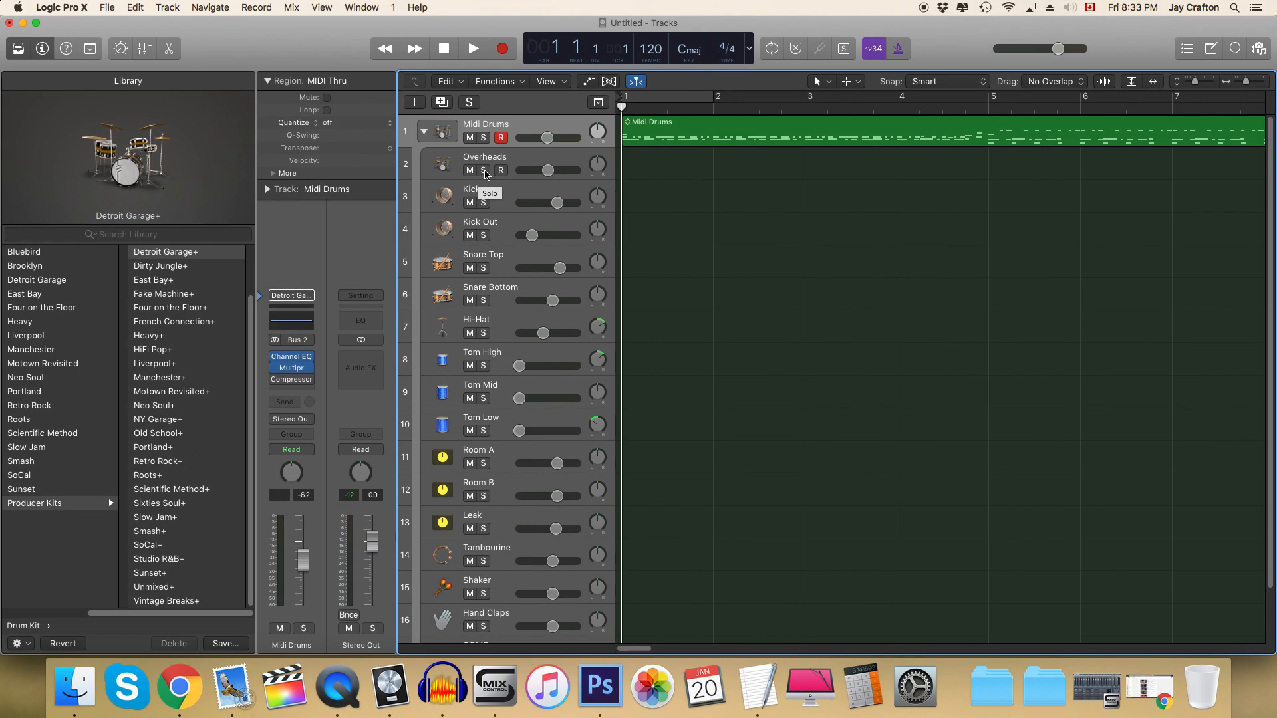
Step: Solo the Overheads mic track and play the pattern back to hear it alone
click(488, 170)
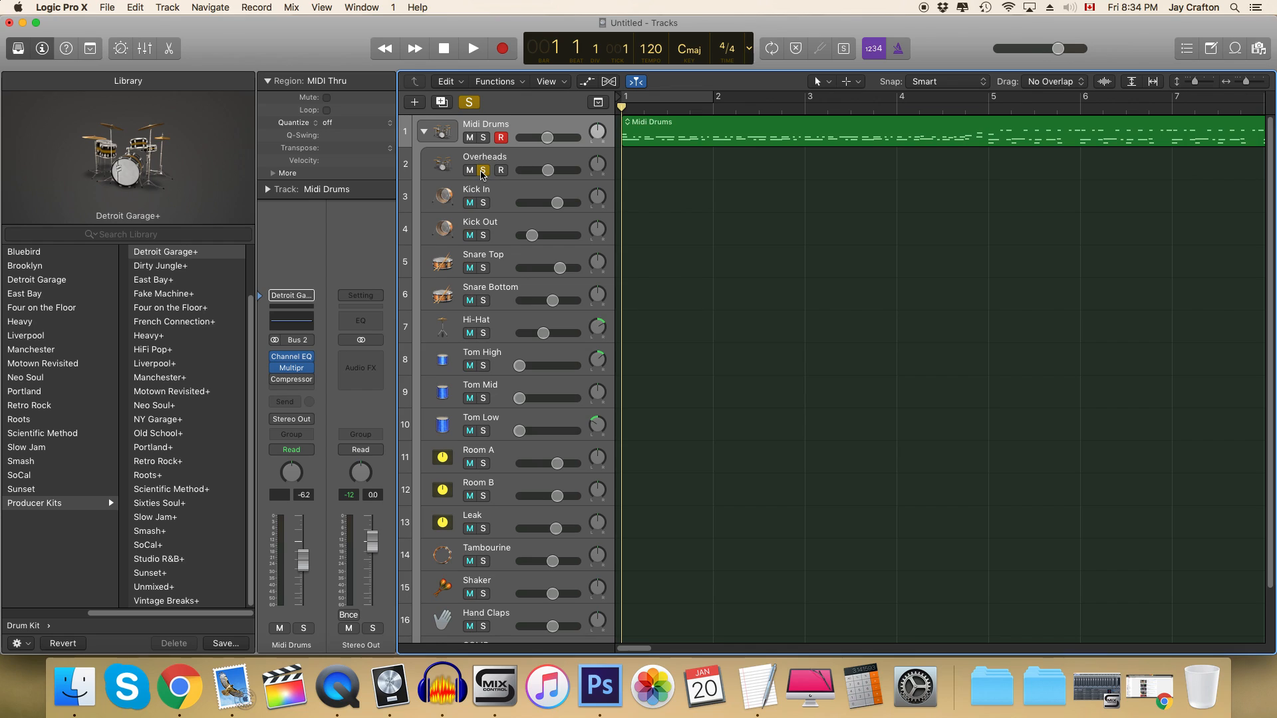
mouse_move(482, 172)
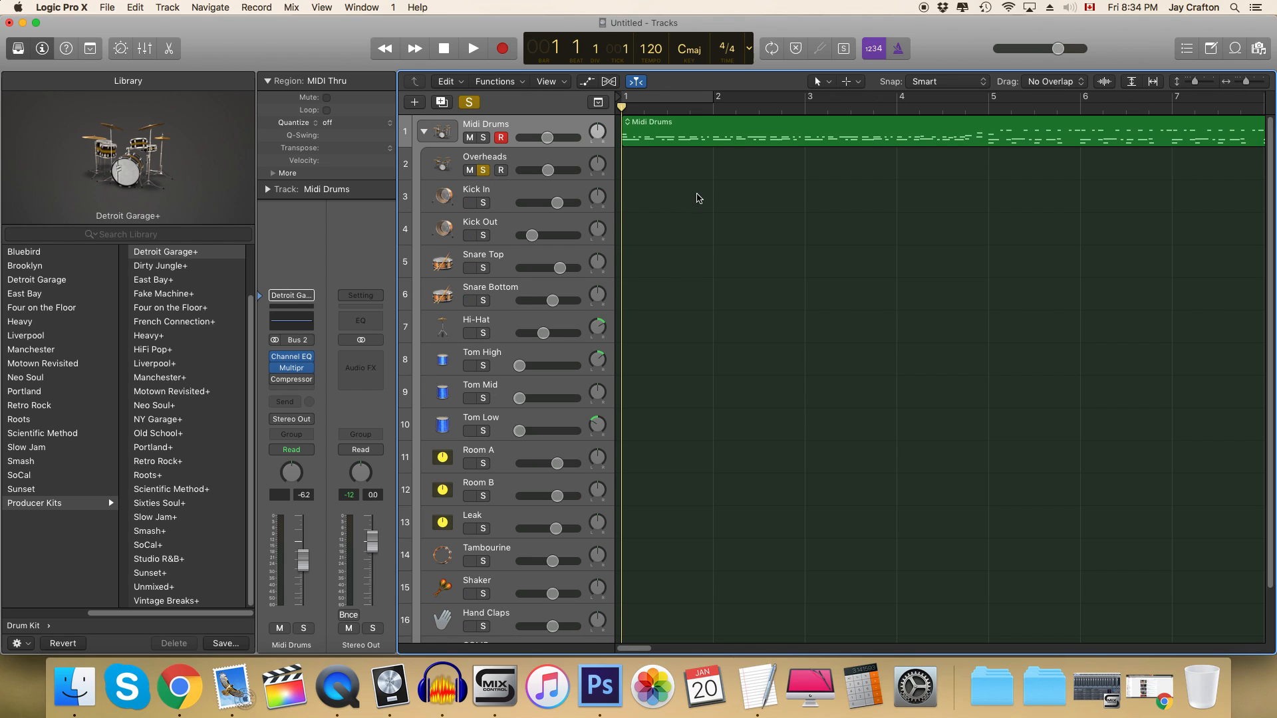
click(472, 48)
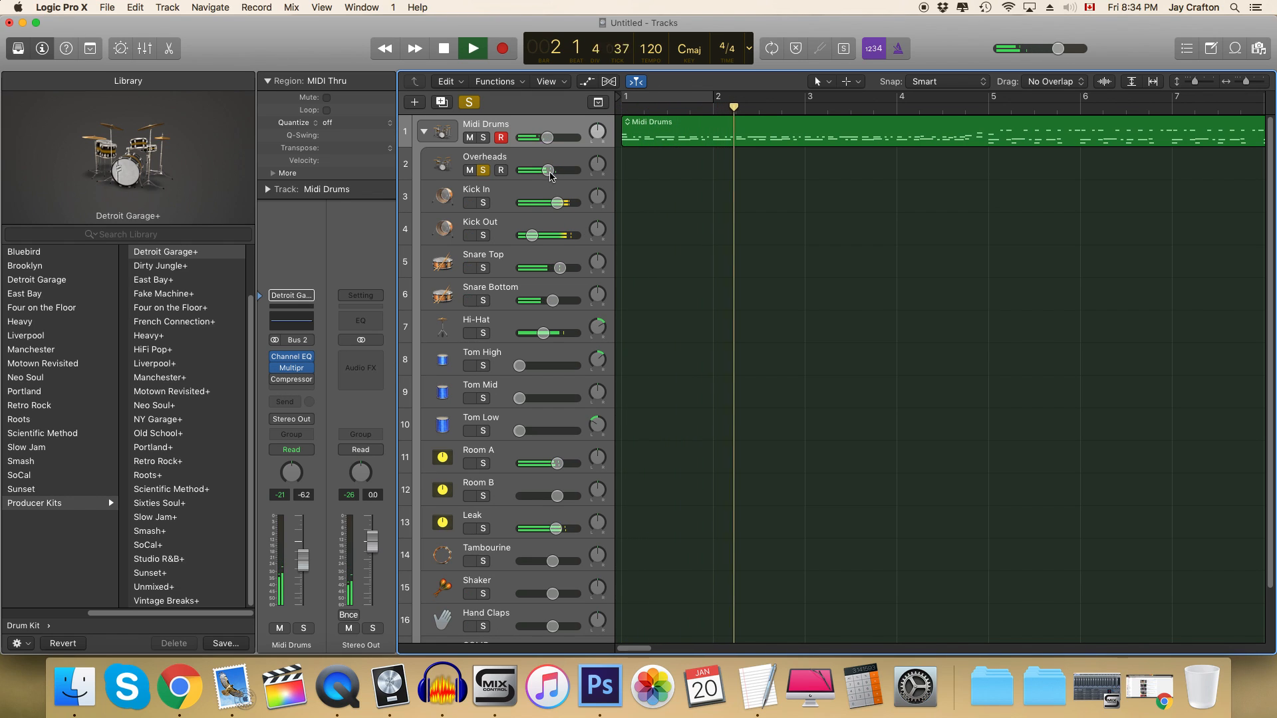
click(471, 48)
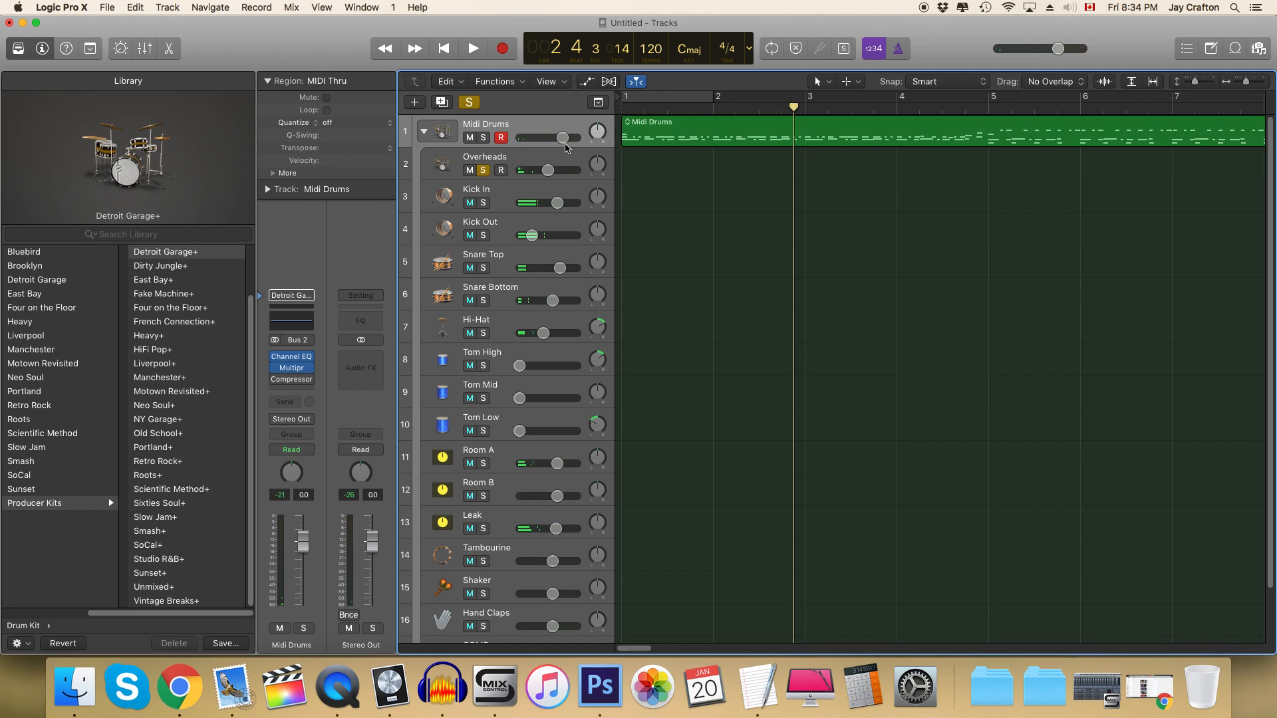
click(474, 48)
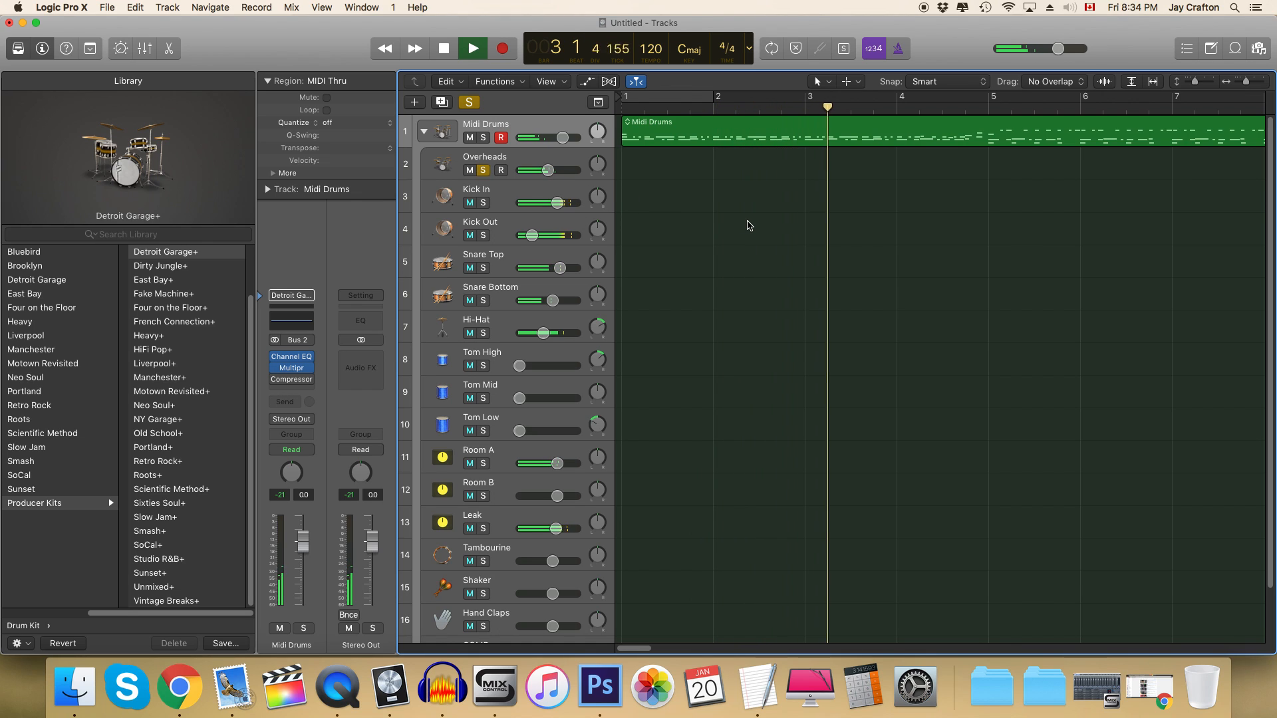
click(444, 48)
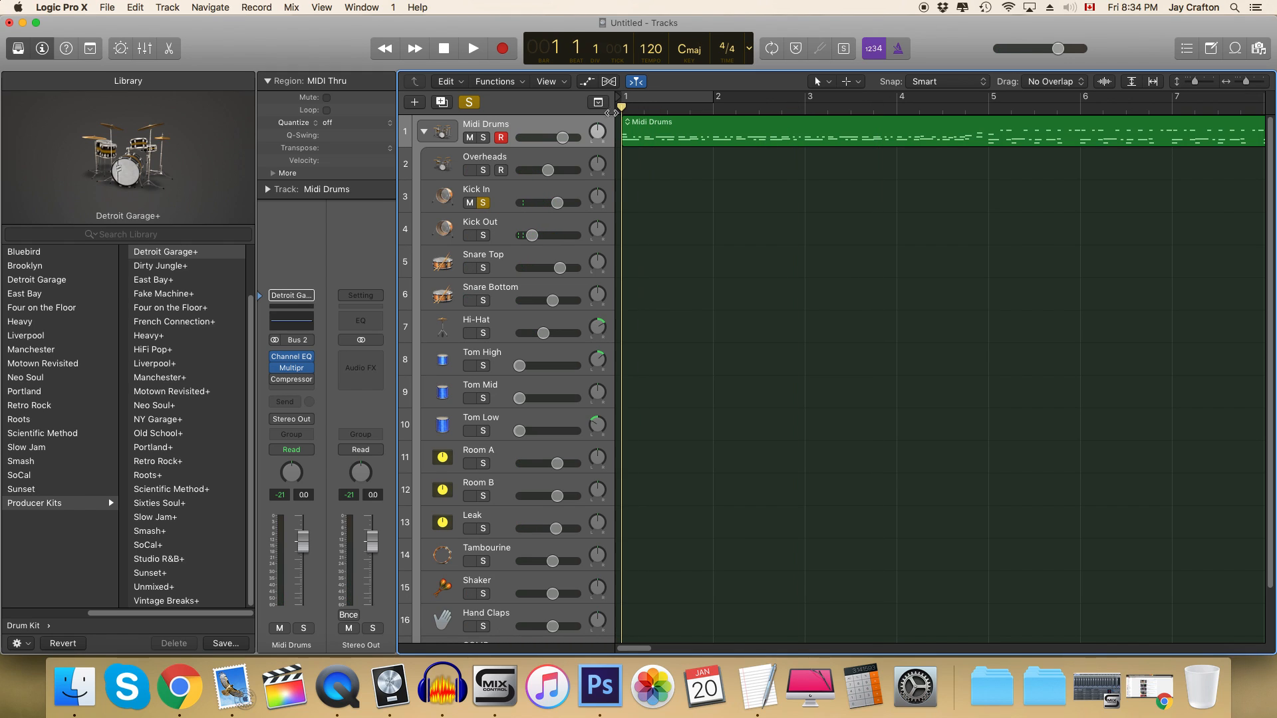
Step: Audition the Kick In mic soloed, then switch the solo to Kick Out and listen
click(472, 48)
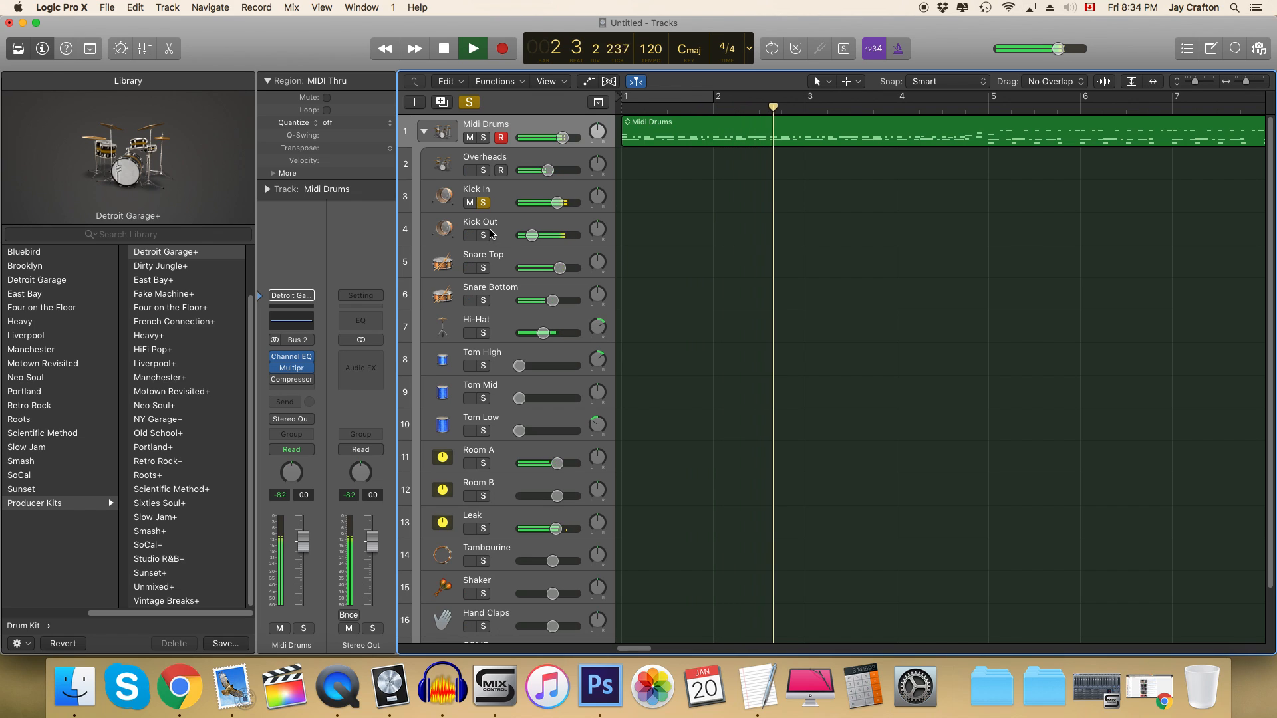
click(473, 48)
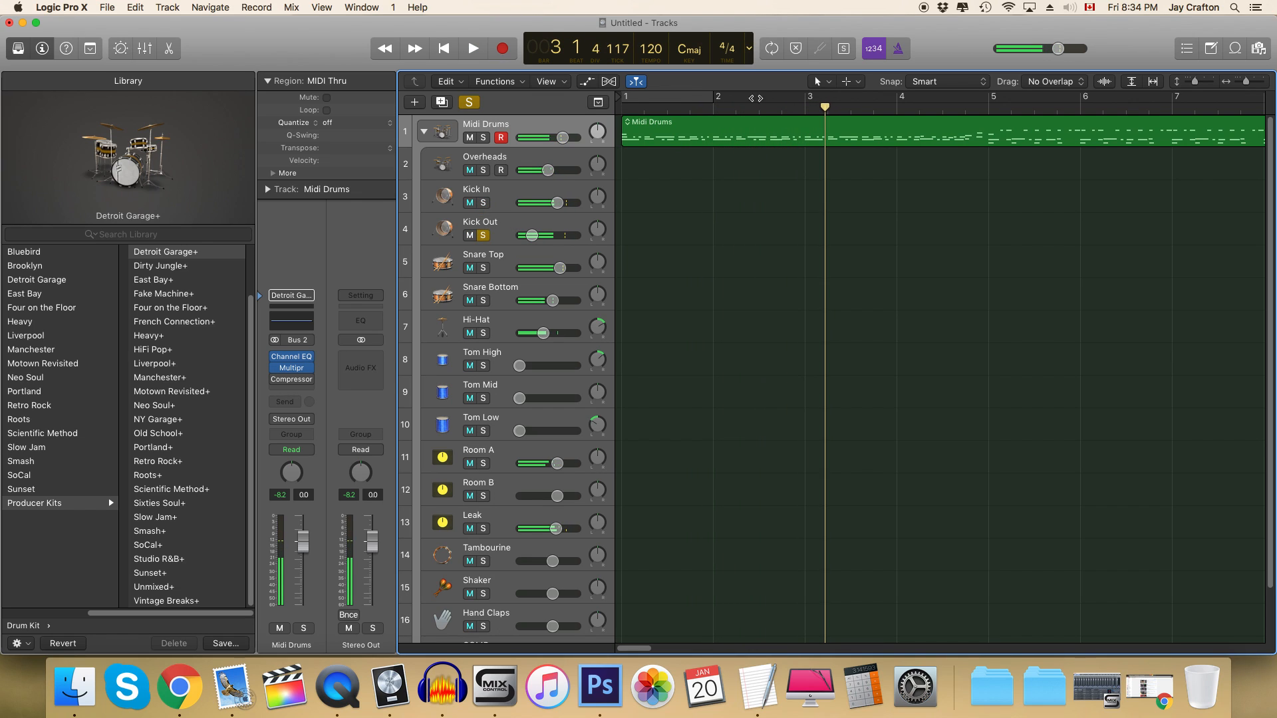
click(472, 48)
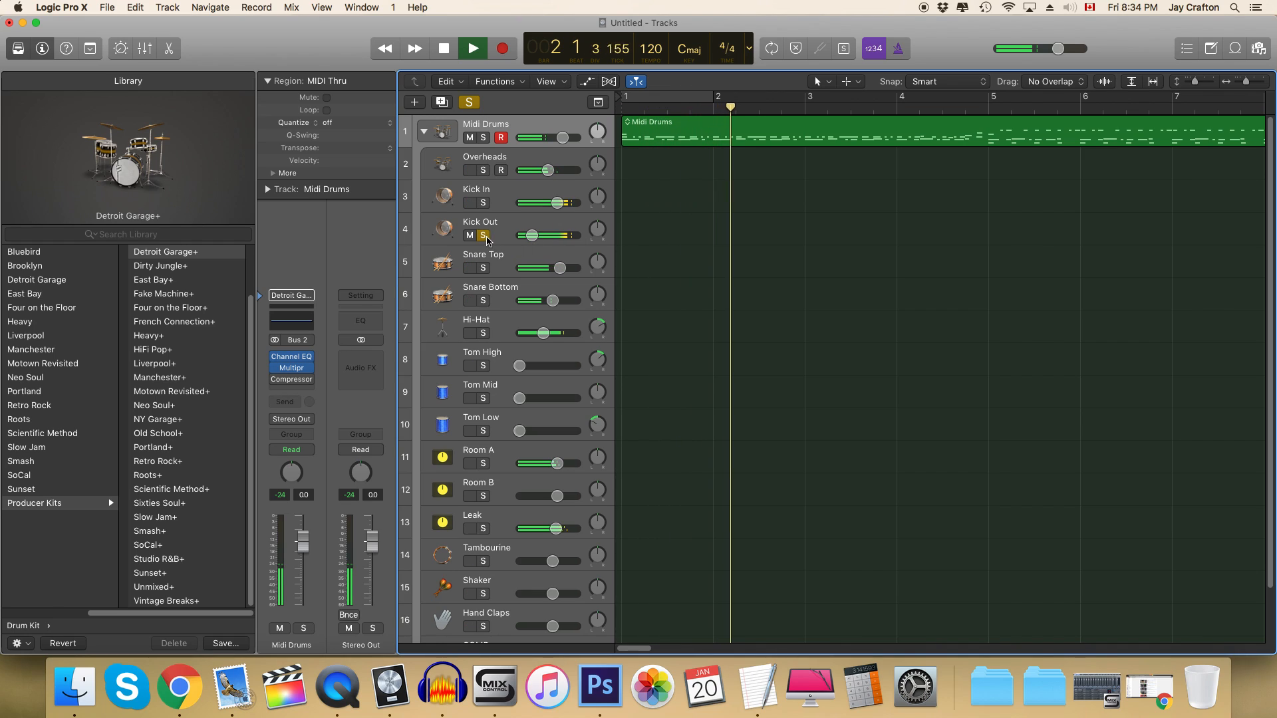
click(472, 48)
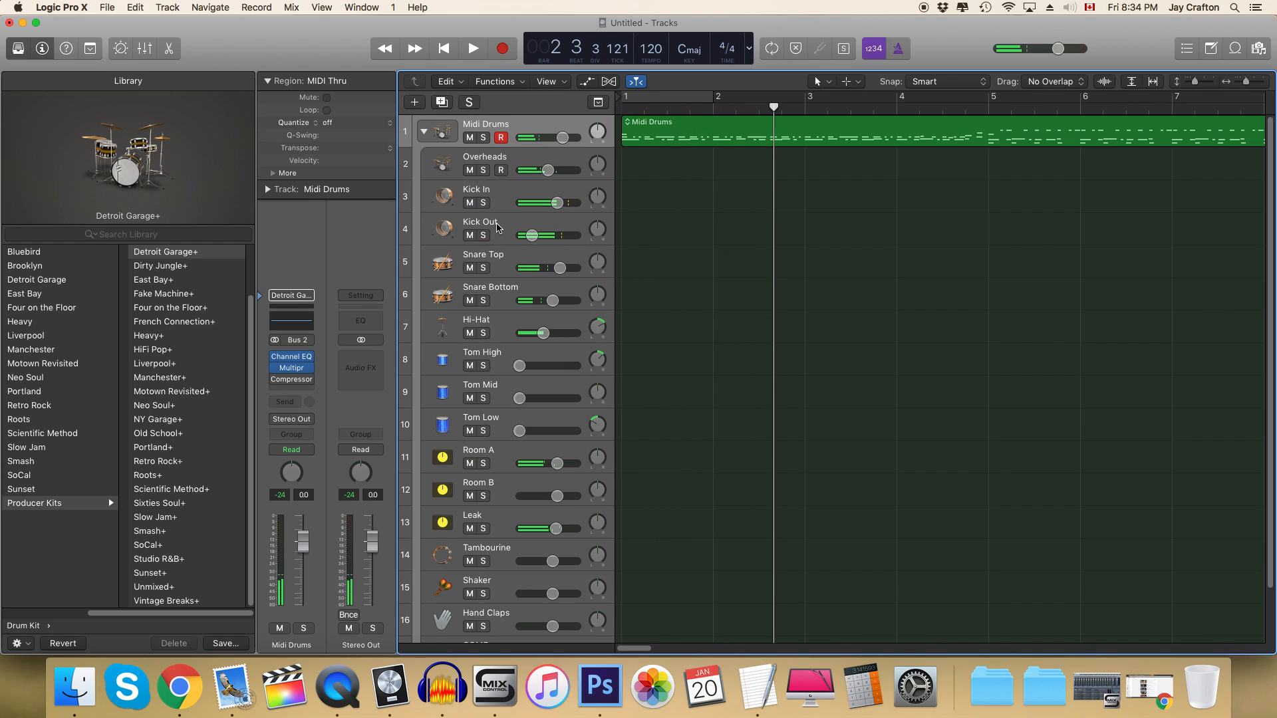
Step: Clear the kick solos so the whole Detroit Garage+ kit plays
click(476, 188)
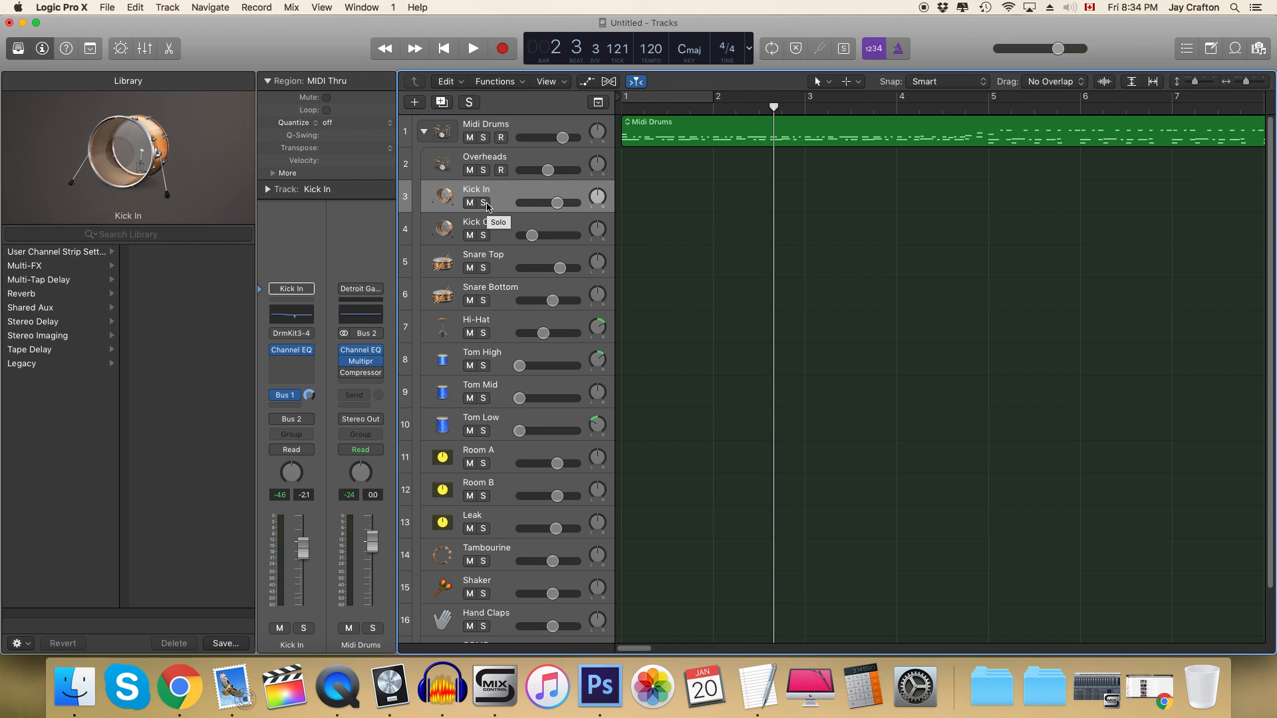
click(482, 235)
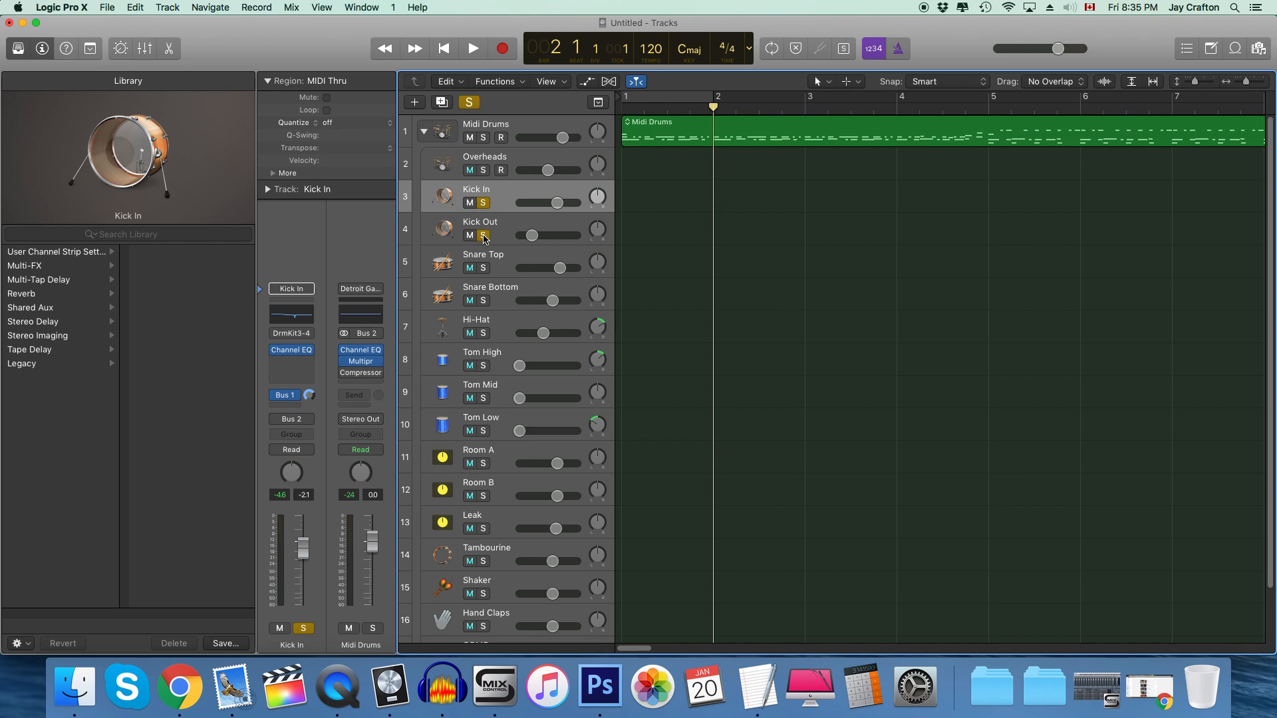
click(472, 48)
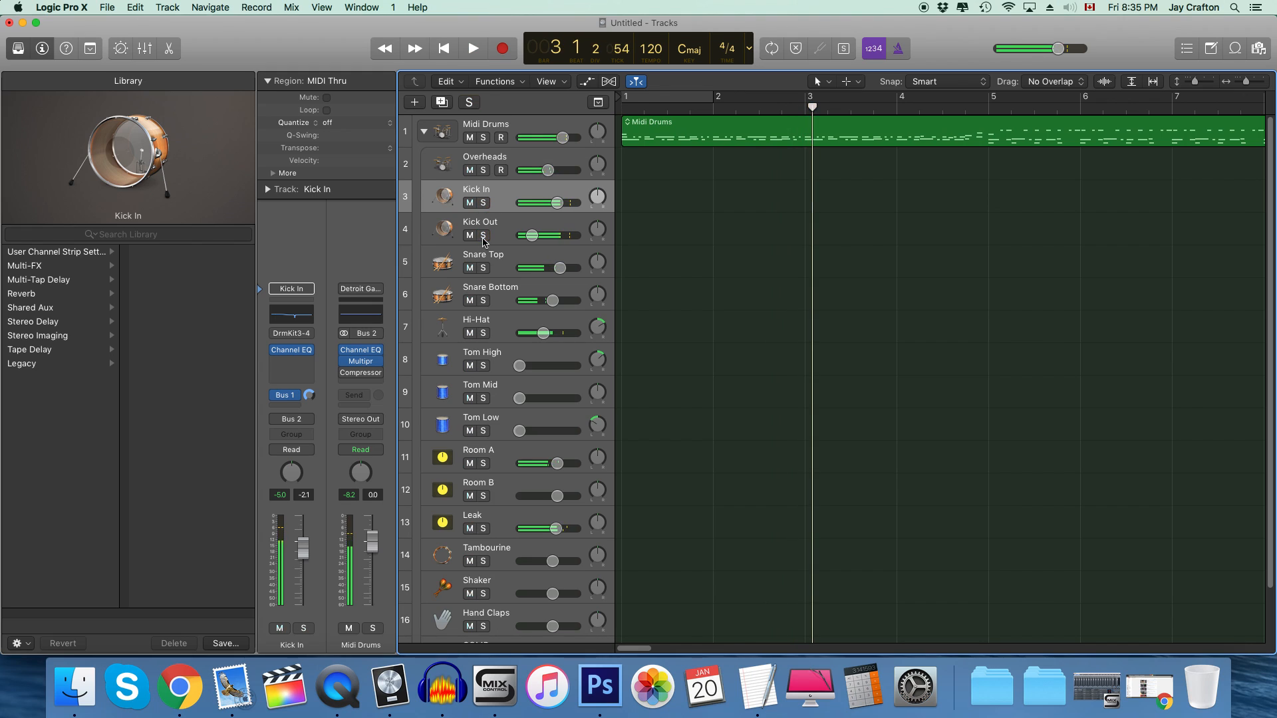
Step: Solo Snare Top, then add Snare Bottom, and play the two snare mics together
click(485, 267)
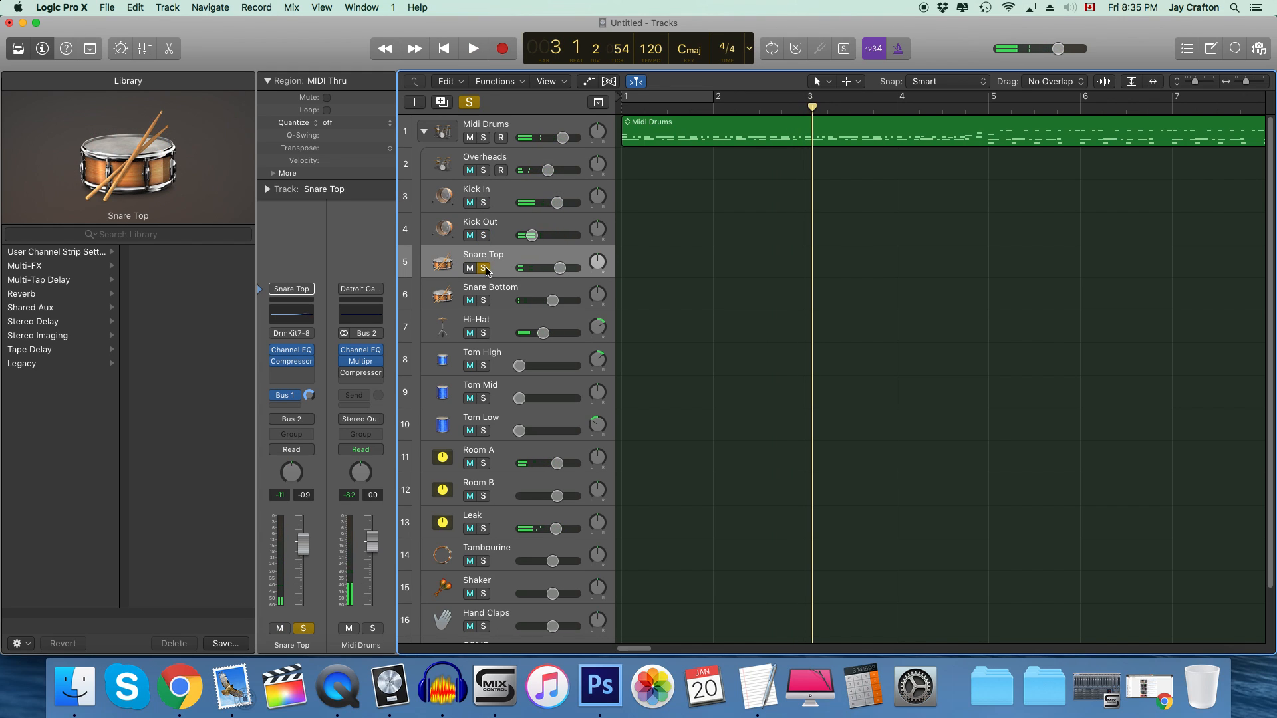
click(484, 267)
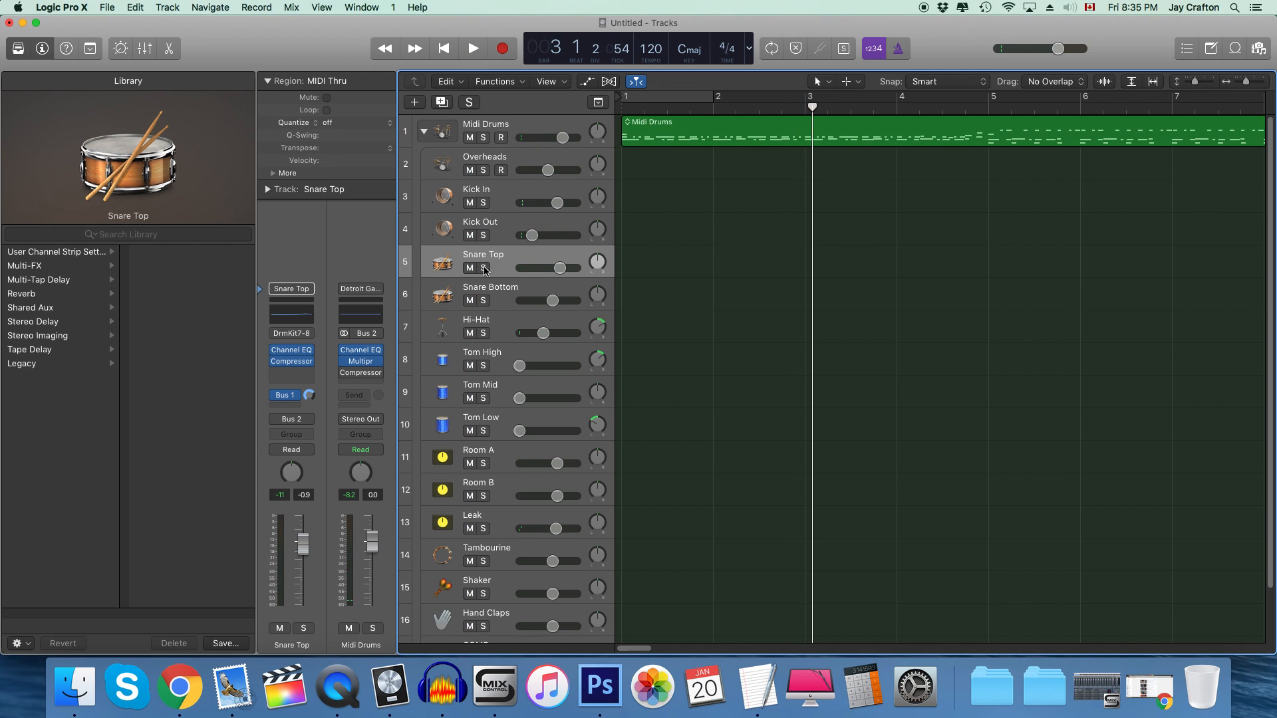
click(489, 267)
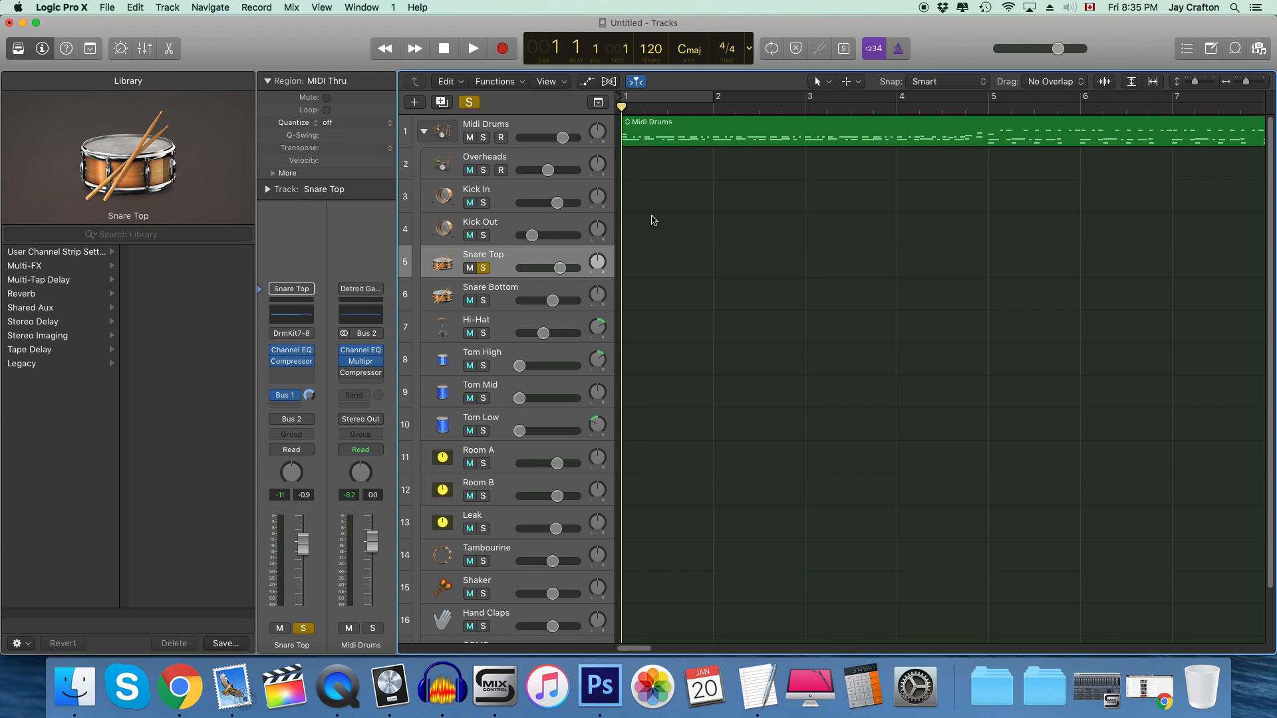
click(472, 48)
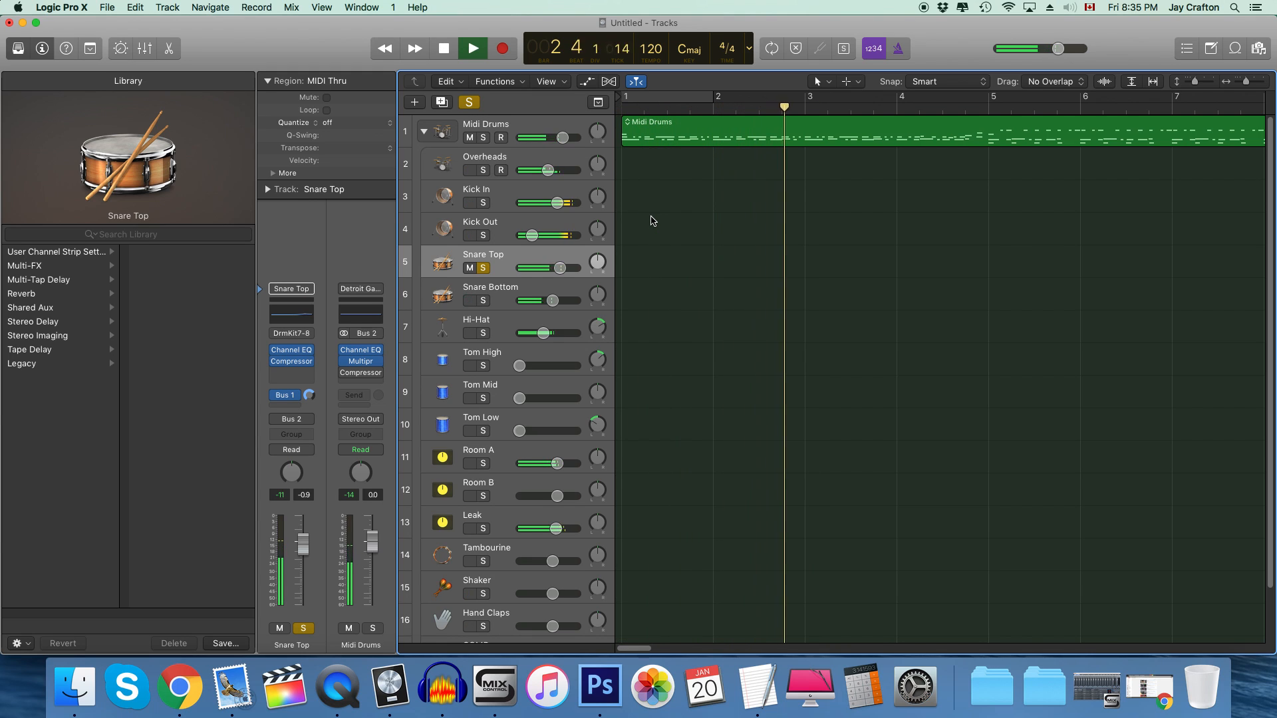
click(442, 48)
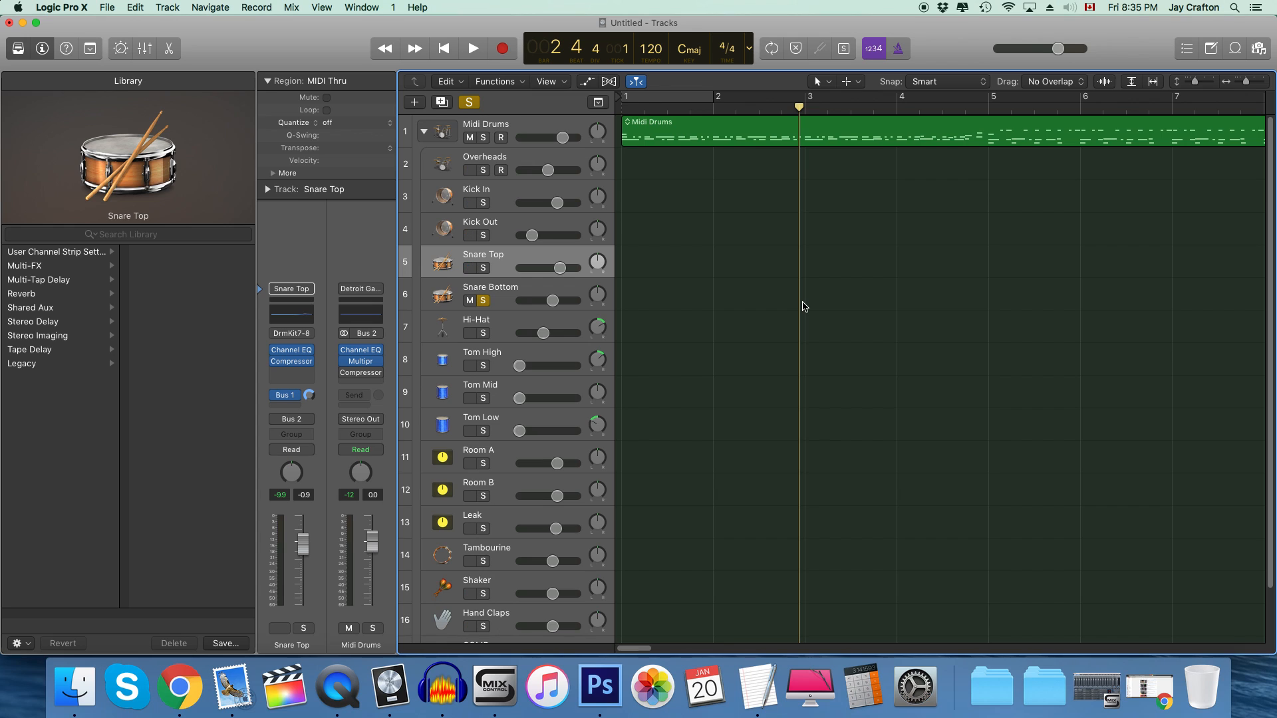
Step: Compare the snares during playback and lower Snare Bottom's level beneath Snare Top's
click(472, 48)
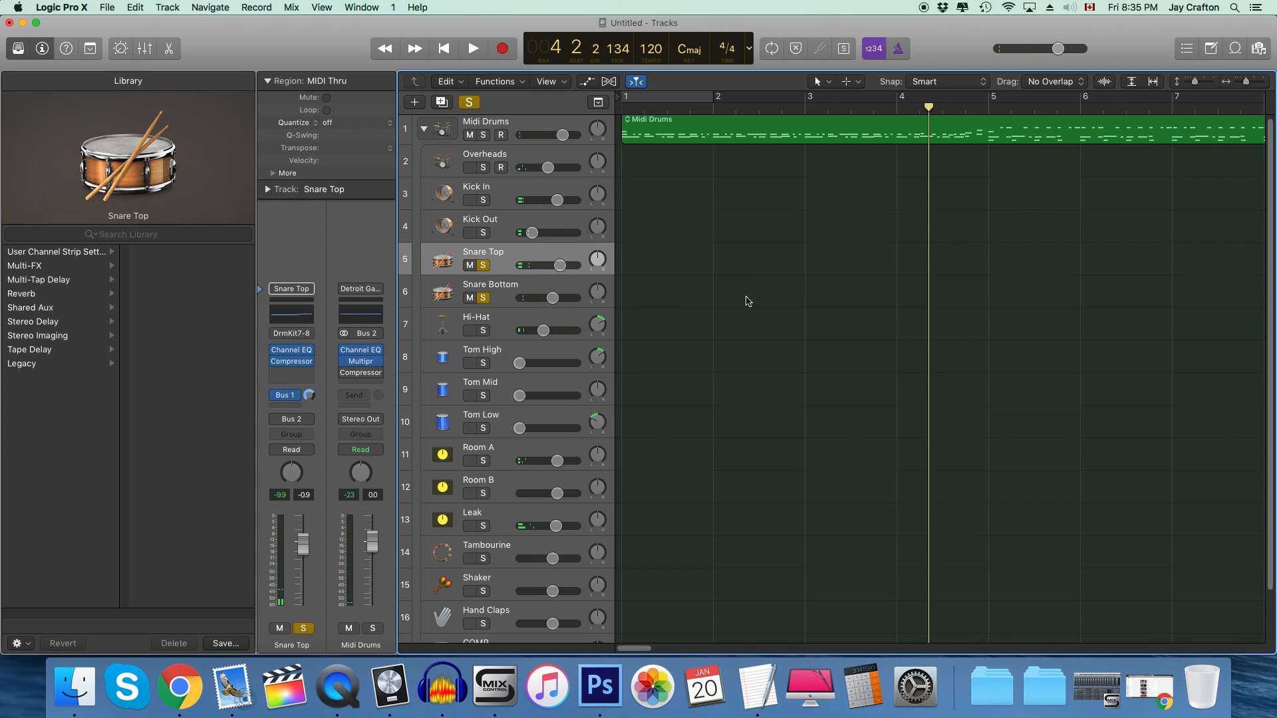
click(472, 48)
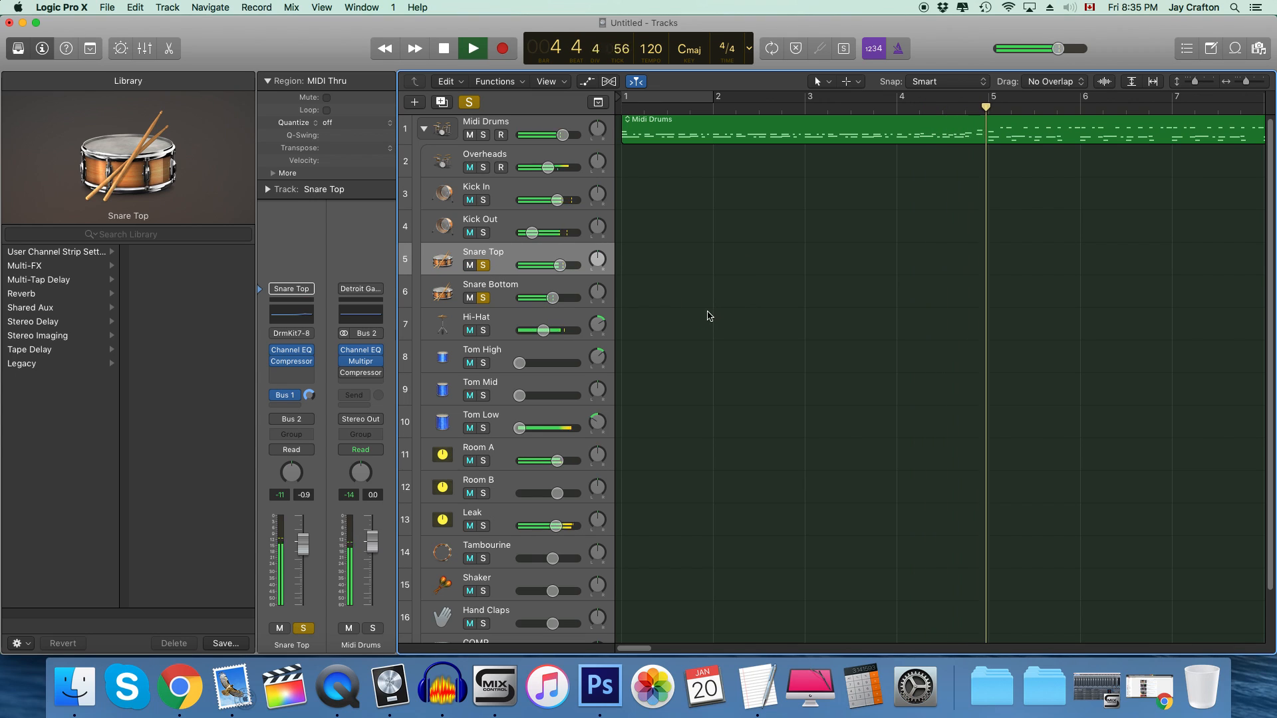
click(443, 48)
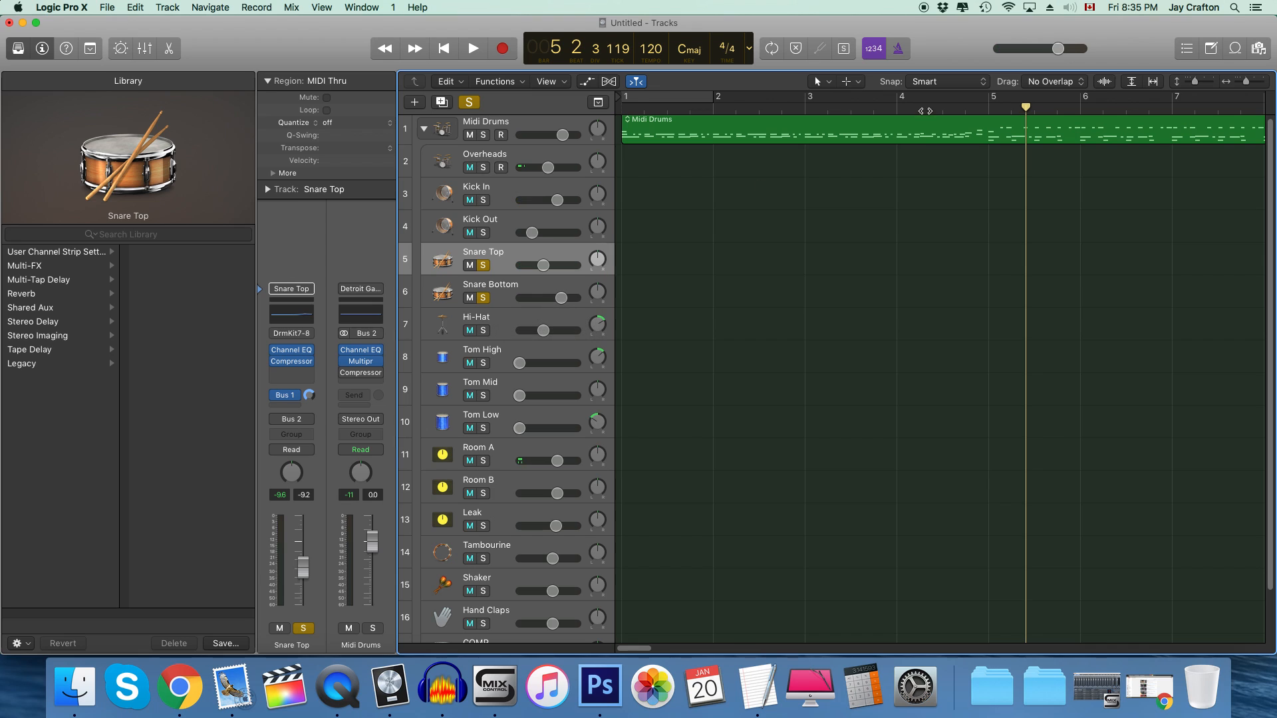
click(472, 48)
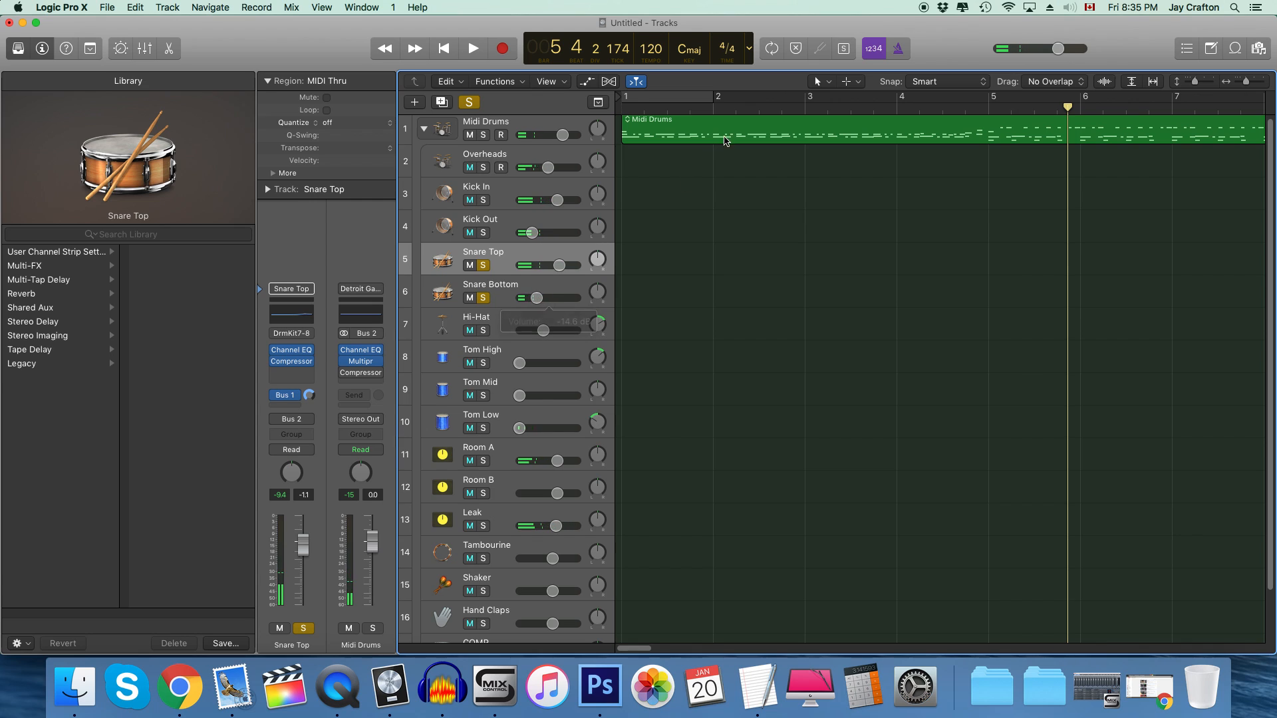
click(473, 48)
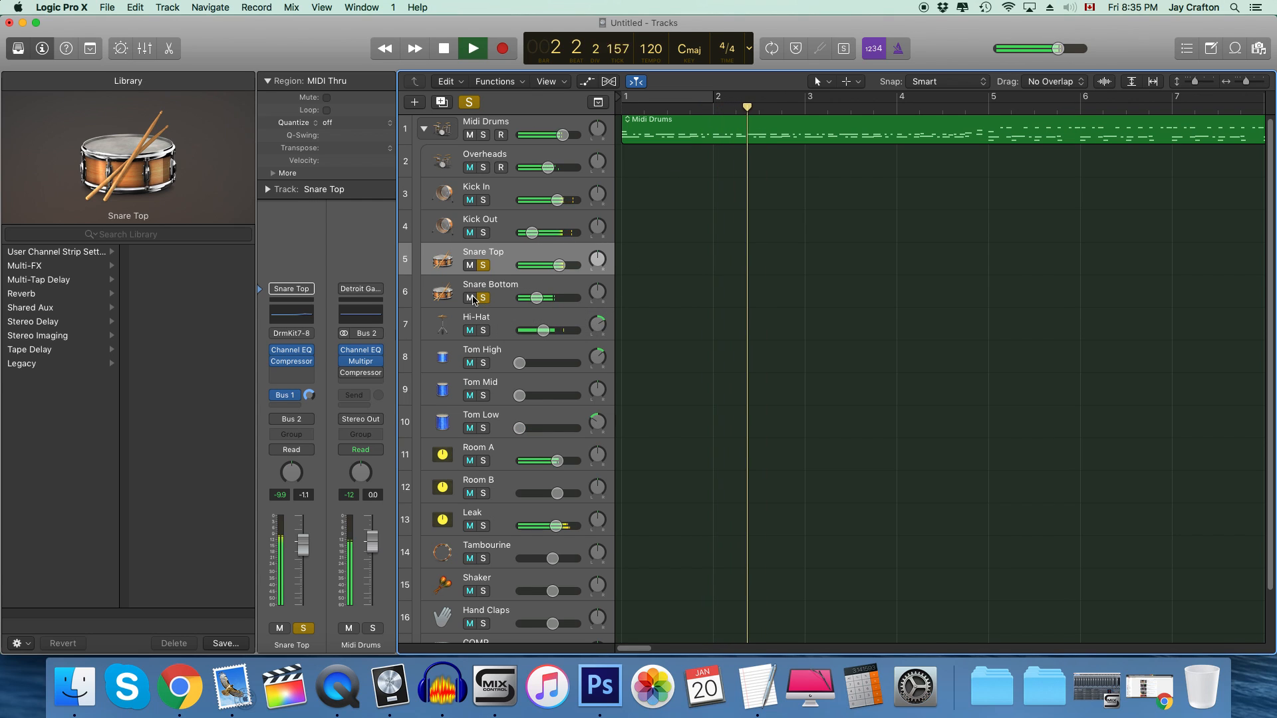
click(445, 48)
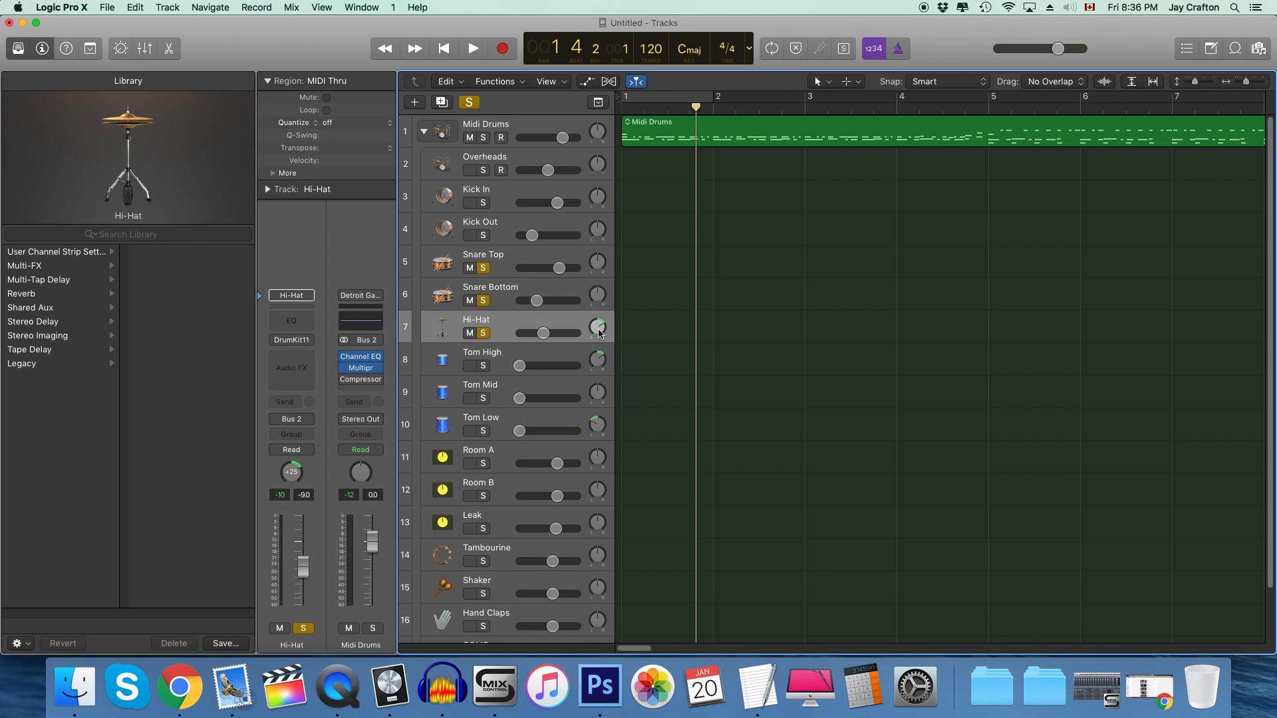
Step: Pan the soloed Hi-Hat off-centre and insert a Mono->Stereo Direction Mixer on it
drag(596, 327, 596, 342)
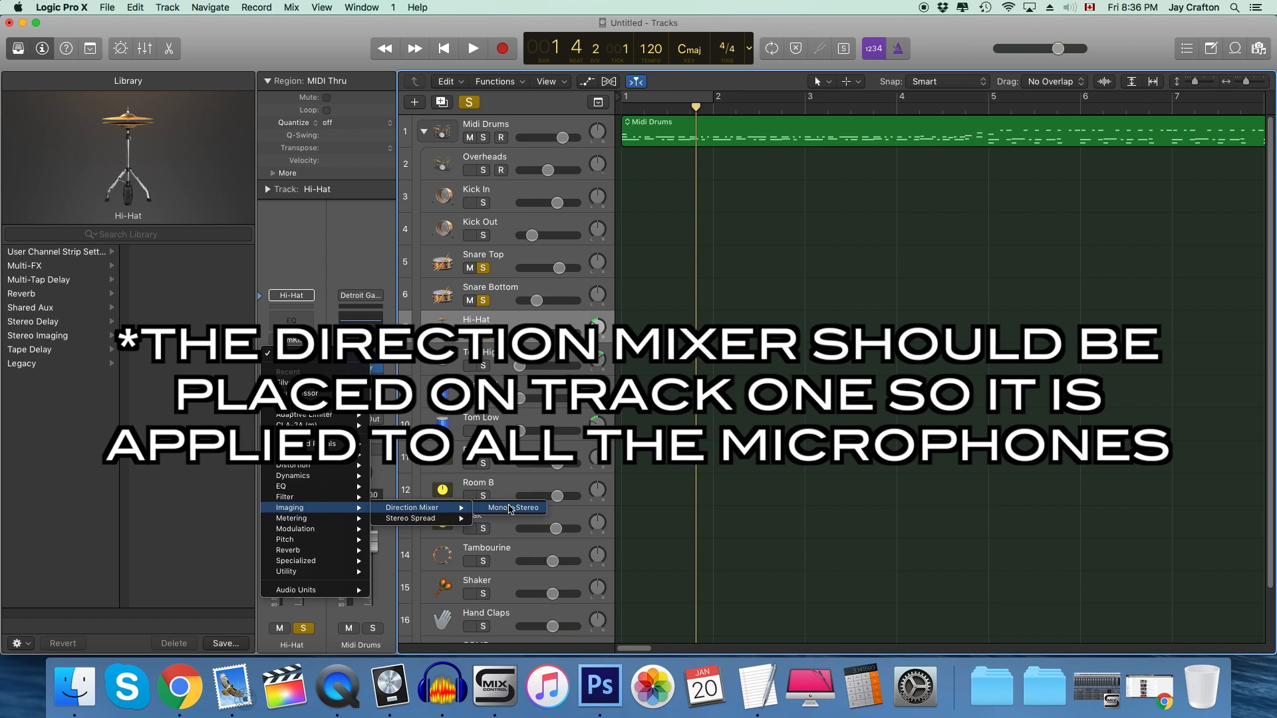
click(511, 507)
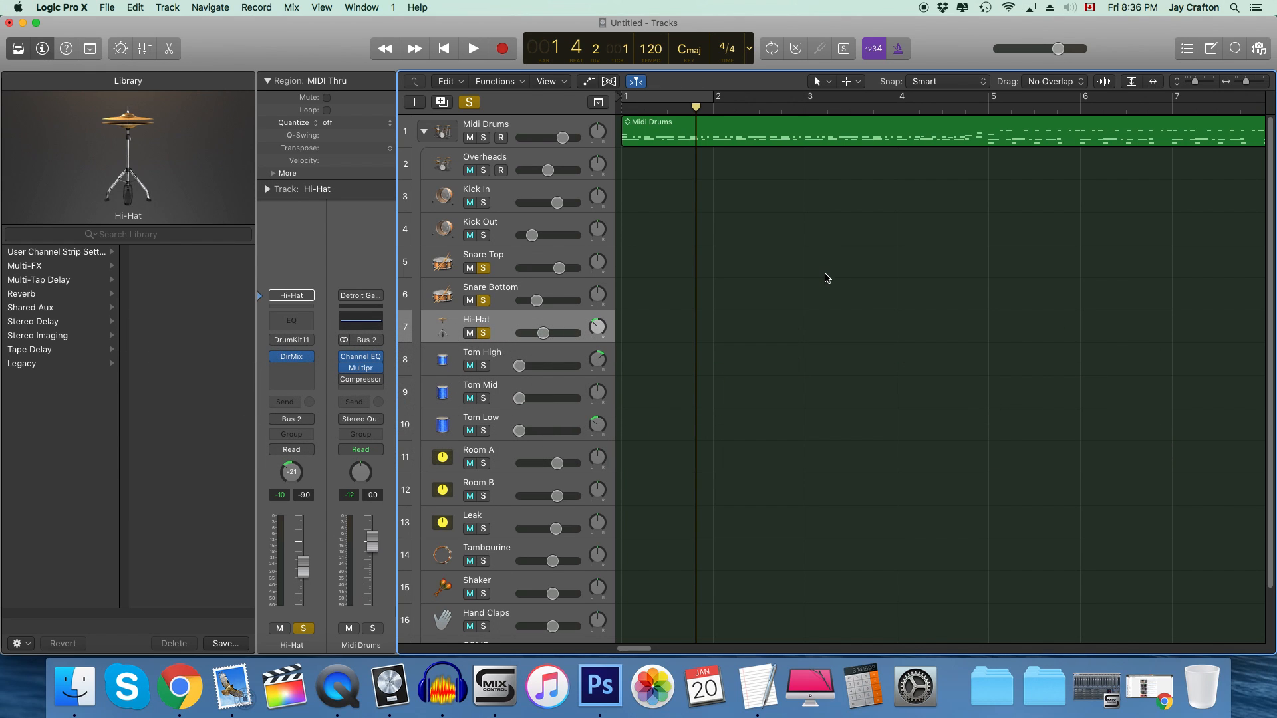
mouse_move(720, 334)
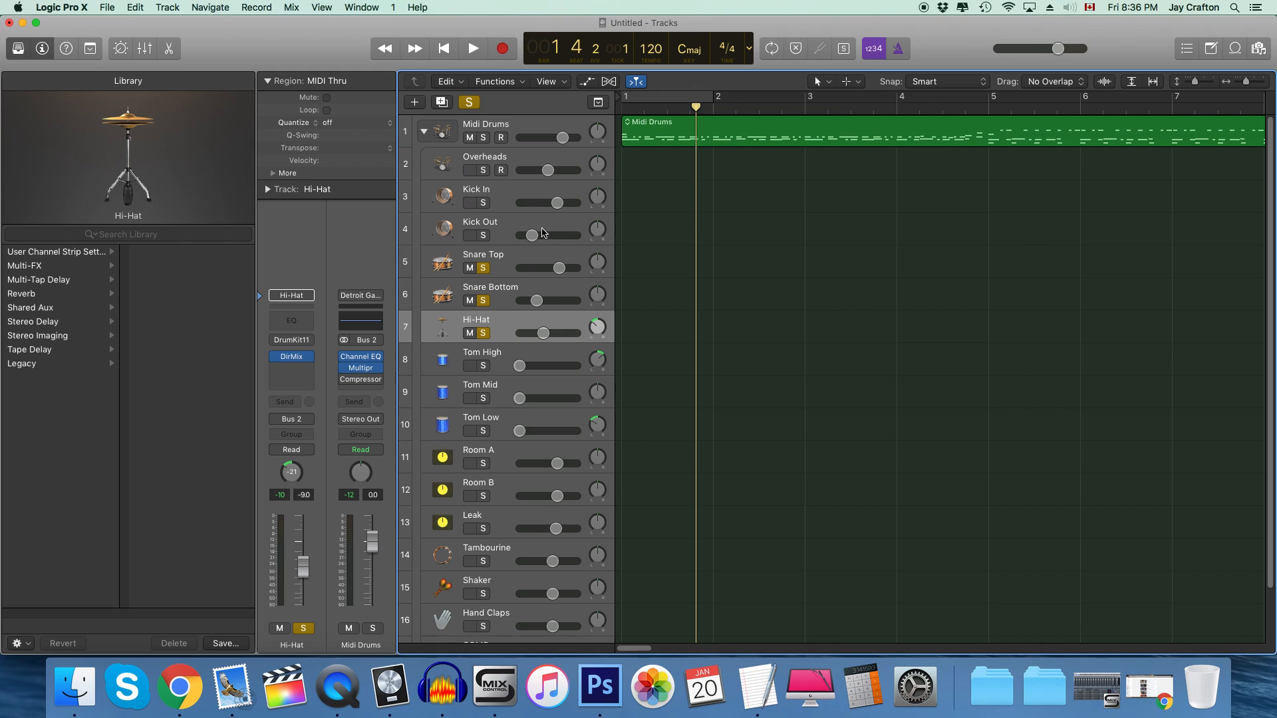
Step: Solo the Overheads track and play it on its own
click(484, 157)
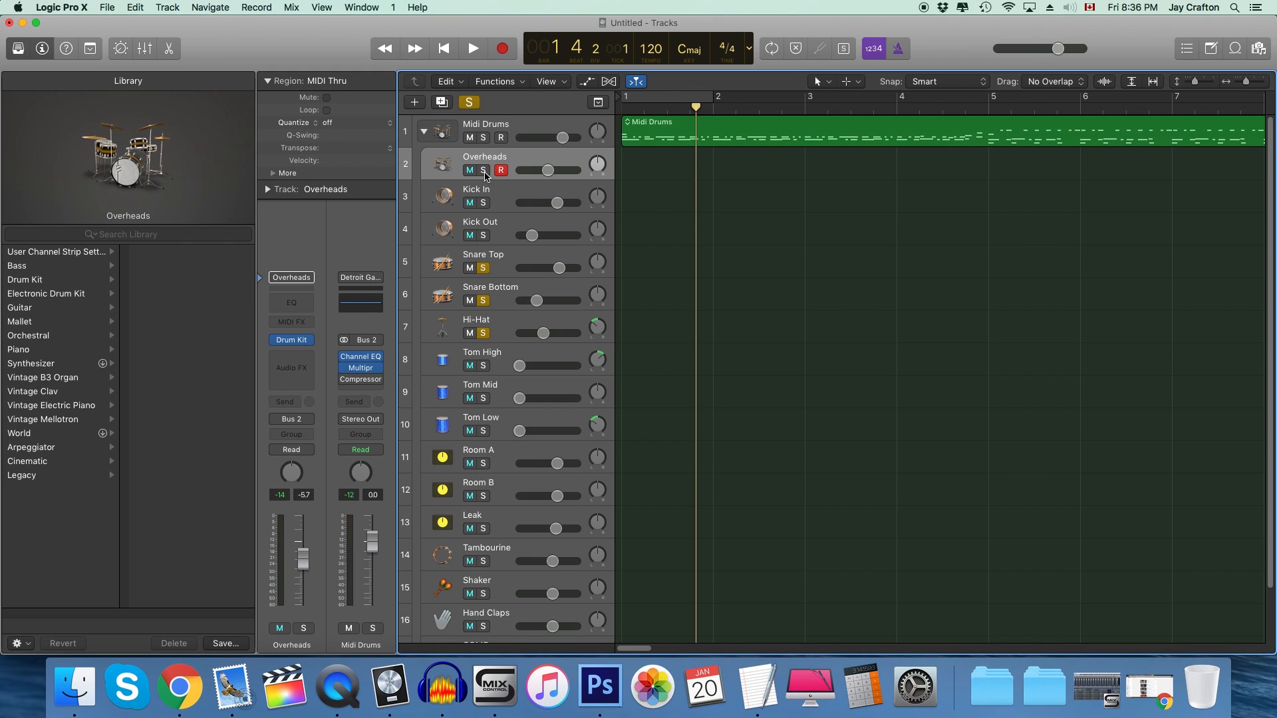
click(482, 170)
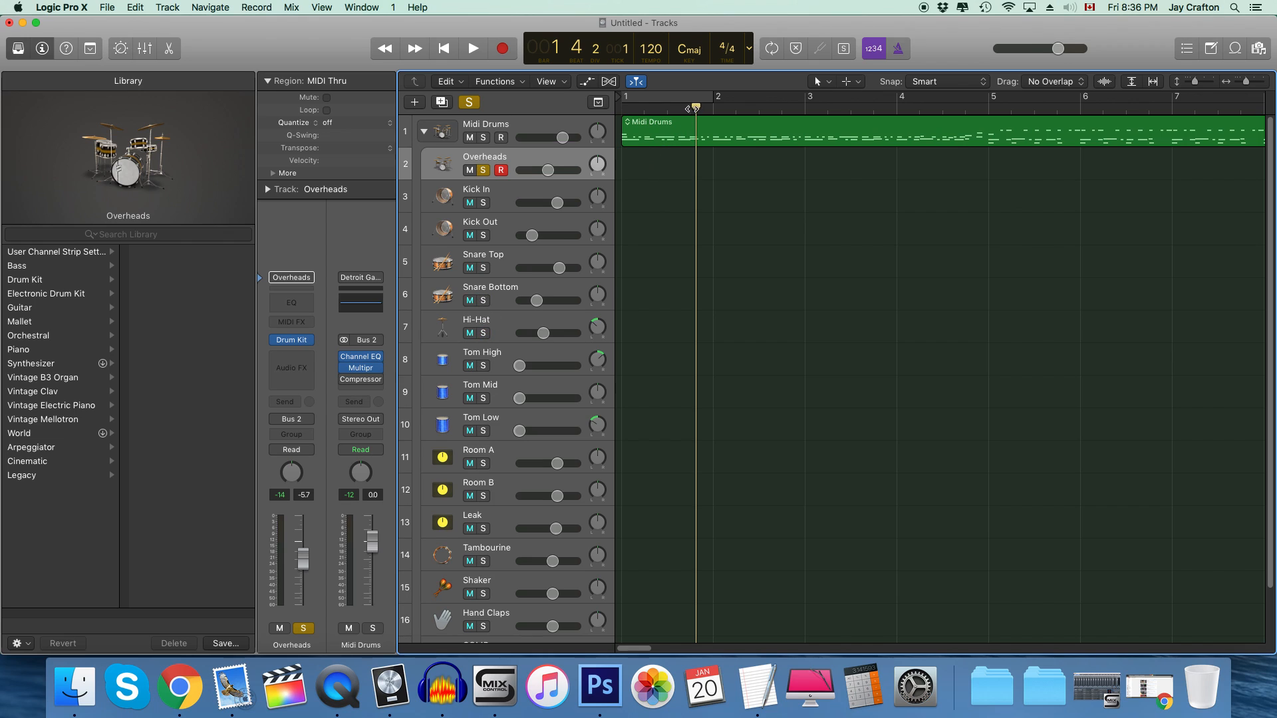
click(472, 48)
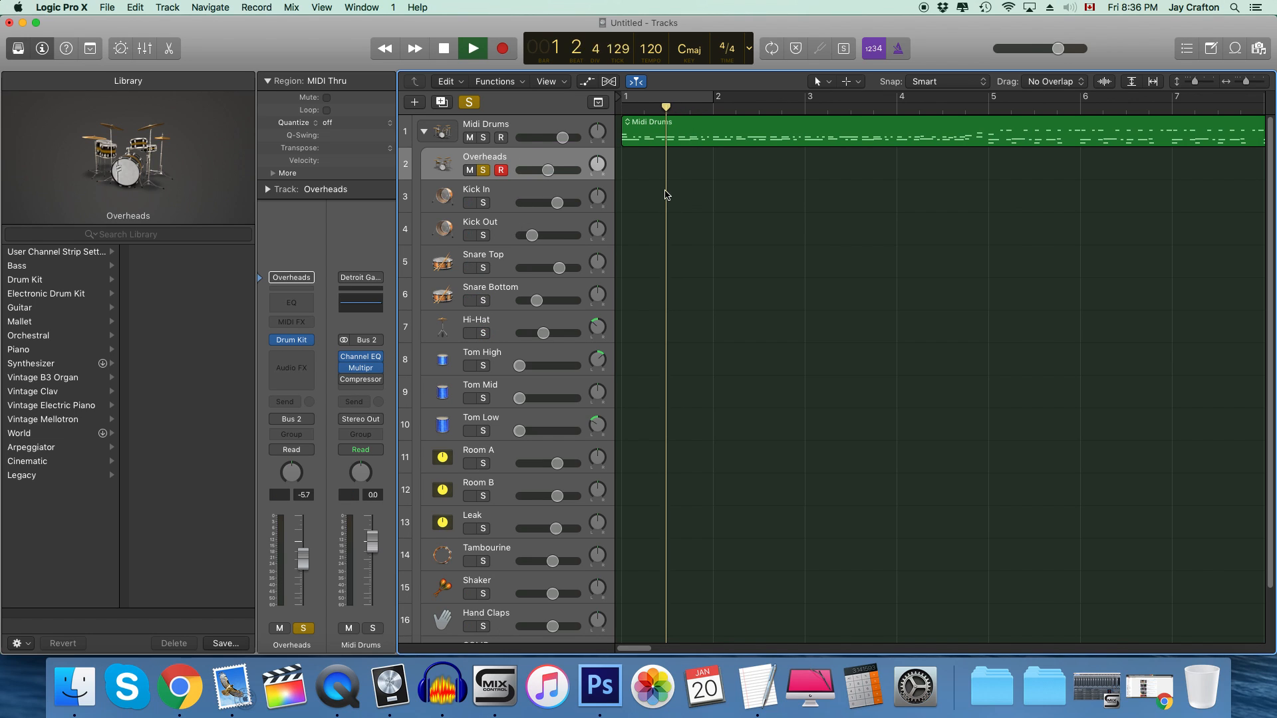
click(472, 49)
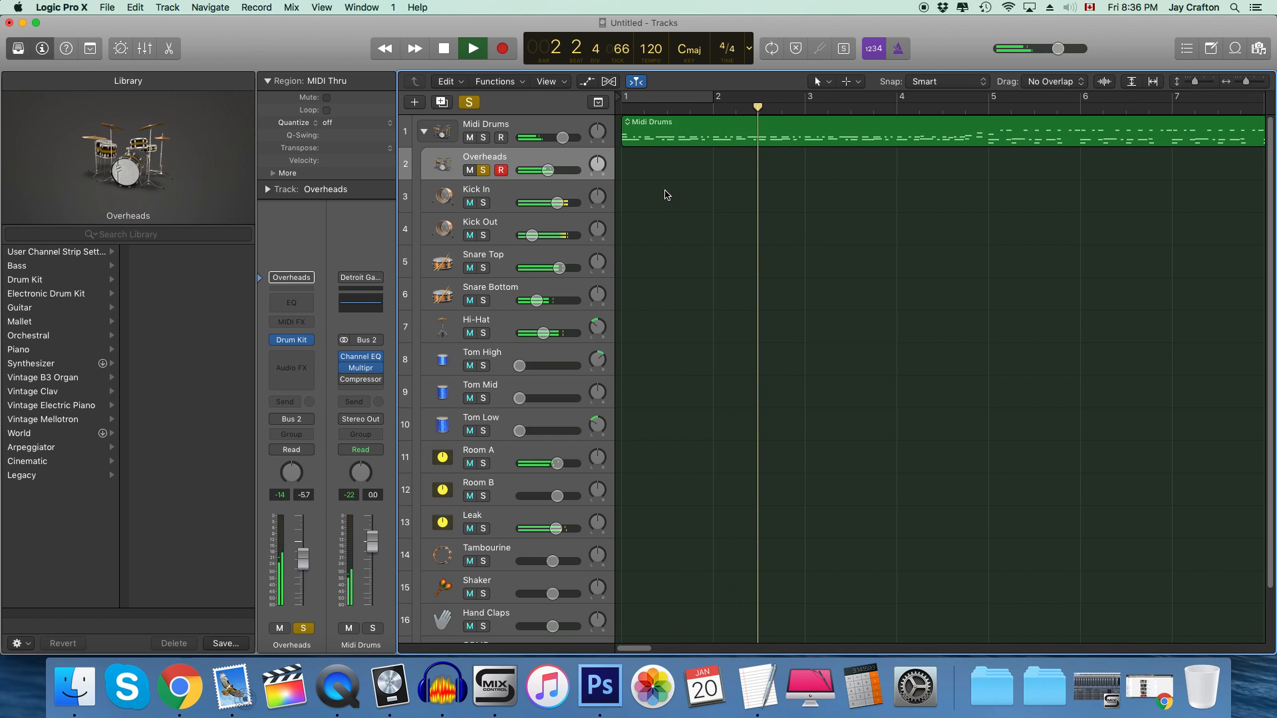
Step: Check the Overheads Audio FX Direction Mixer menu, then solo the three tom tracks
click(473, 48)
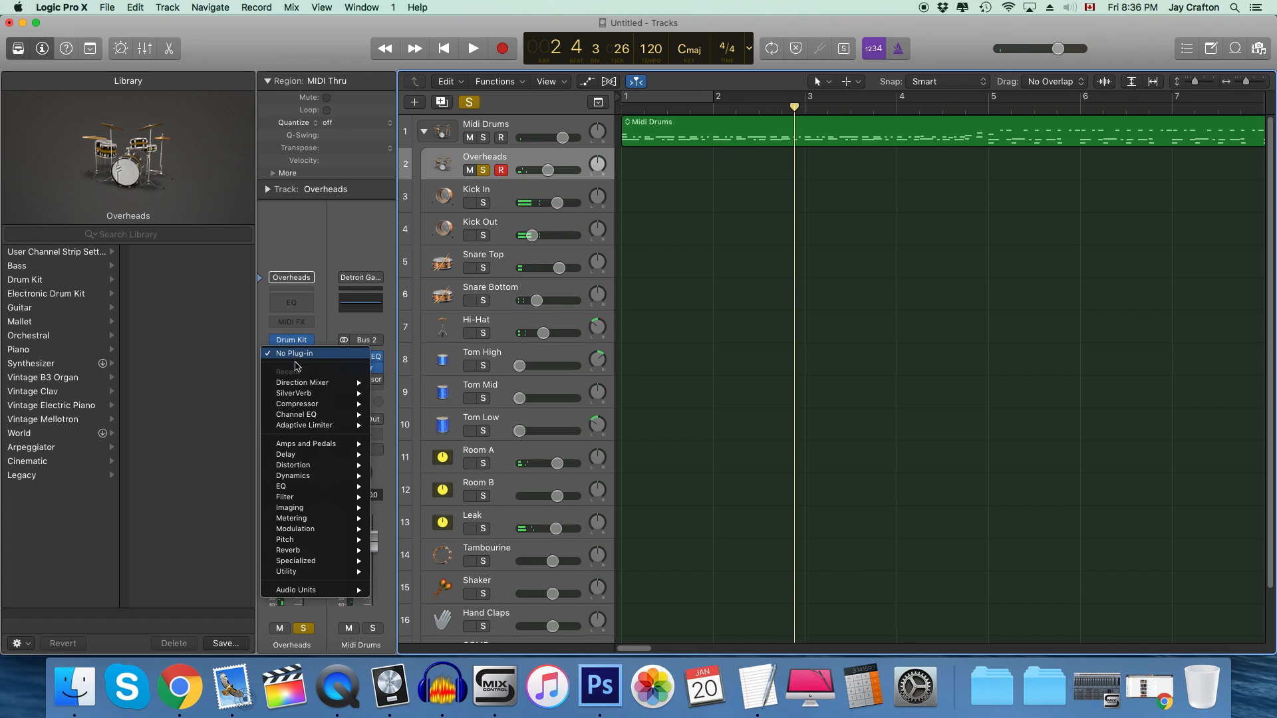
mouse_move(289, 507)
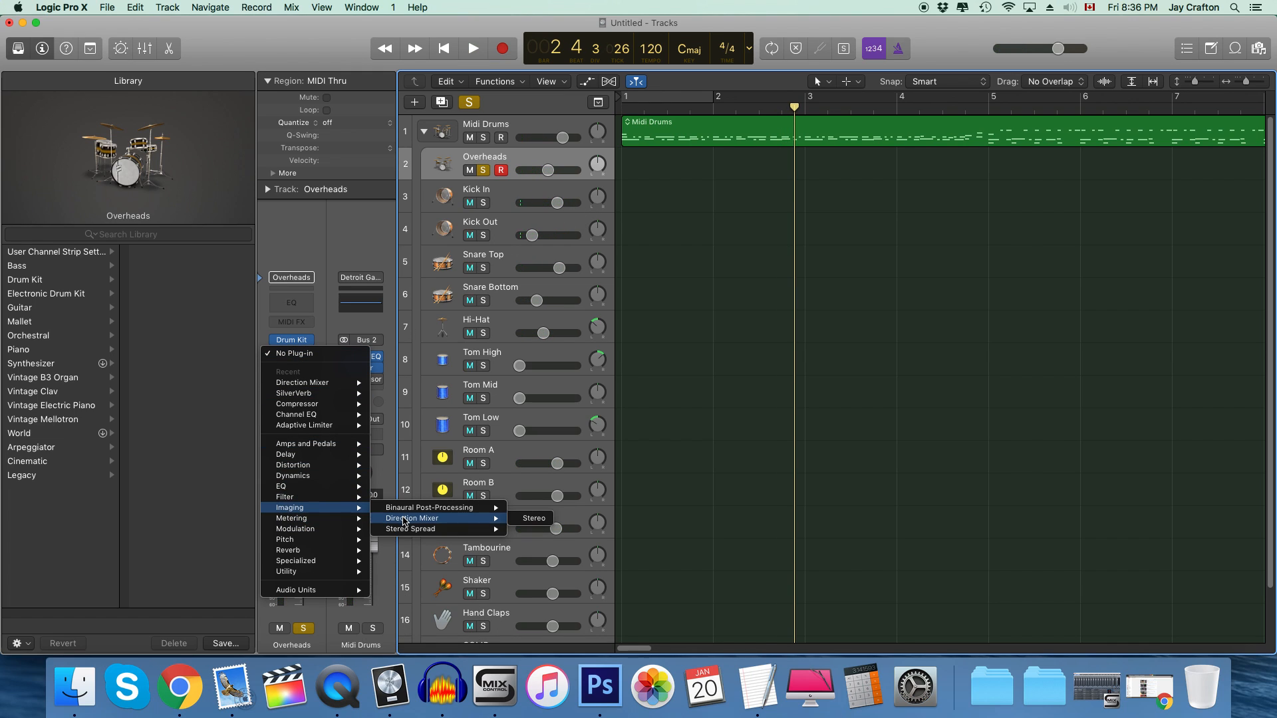
click(533, 517)
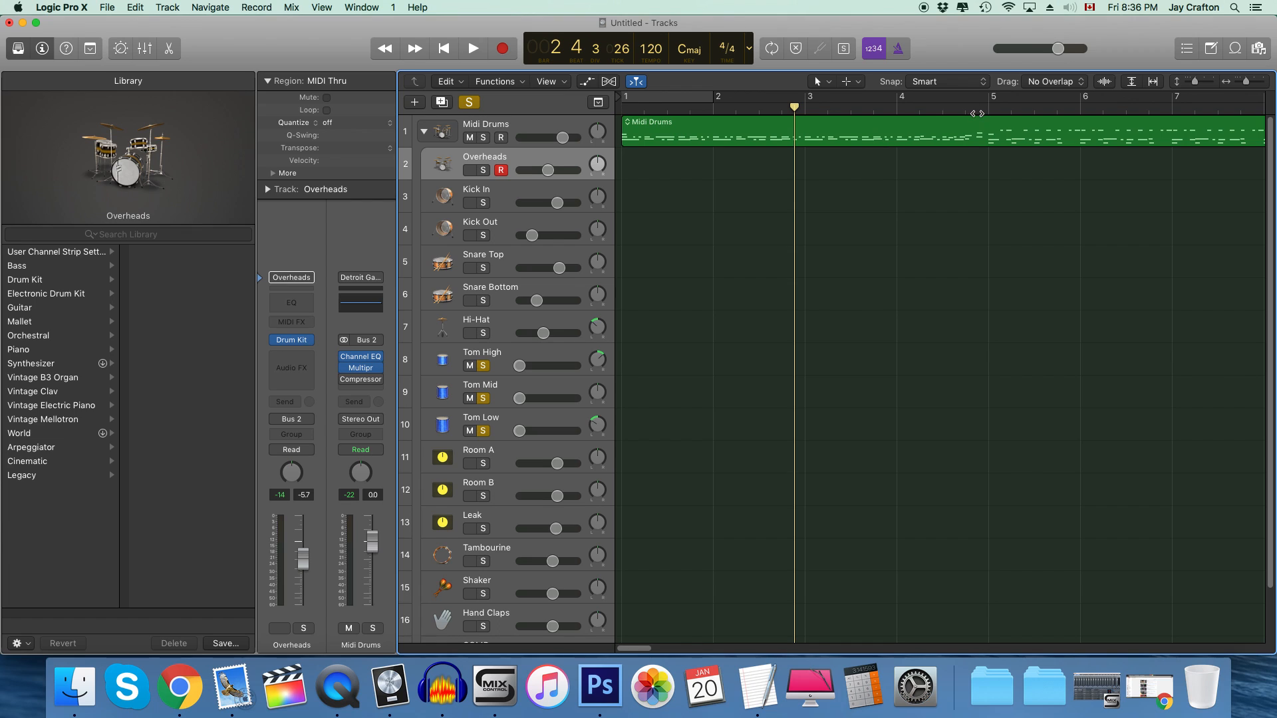
Step: Audition the soloed Tom High, Tom Mid and Tom Low mics and clear their solos
click(472, 48)
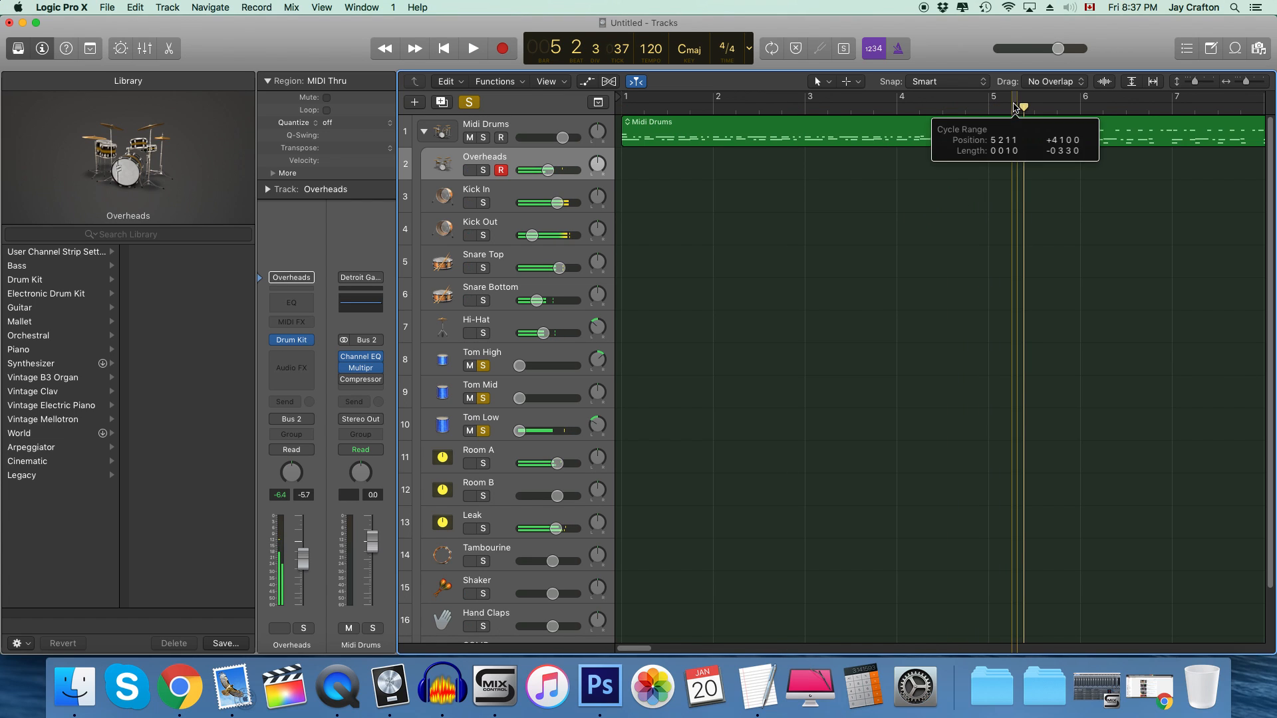
click(472, 48)
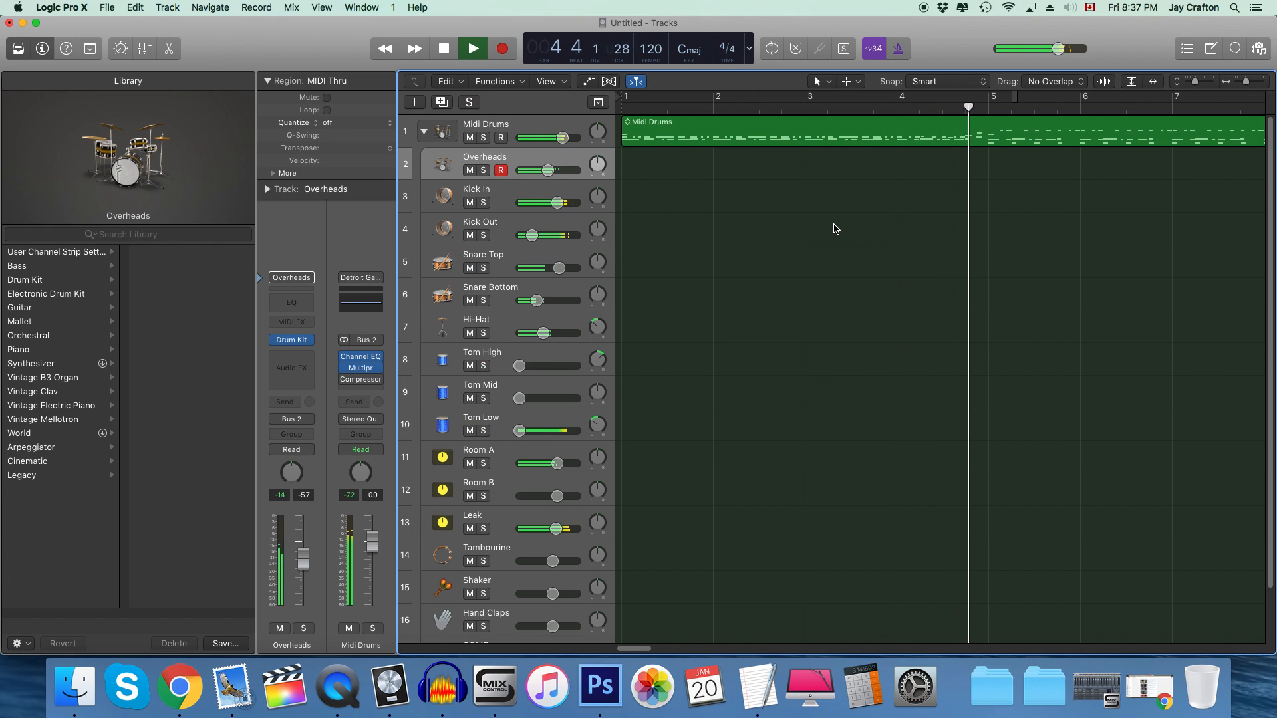
click(473, 48)
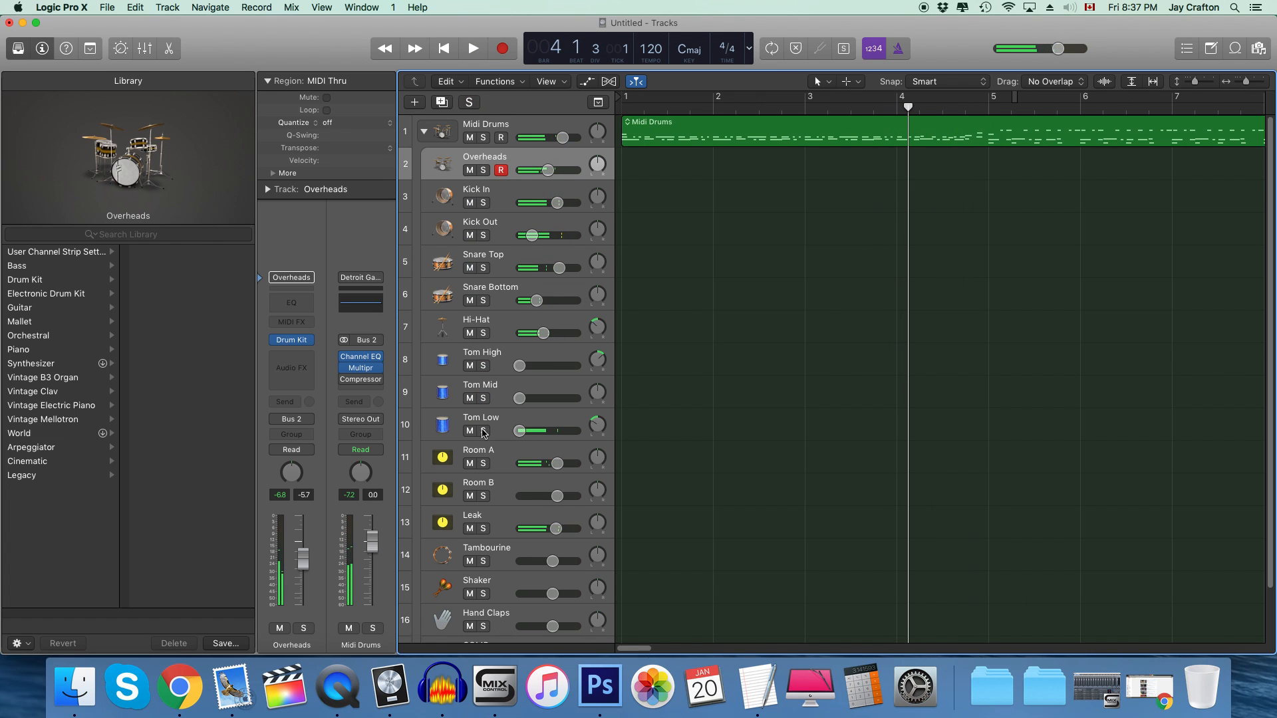
click(487, 431)
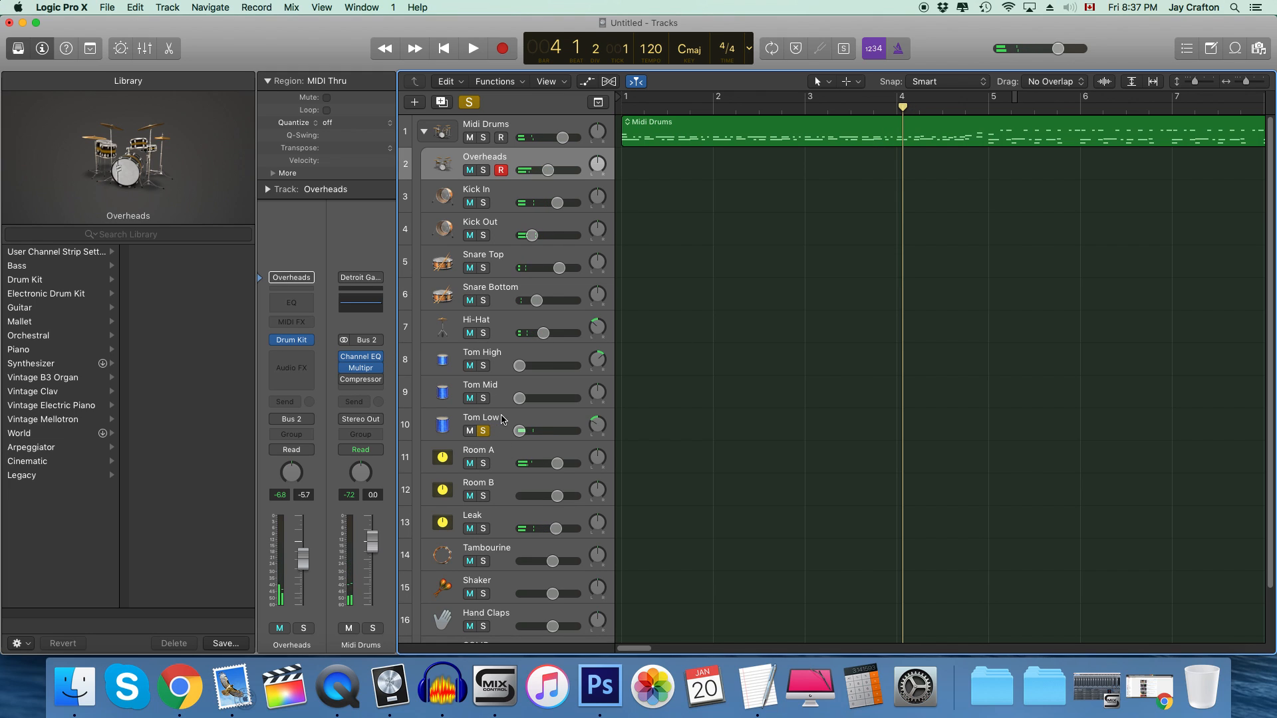
click(480, 416)
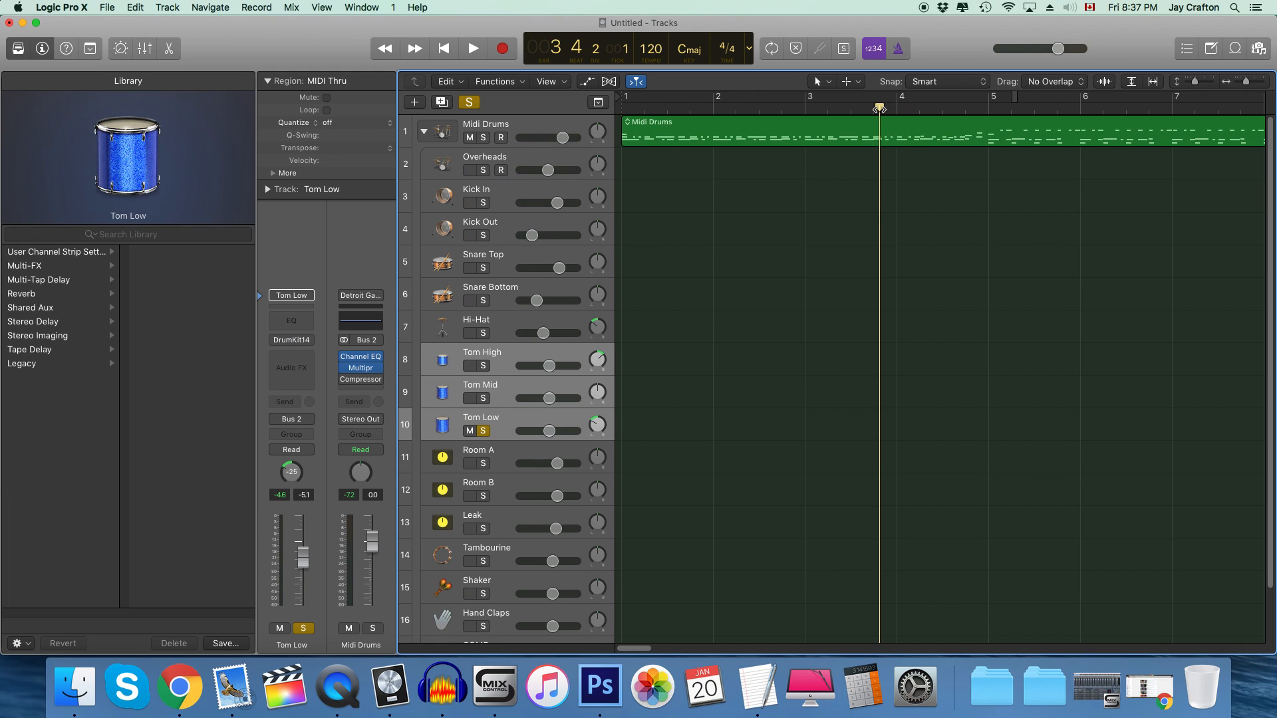
click(472, 48)
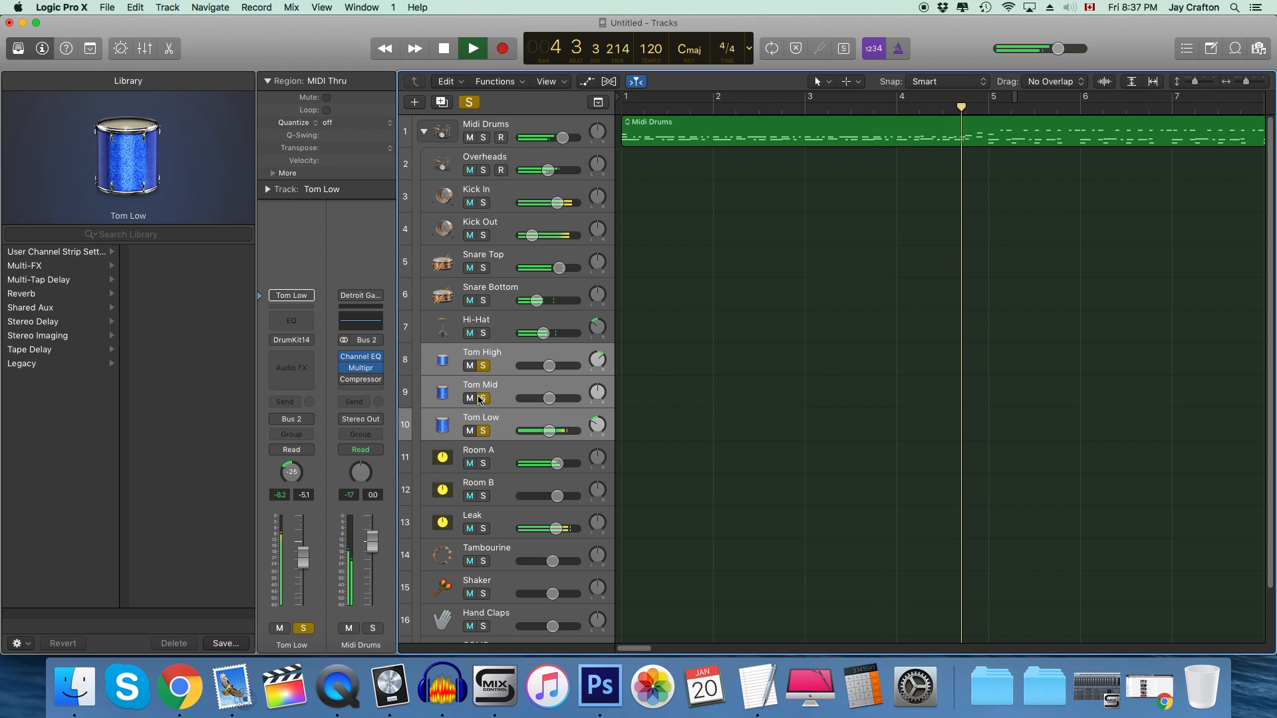
Step: Bring up the Tom Low and then Room A track headers for inspection
click(471, 48)
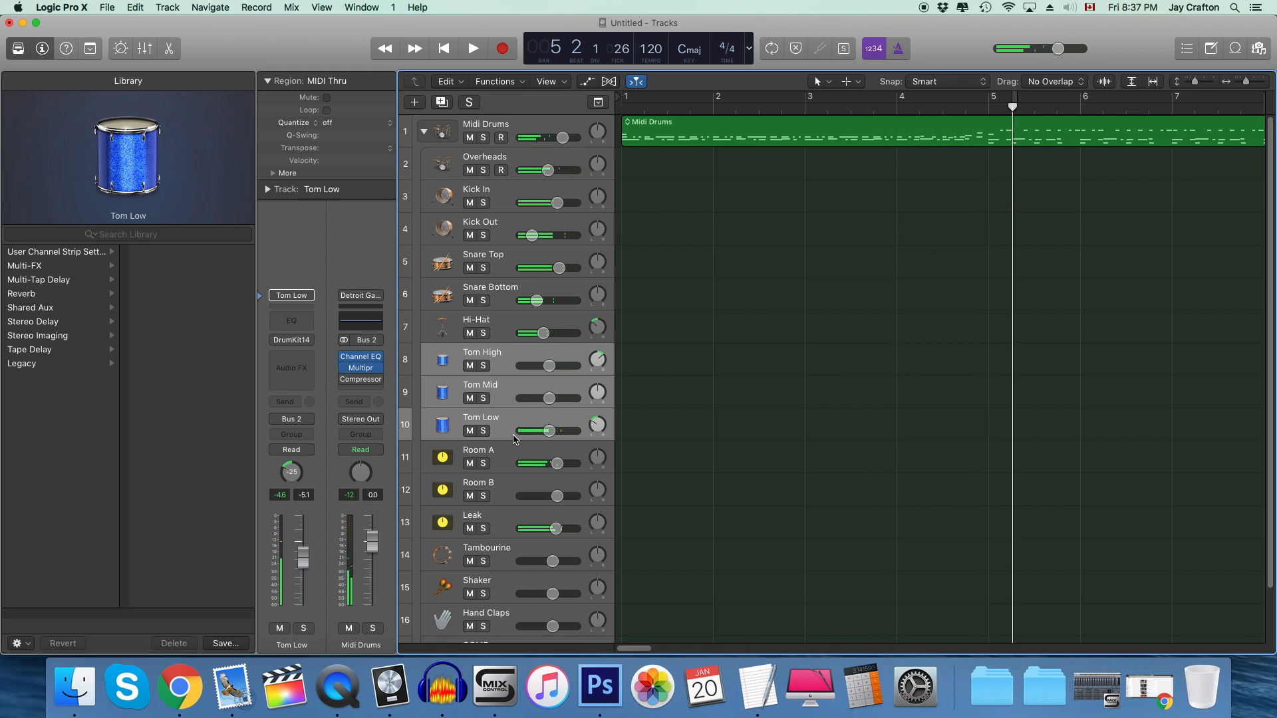
click(479, 450)
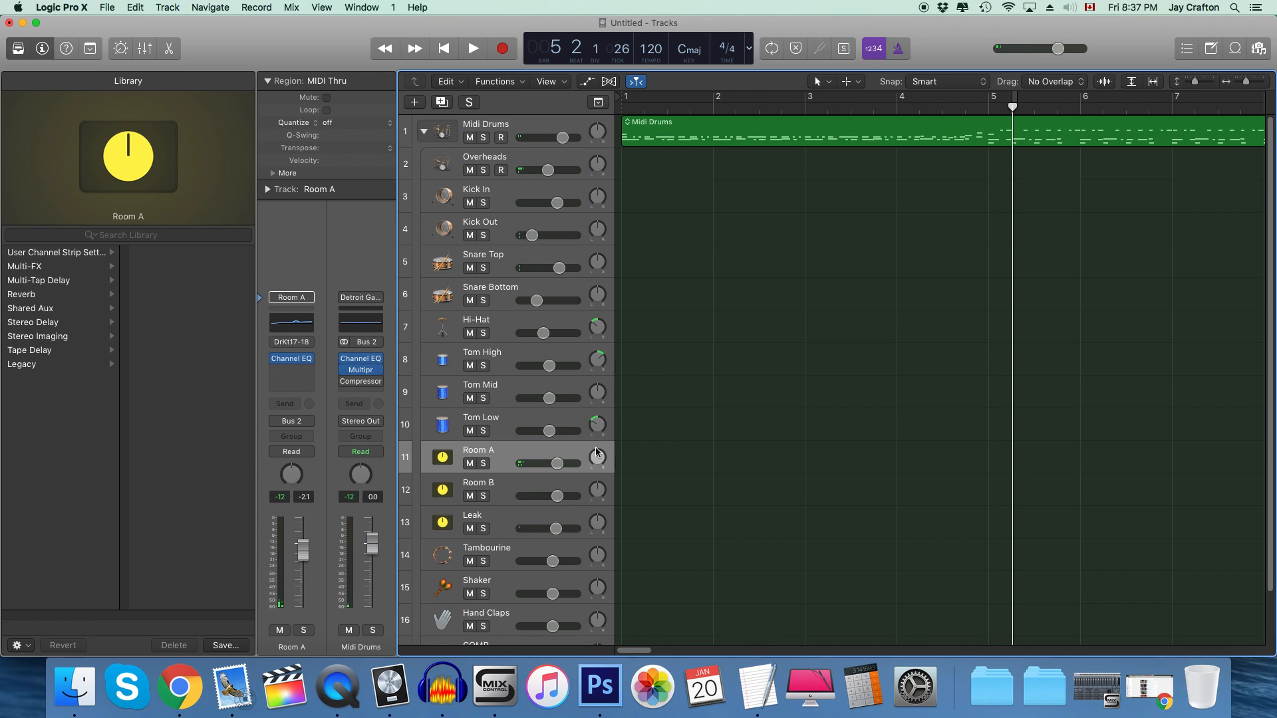
Step: Solo the Room A room mic and play the drum pattern through it
click(492, 462)
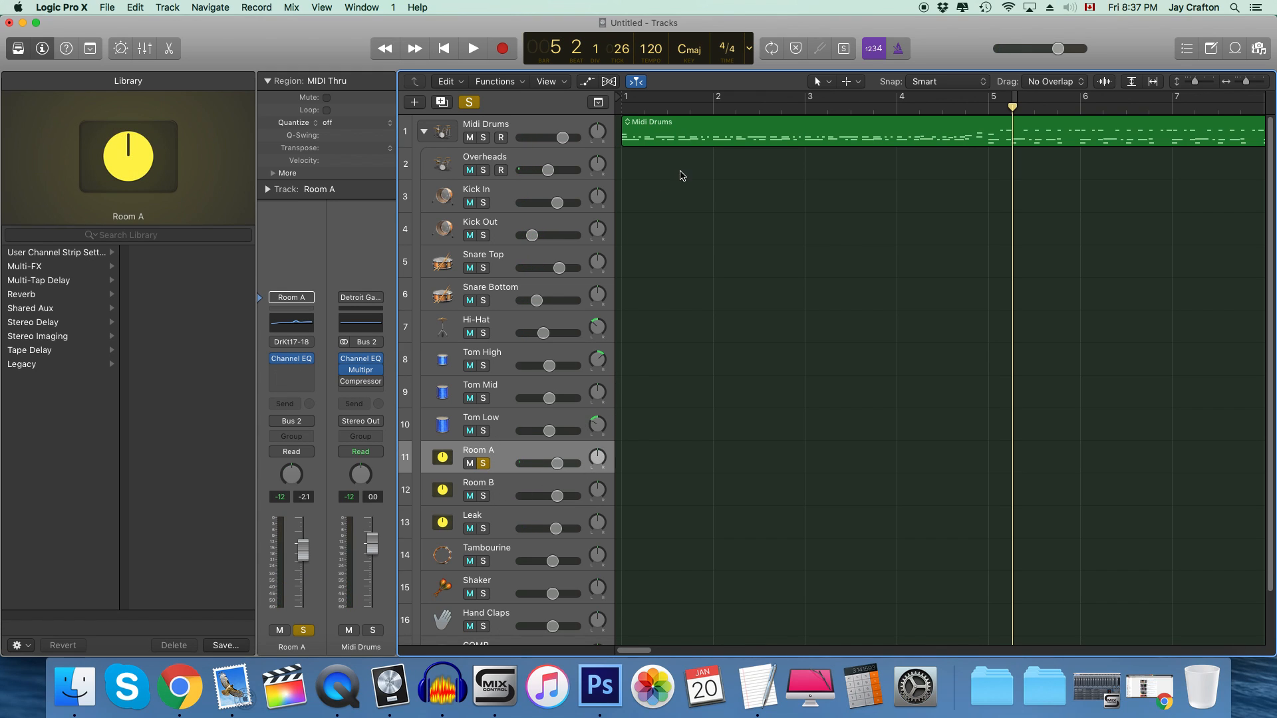
click(473, 48)
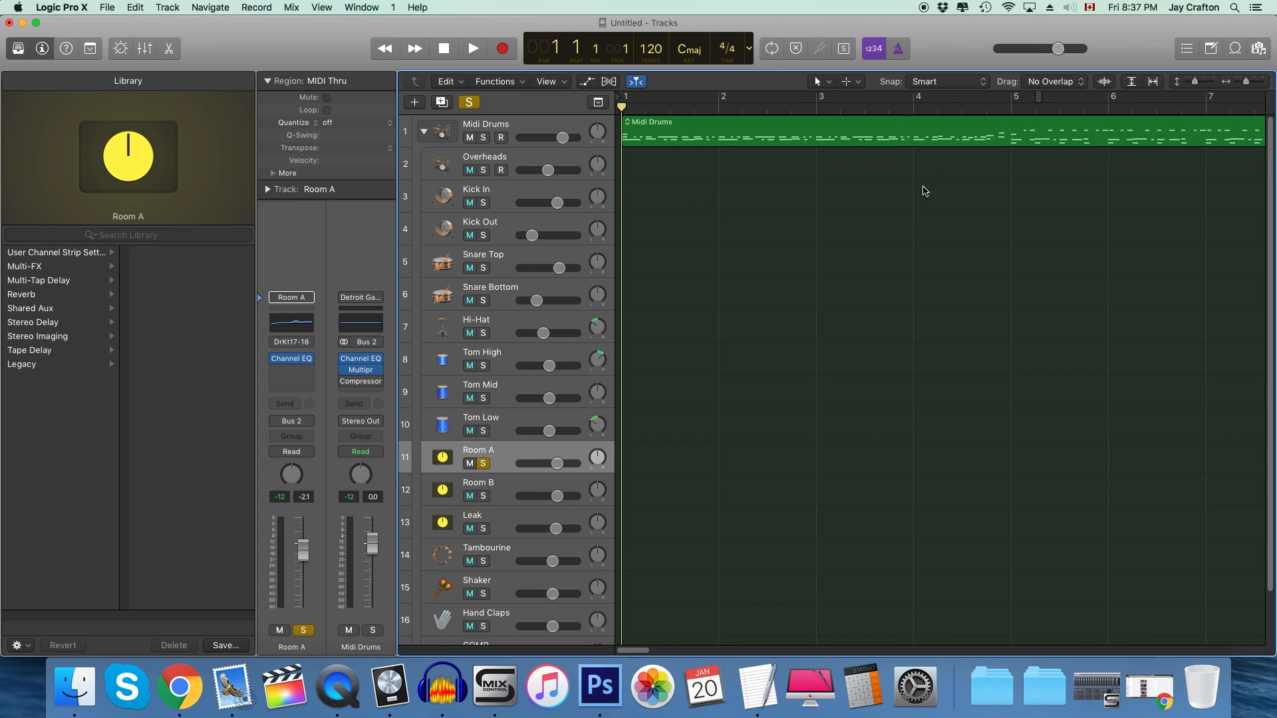
click(472, 48)
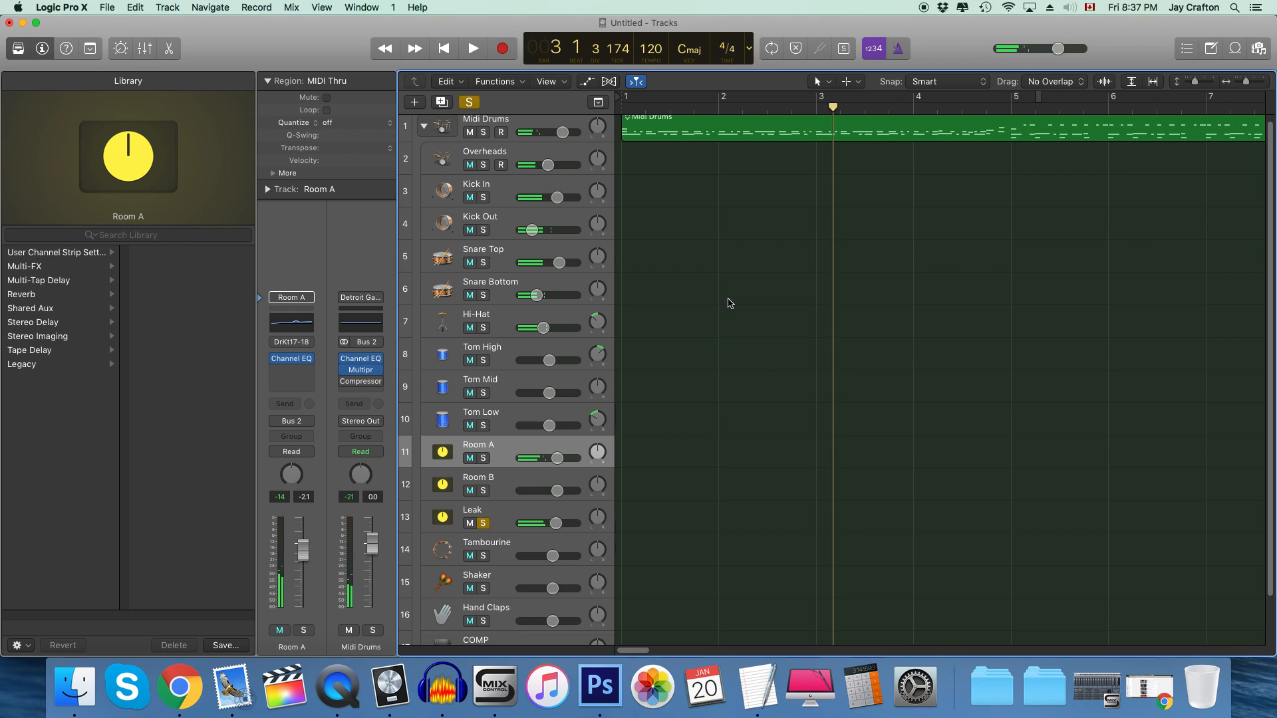
Step: Audition the Leak then Hi-Hat mics soloed, clear solos and bring up the kit's Smart Controls mix
click(472, 47)
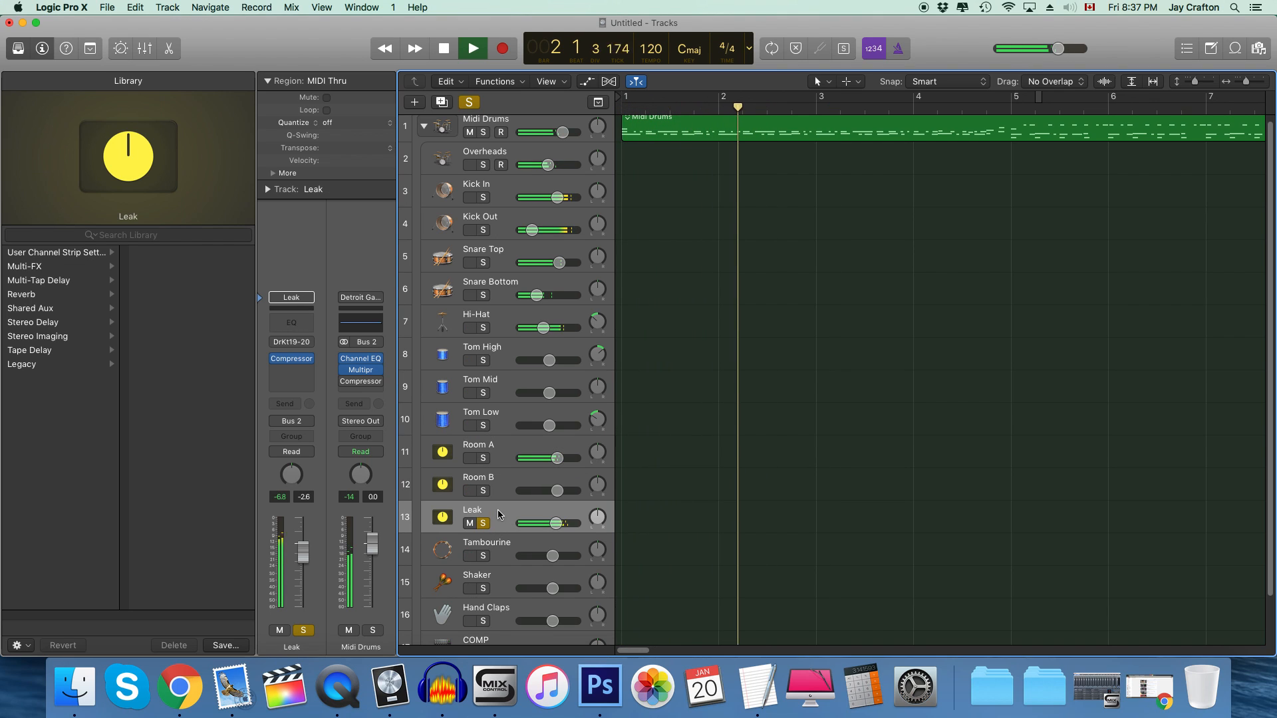
click(443, 48)
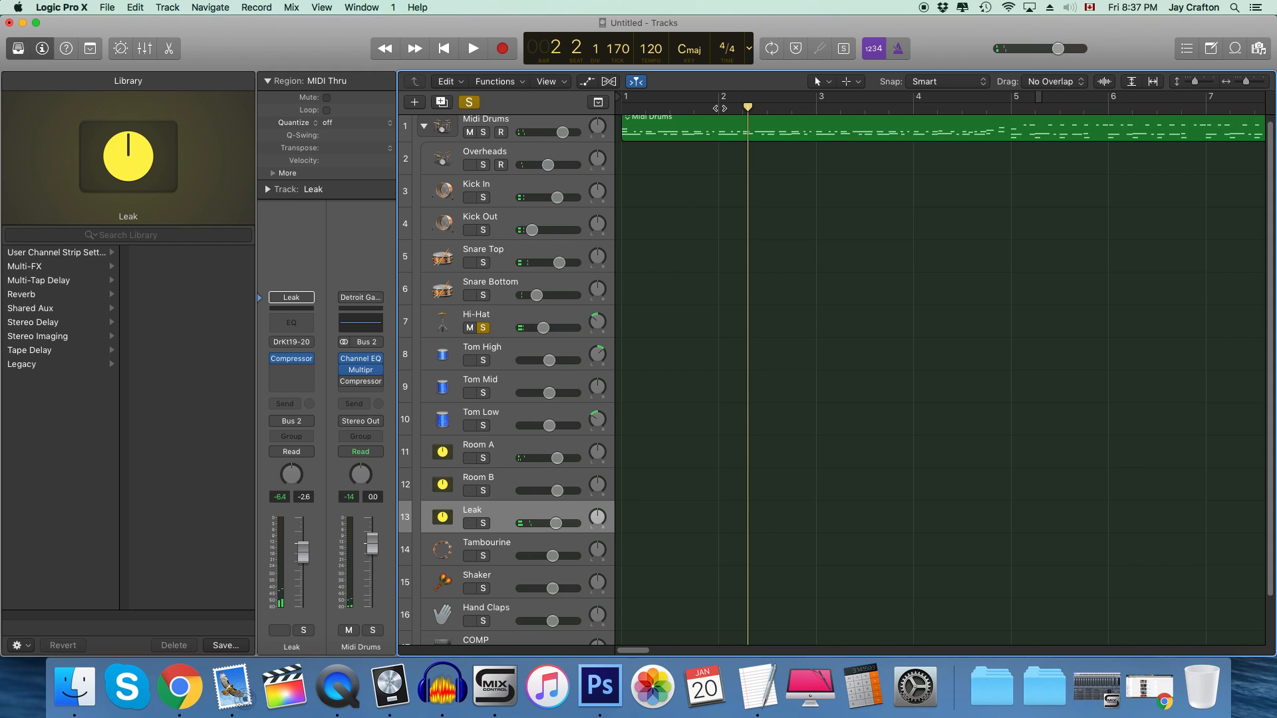
click(472, 48)
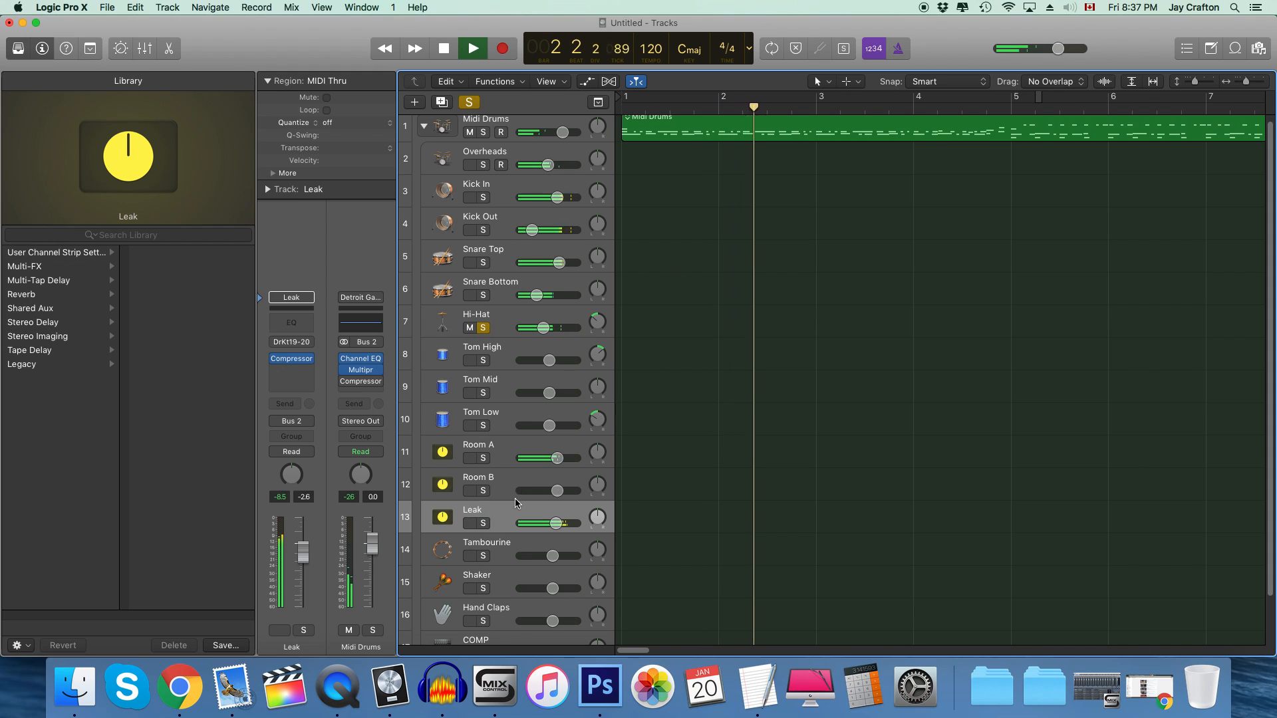
click(470, 524)
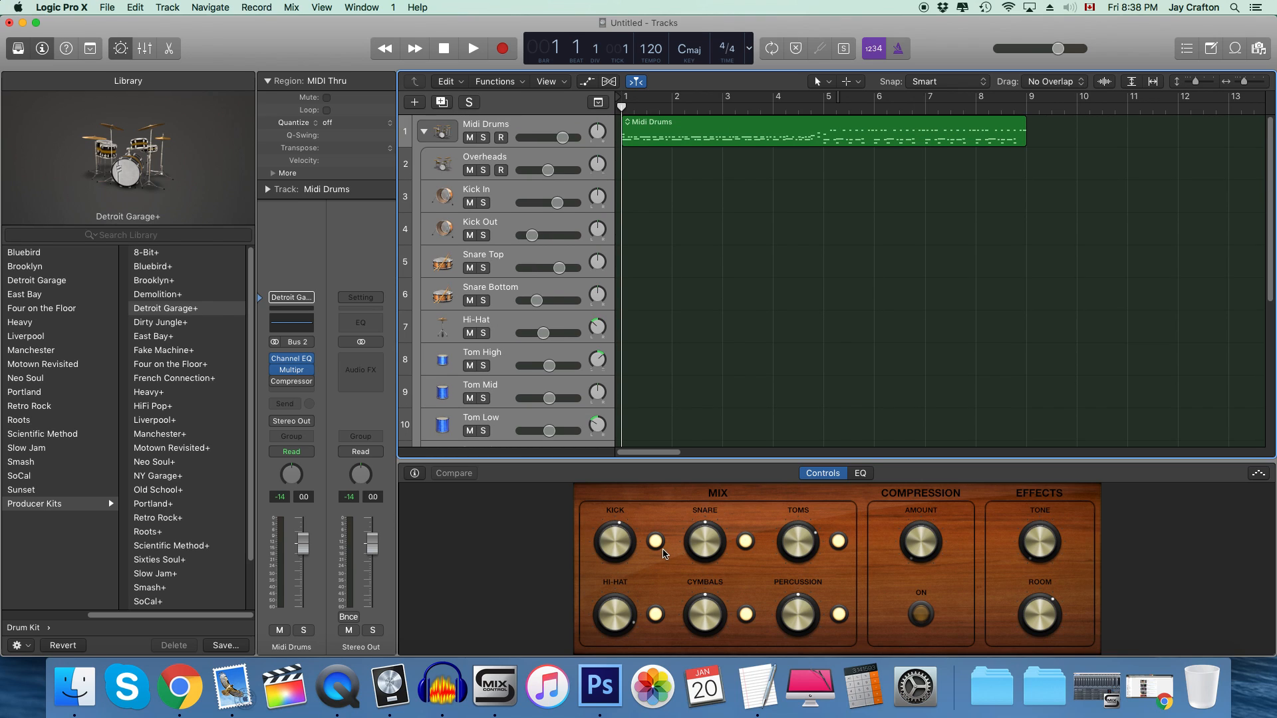
Step: Select the Snare Bottom mic track, solo Room A, and audition the drum pattern
scroll(down, 3)
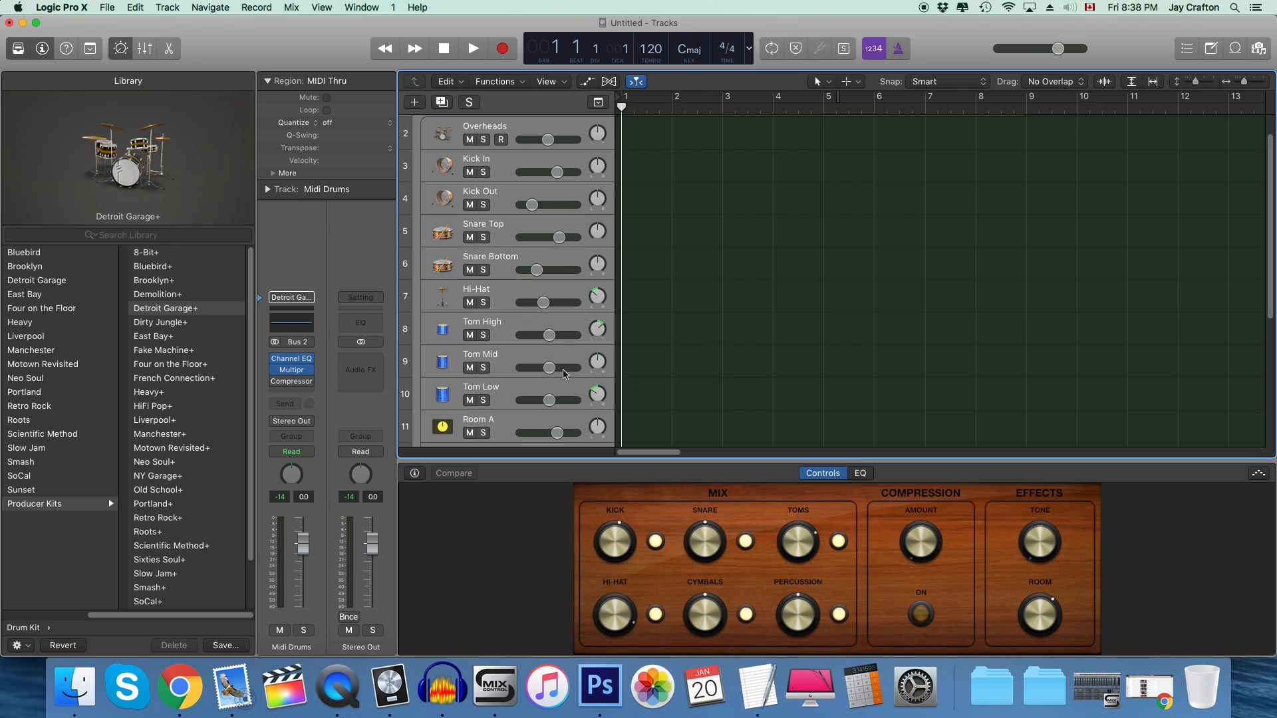
click(488, 264)
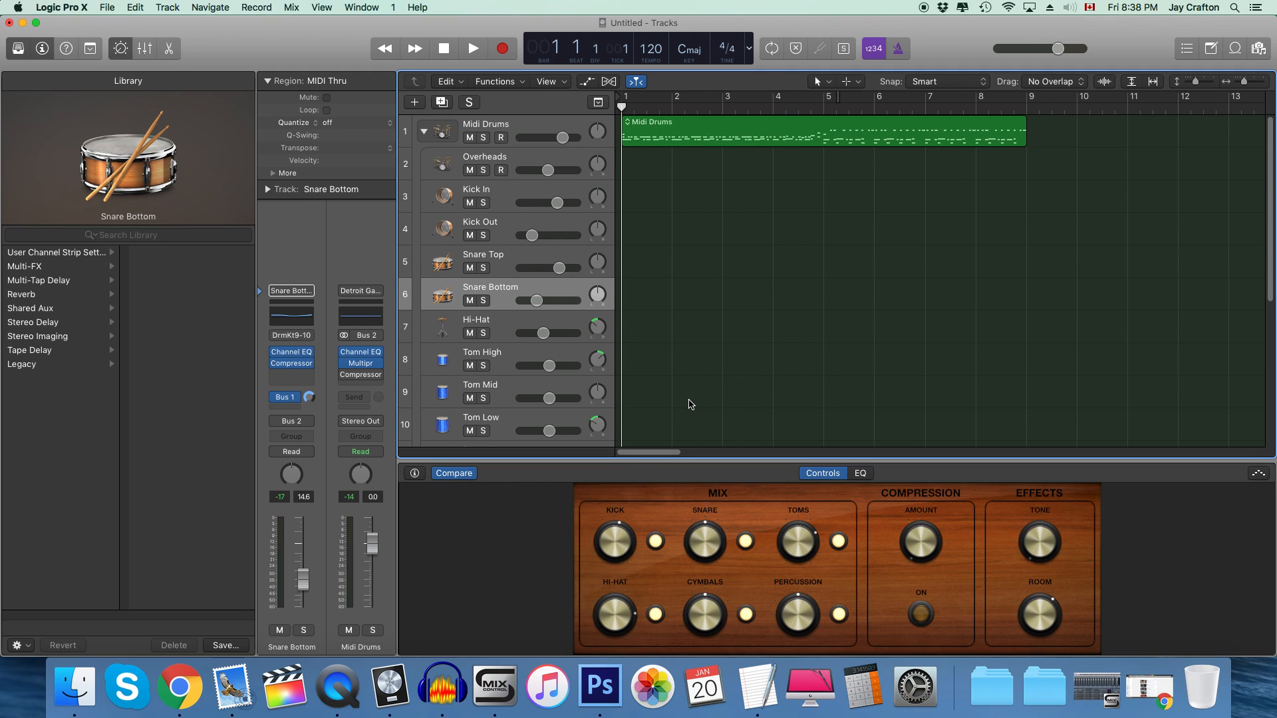
scroll(down, 3)
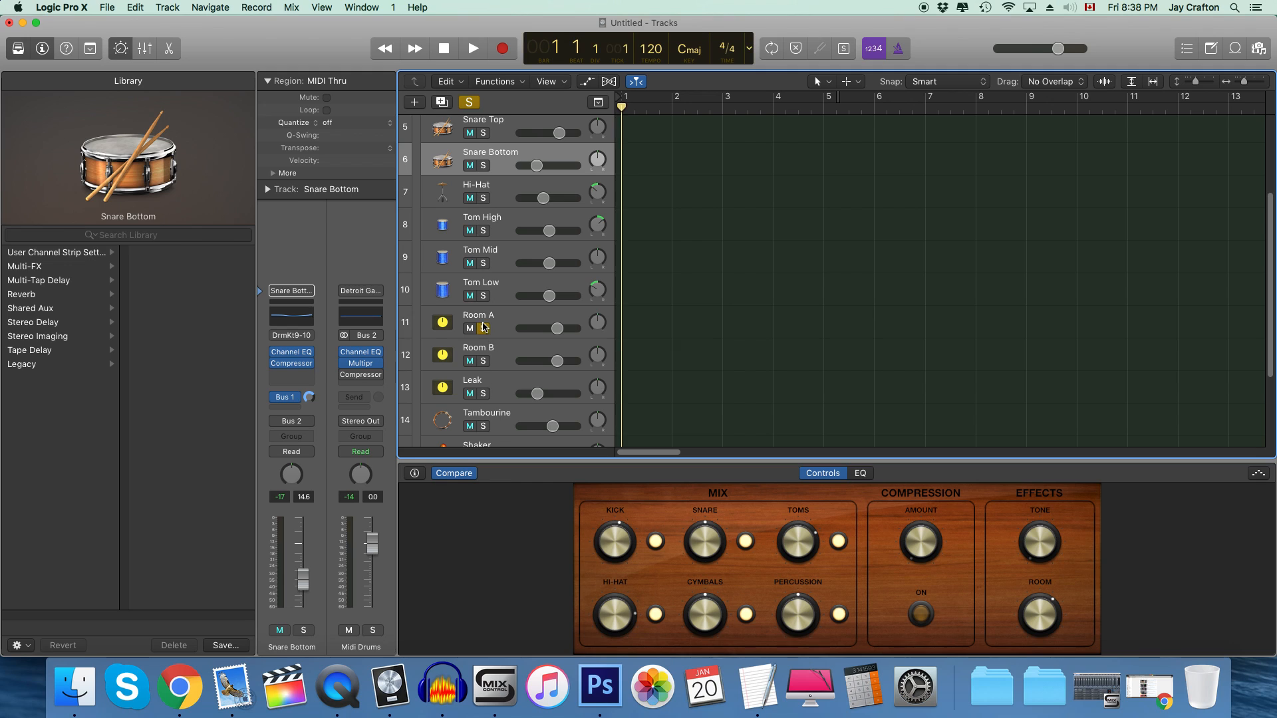
click(491, 329)
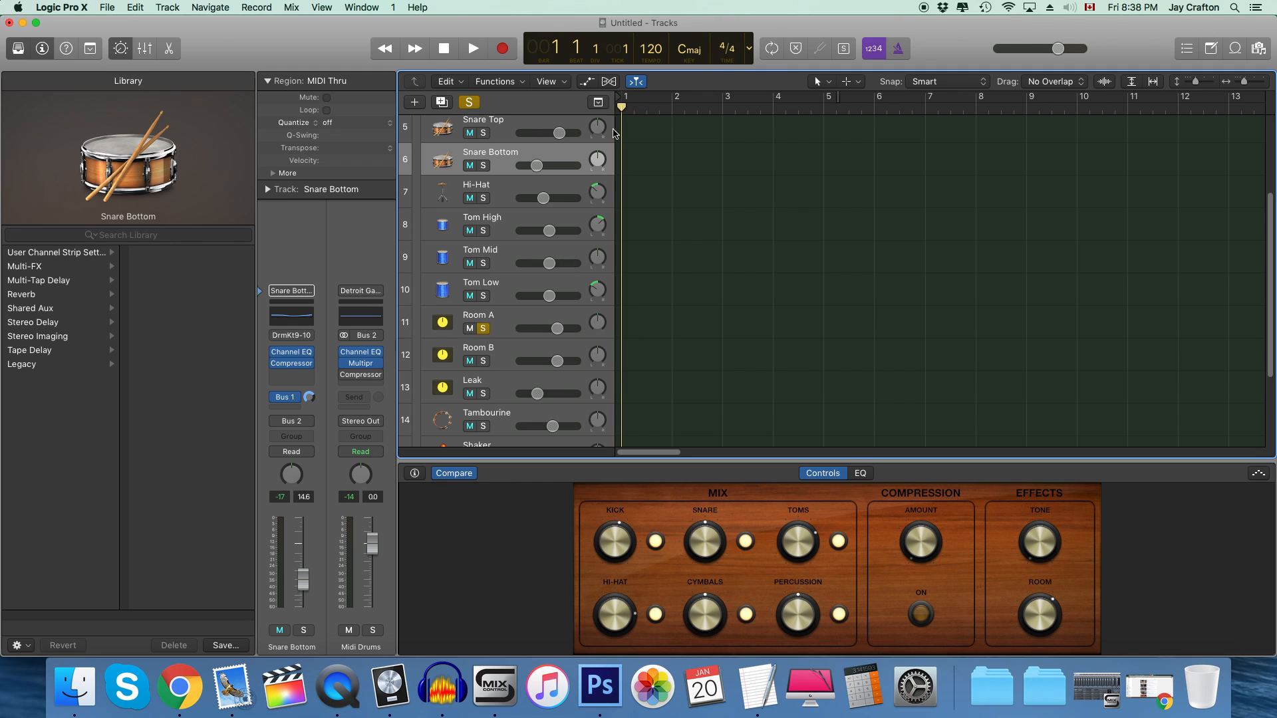
click(472, 48)
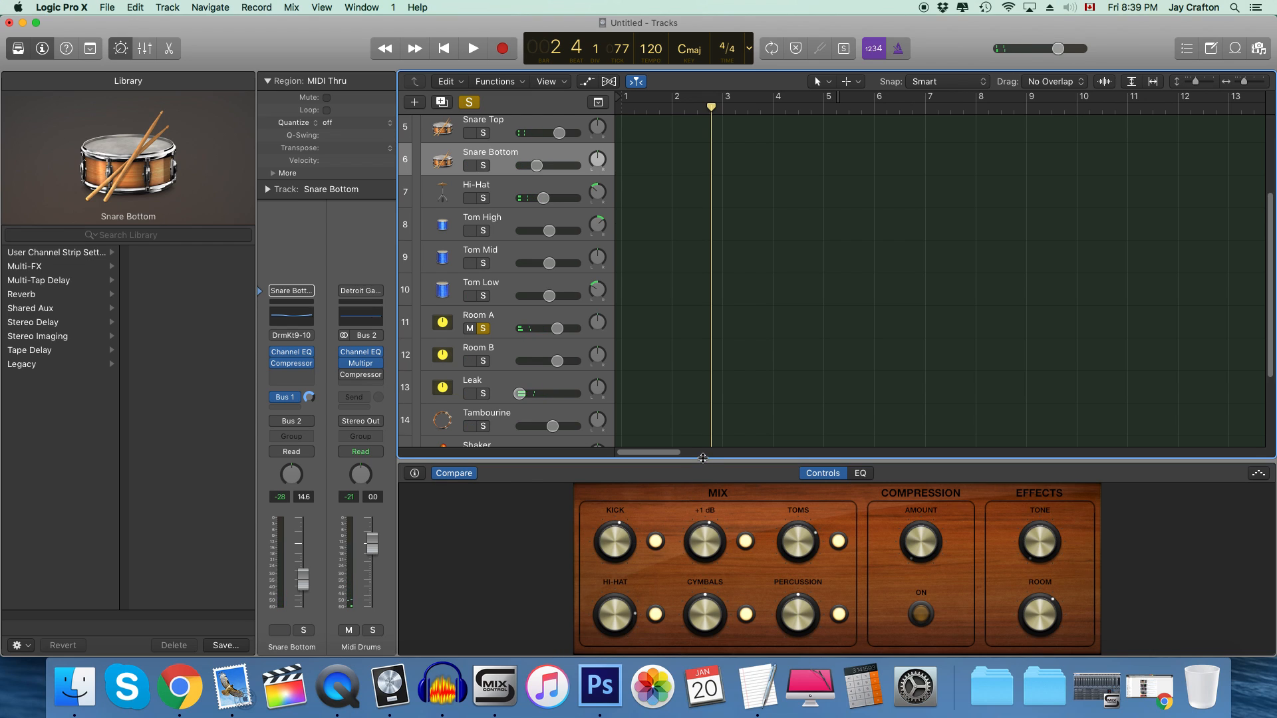
click(472, 48)
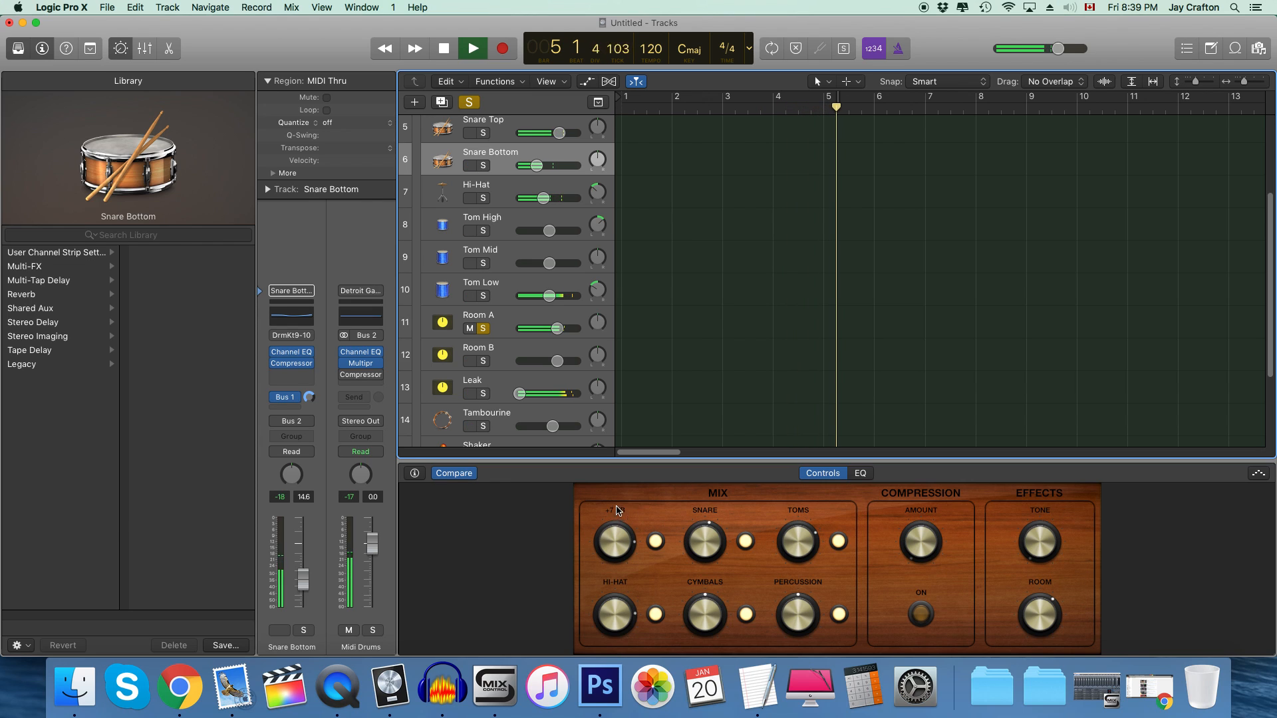
Step: Nudge the Kick, Snare and Hi-Hat levels in the Smart Controls drum mix during playback
click(443, 48)
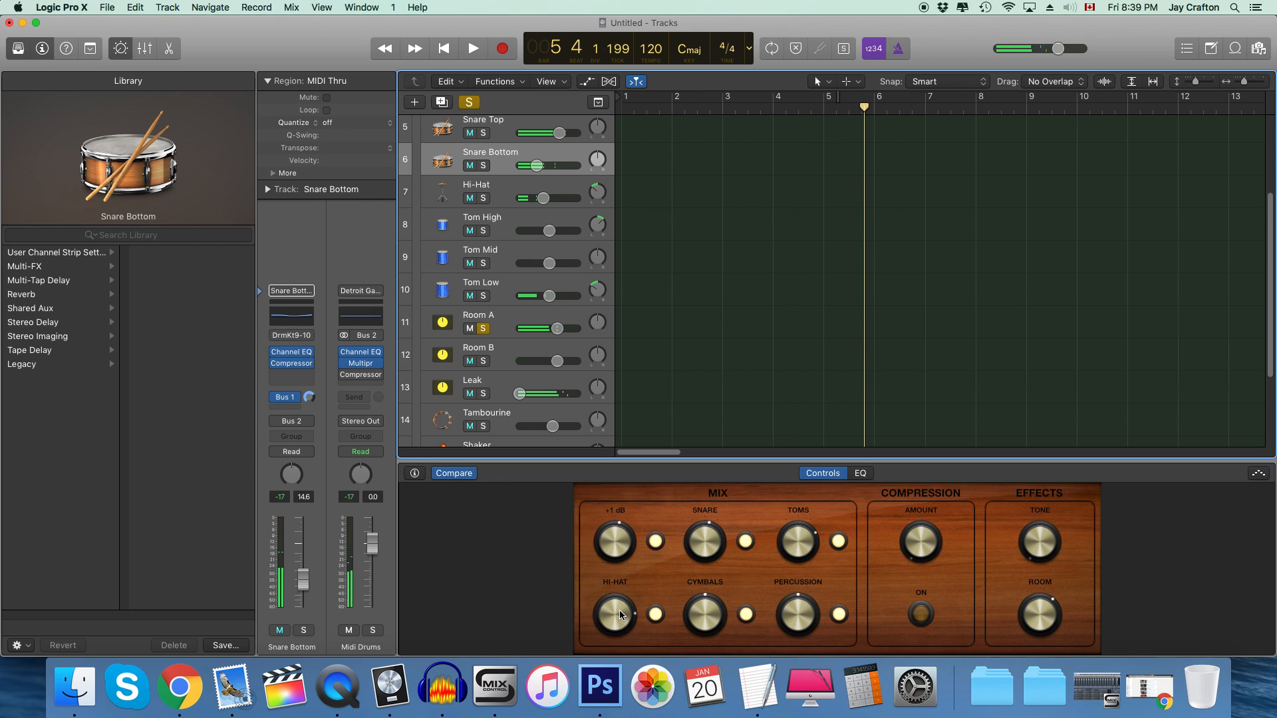
click(472, 48)
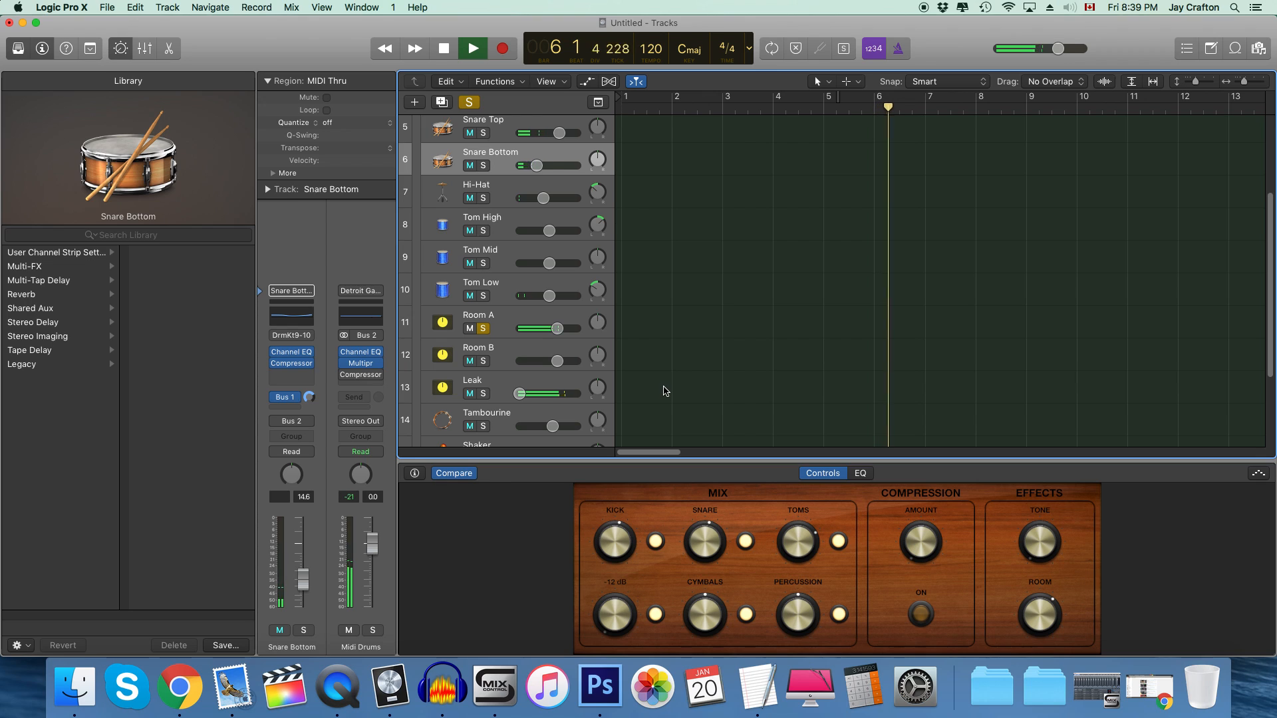
click(443, 48)
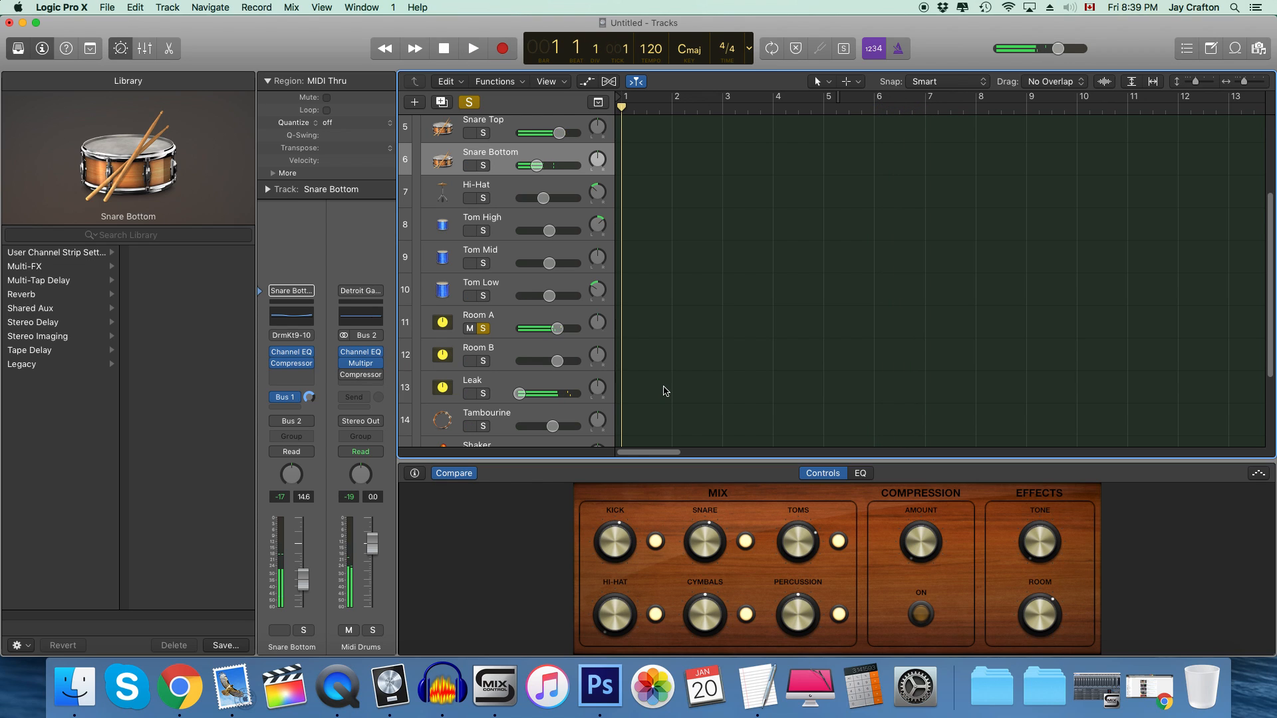
click(473, 48)
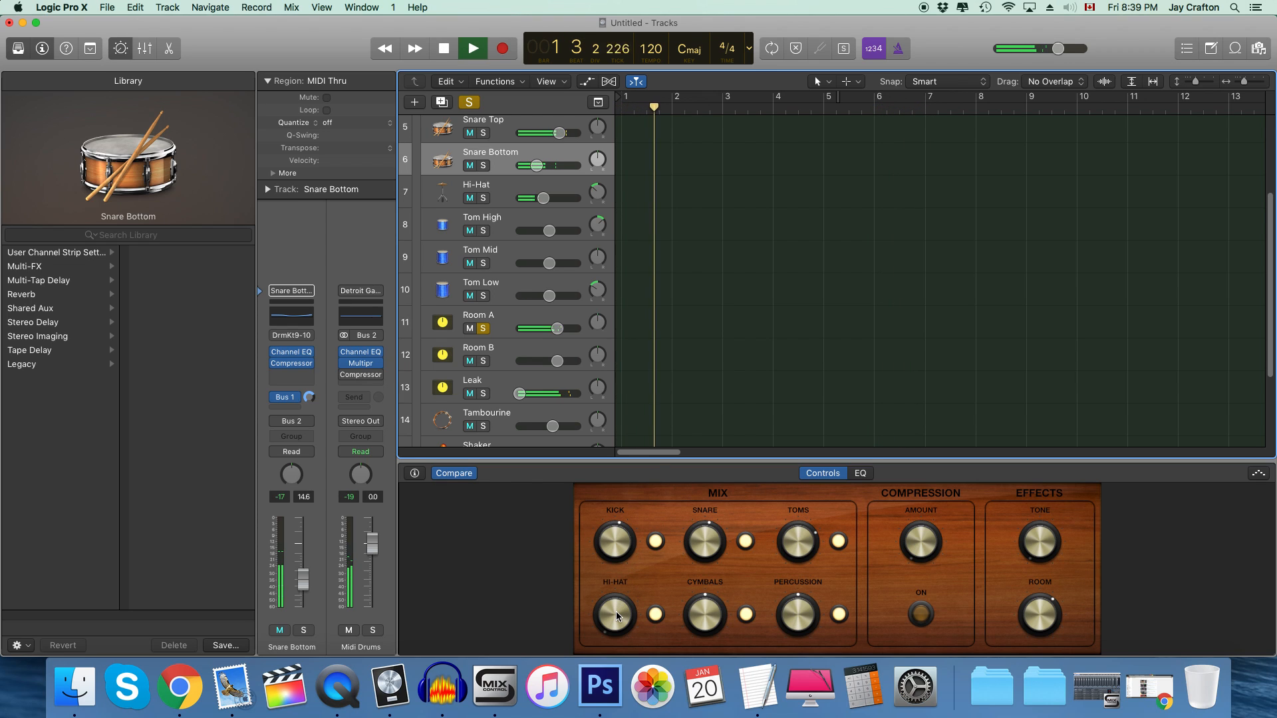
click(444, 48)
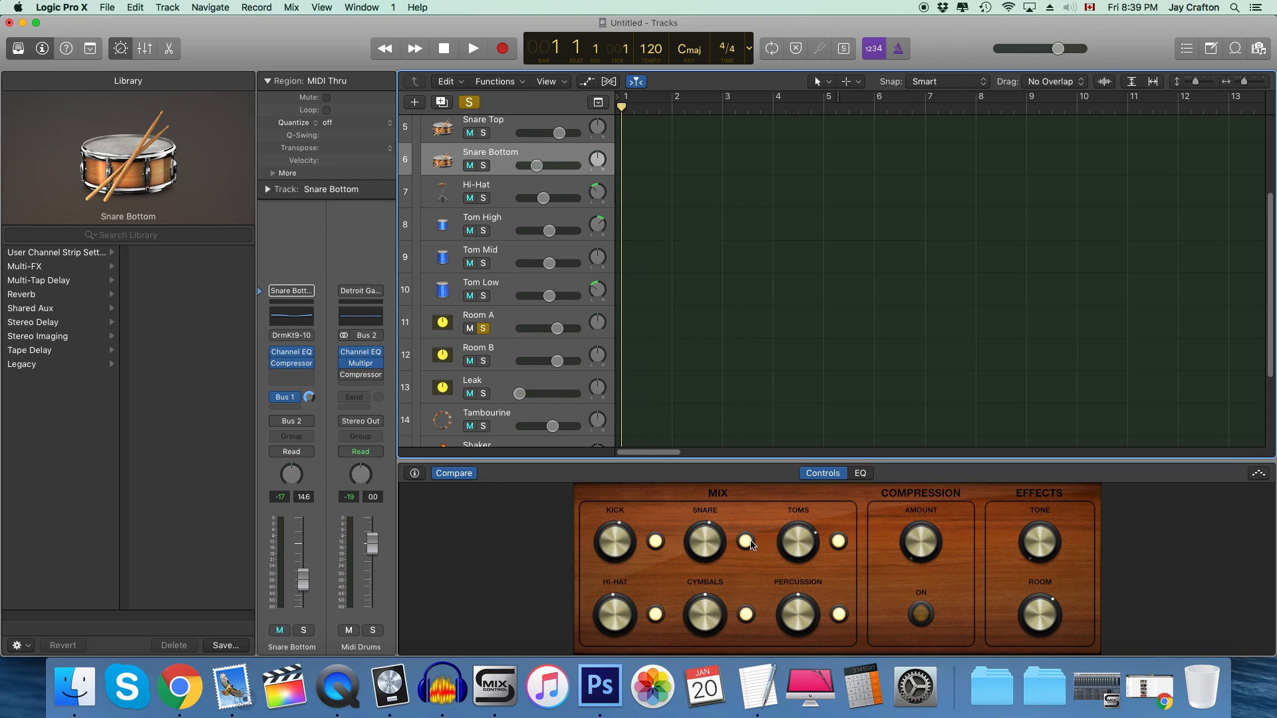
Step: Set the drum compression amount and raise the Effects Tone to about +4.5 dB while playing
click(472, 48)
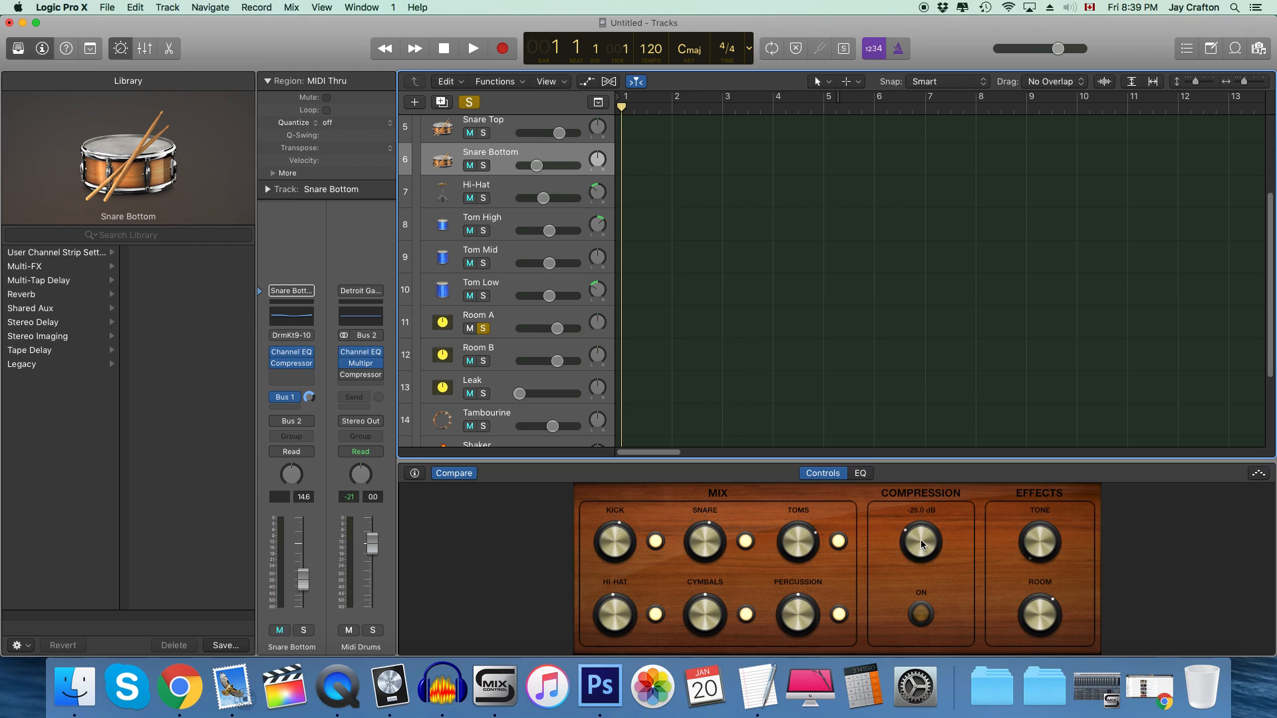
click(472, 48)
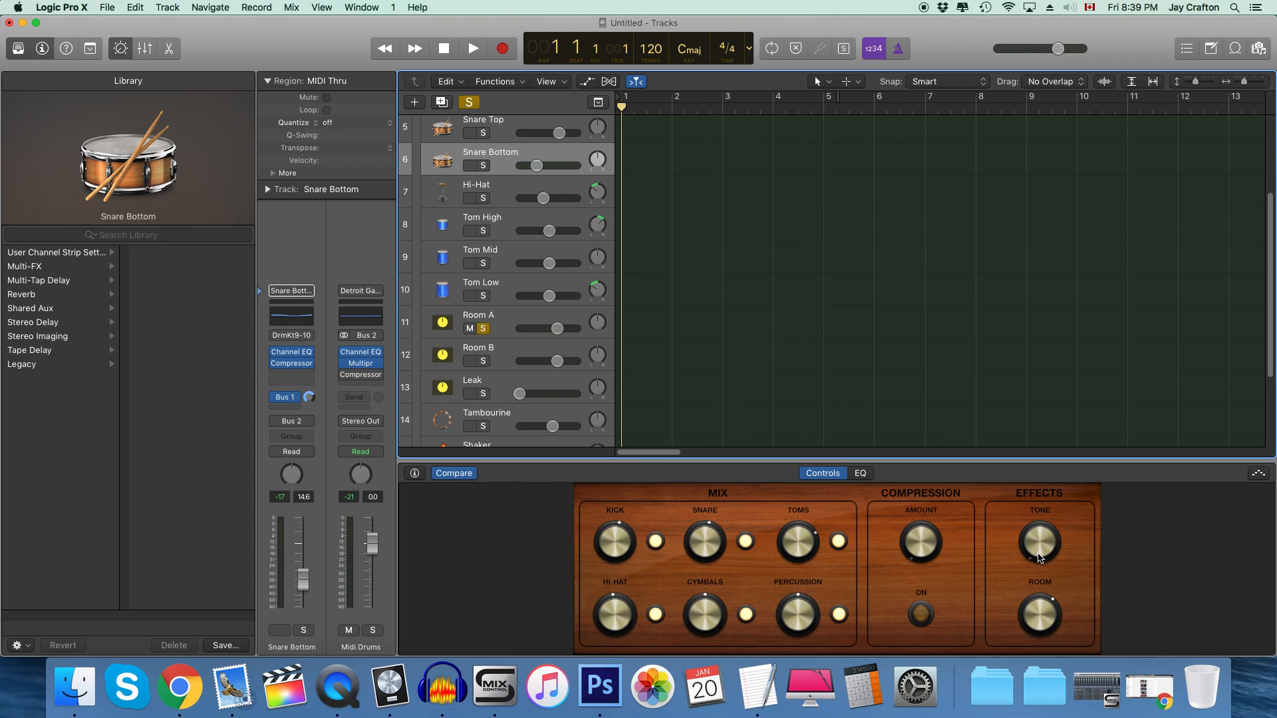
click(472, 47)
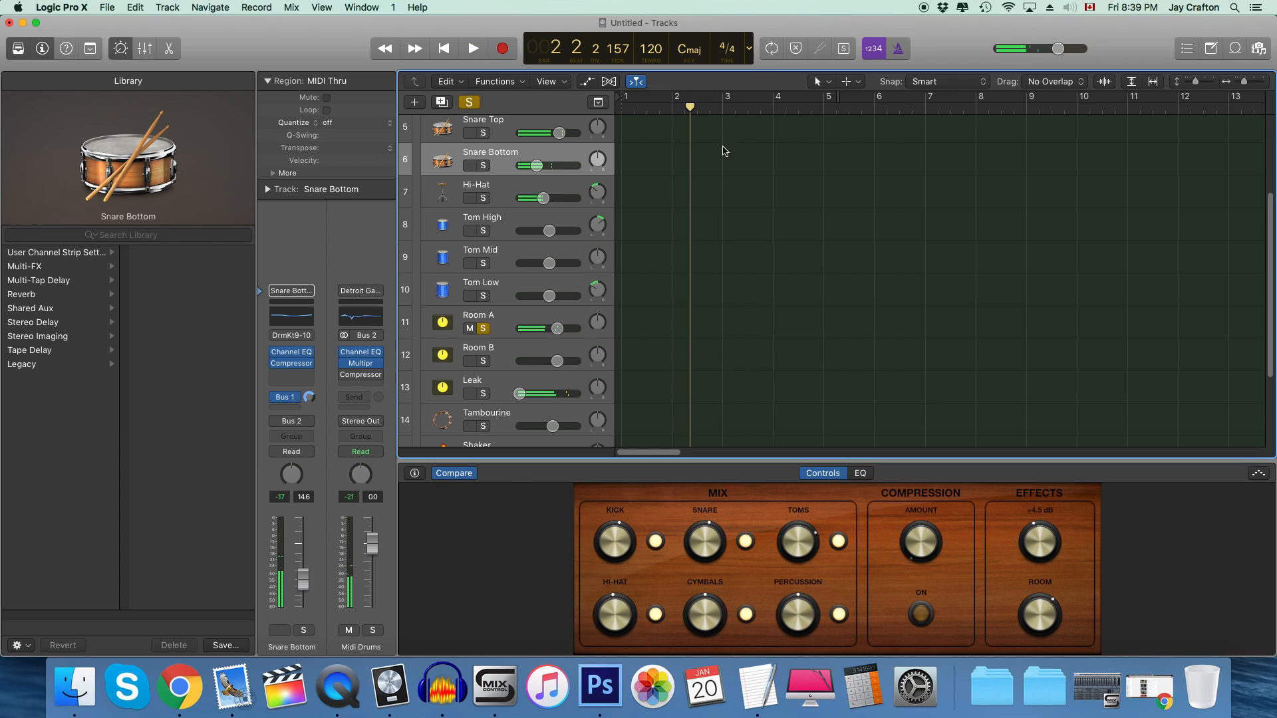
click(441, 49)
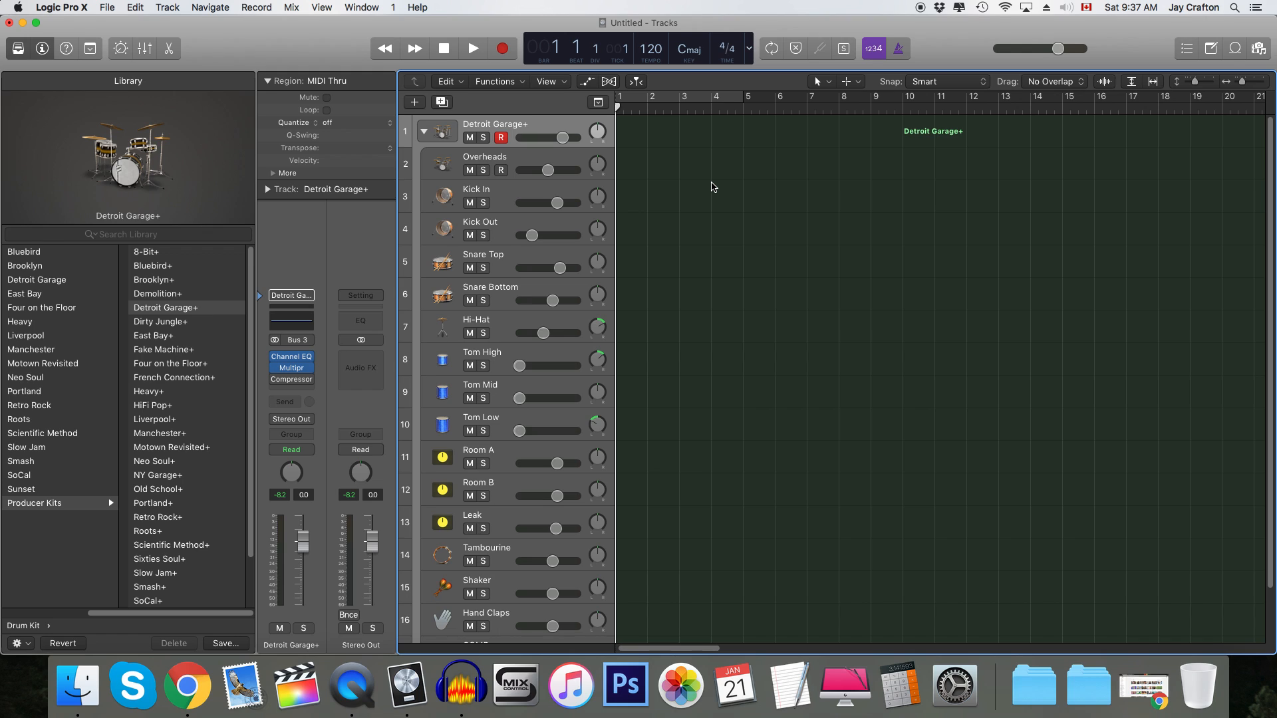
mouse_move(491, 168)
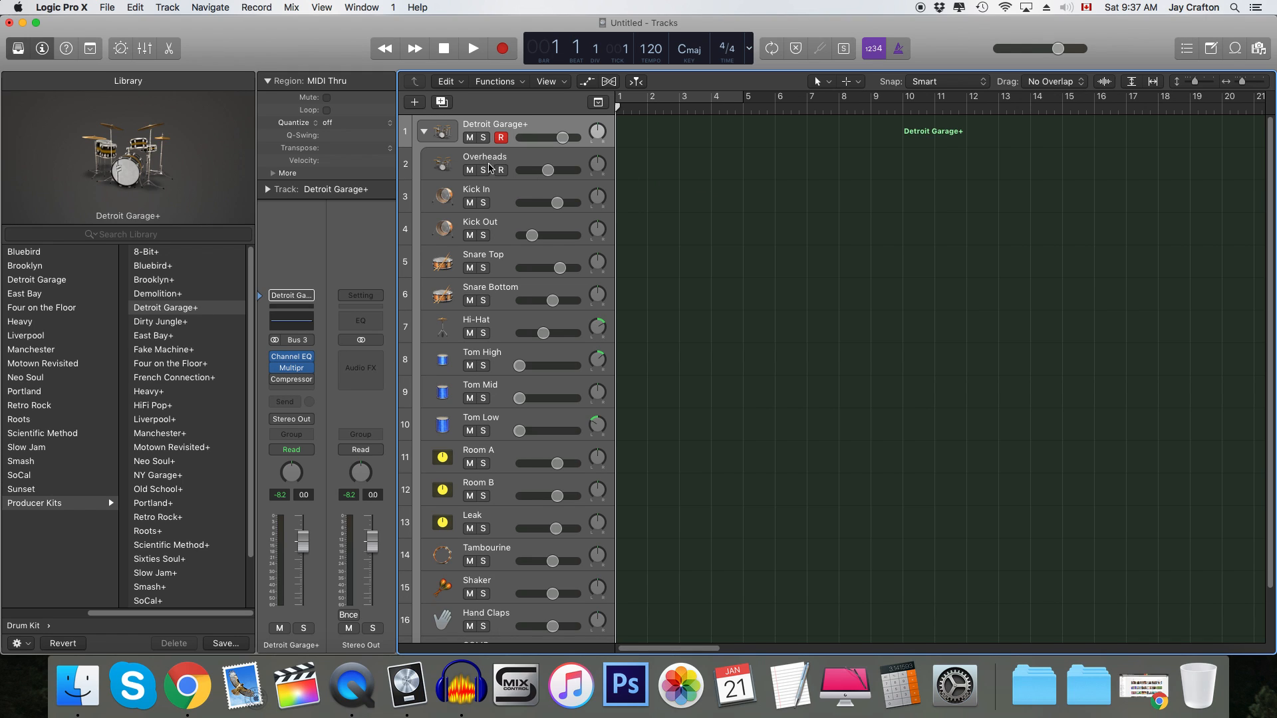
Step: Bring up Drum Kit Designer for the Overheads track and position its window
click(484, 162)
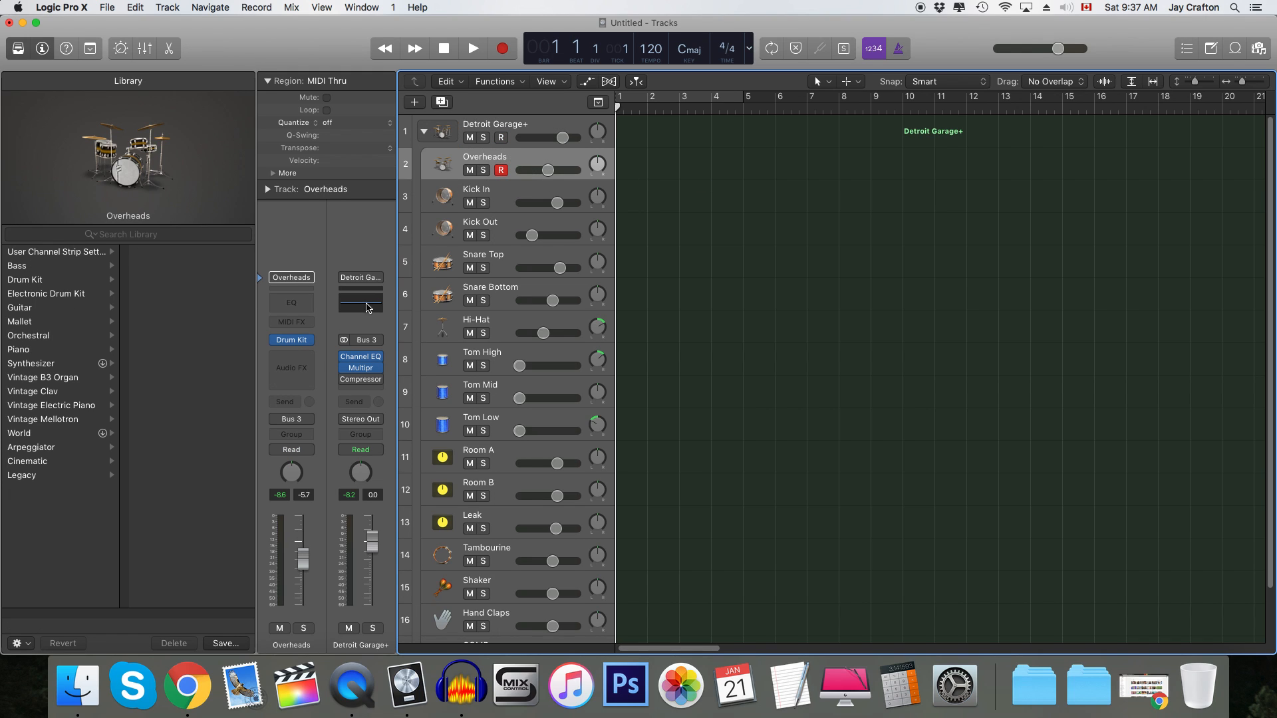
click(291, 339)
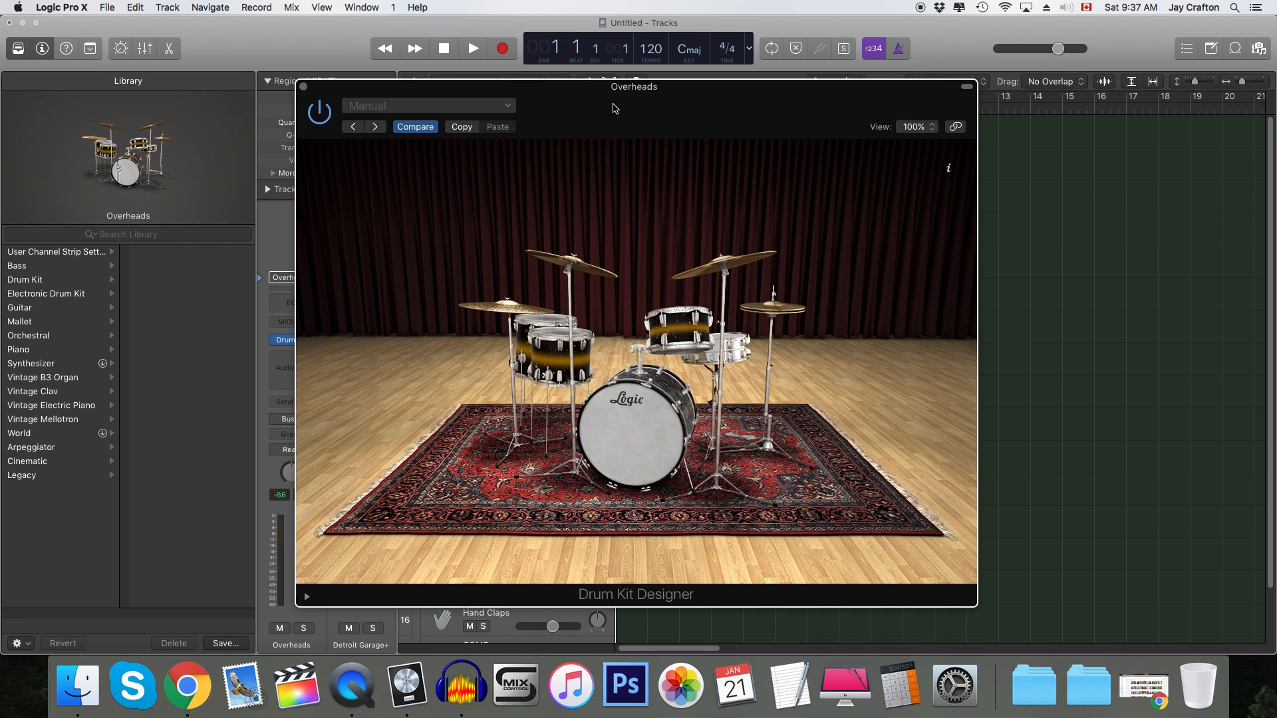
drag(633, 87, 652, 81)
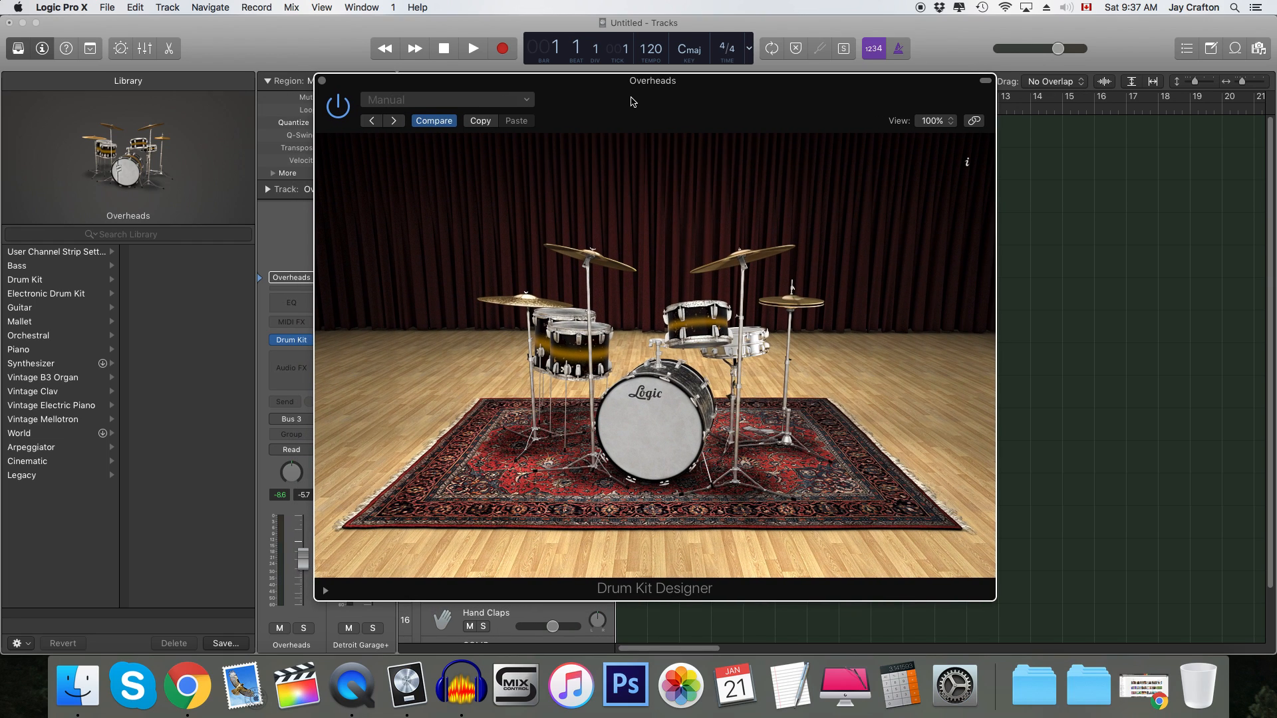